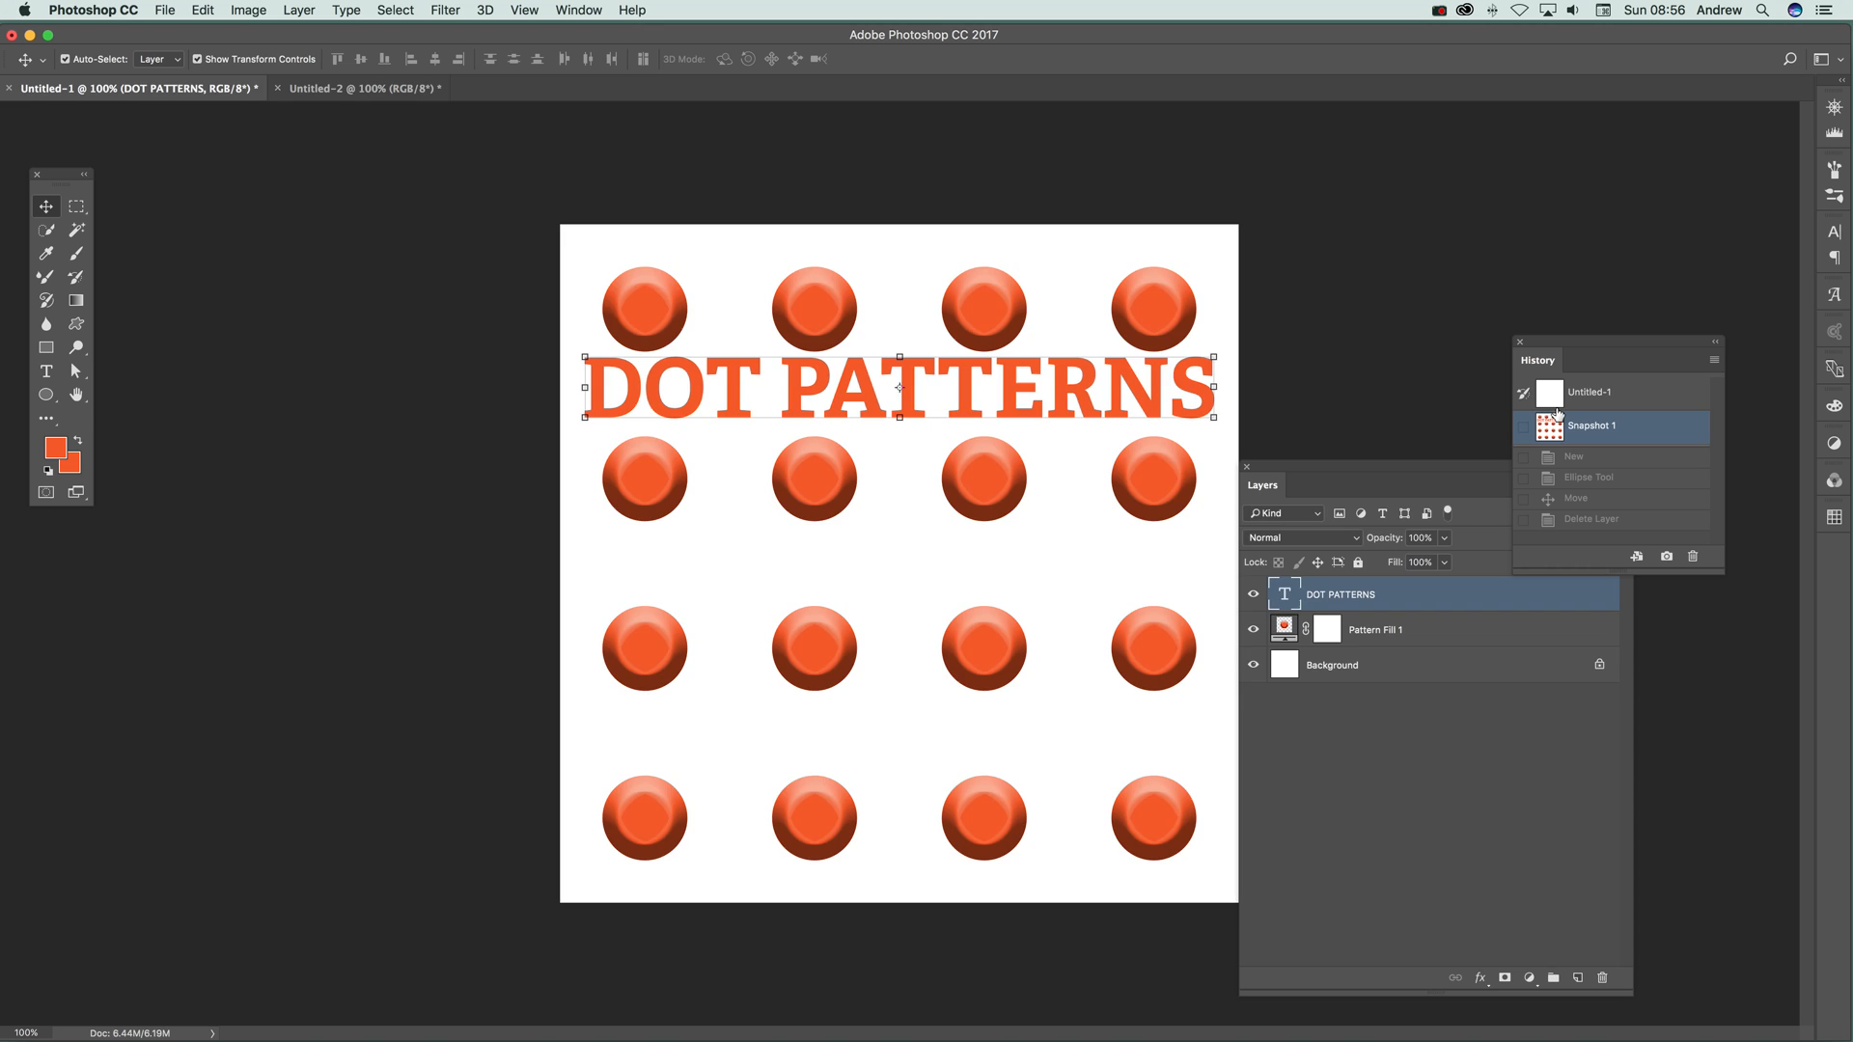
# Revert the document to the Untitled-1 history snapshot, leaving a blank white canvas
pyautogui.click(1591, 392)
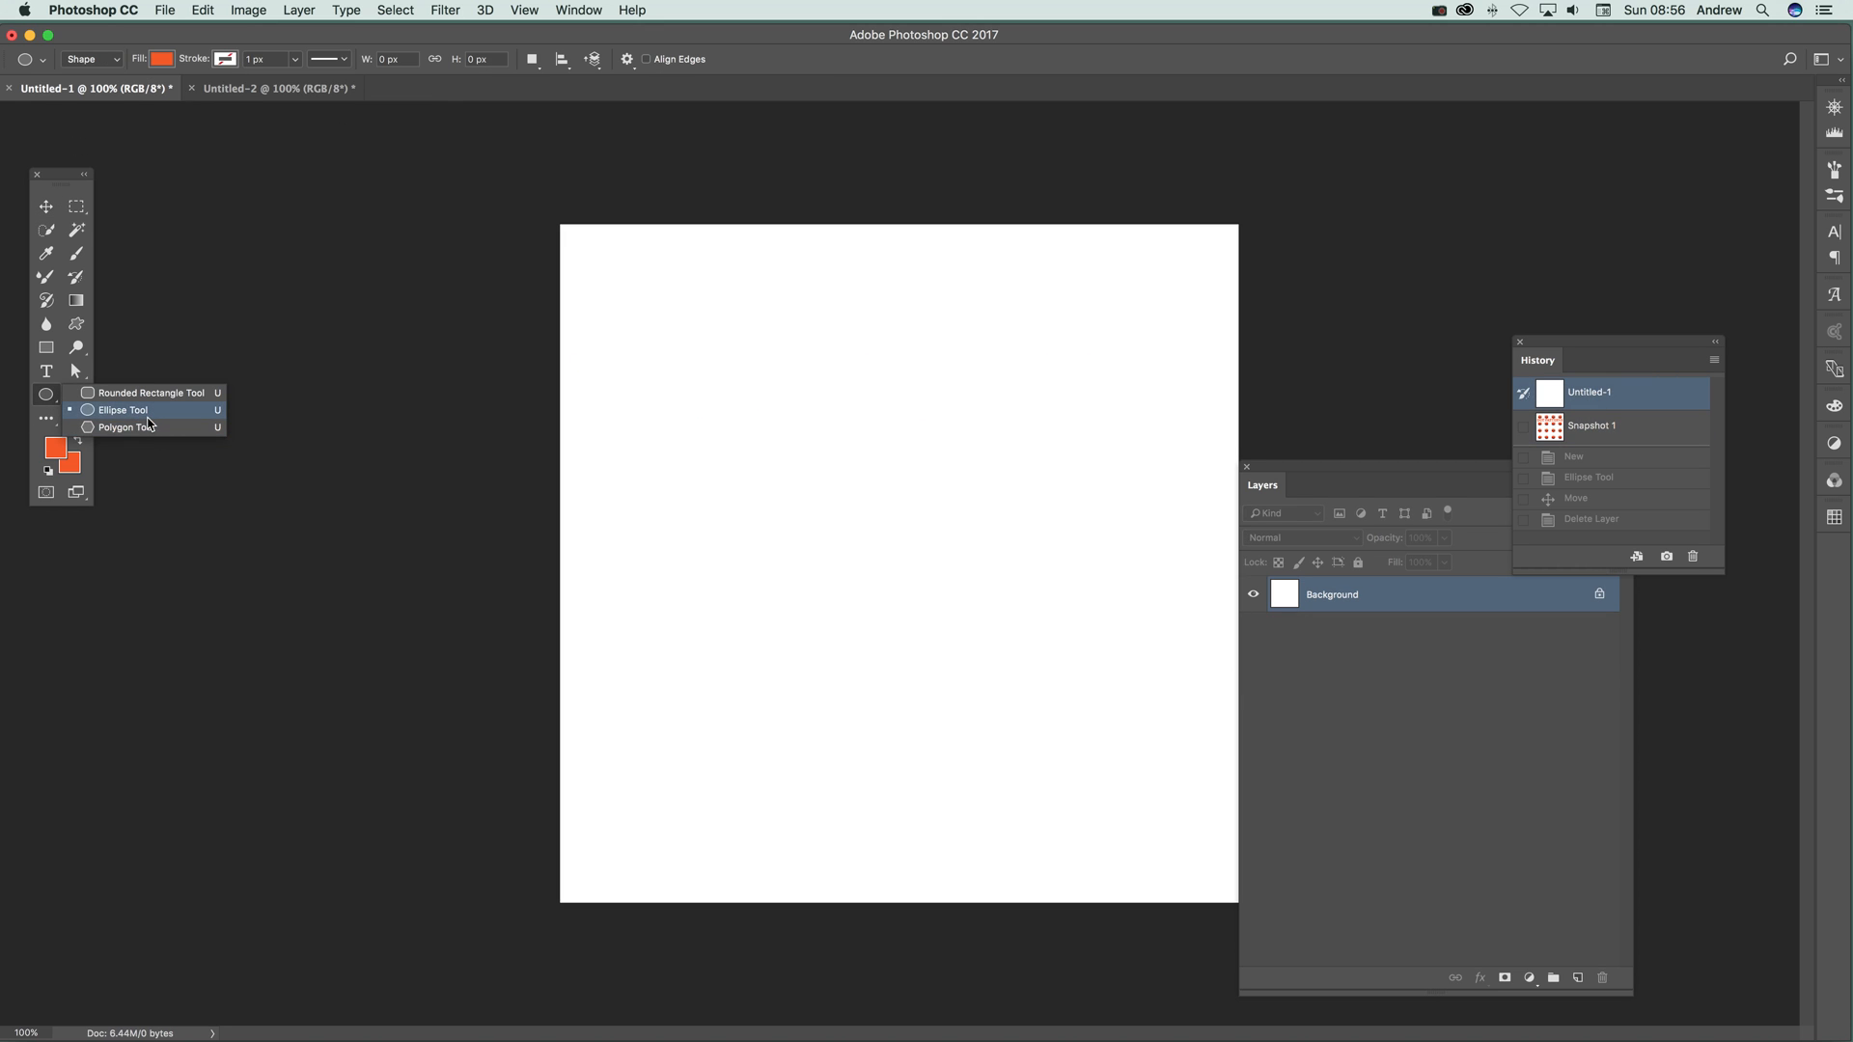
# Draw a large orange circle with the Ellipse Tool, centre it, and enable Snap To Guides
pyautogui.click(124, 409)
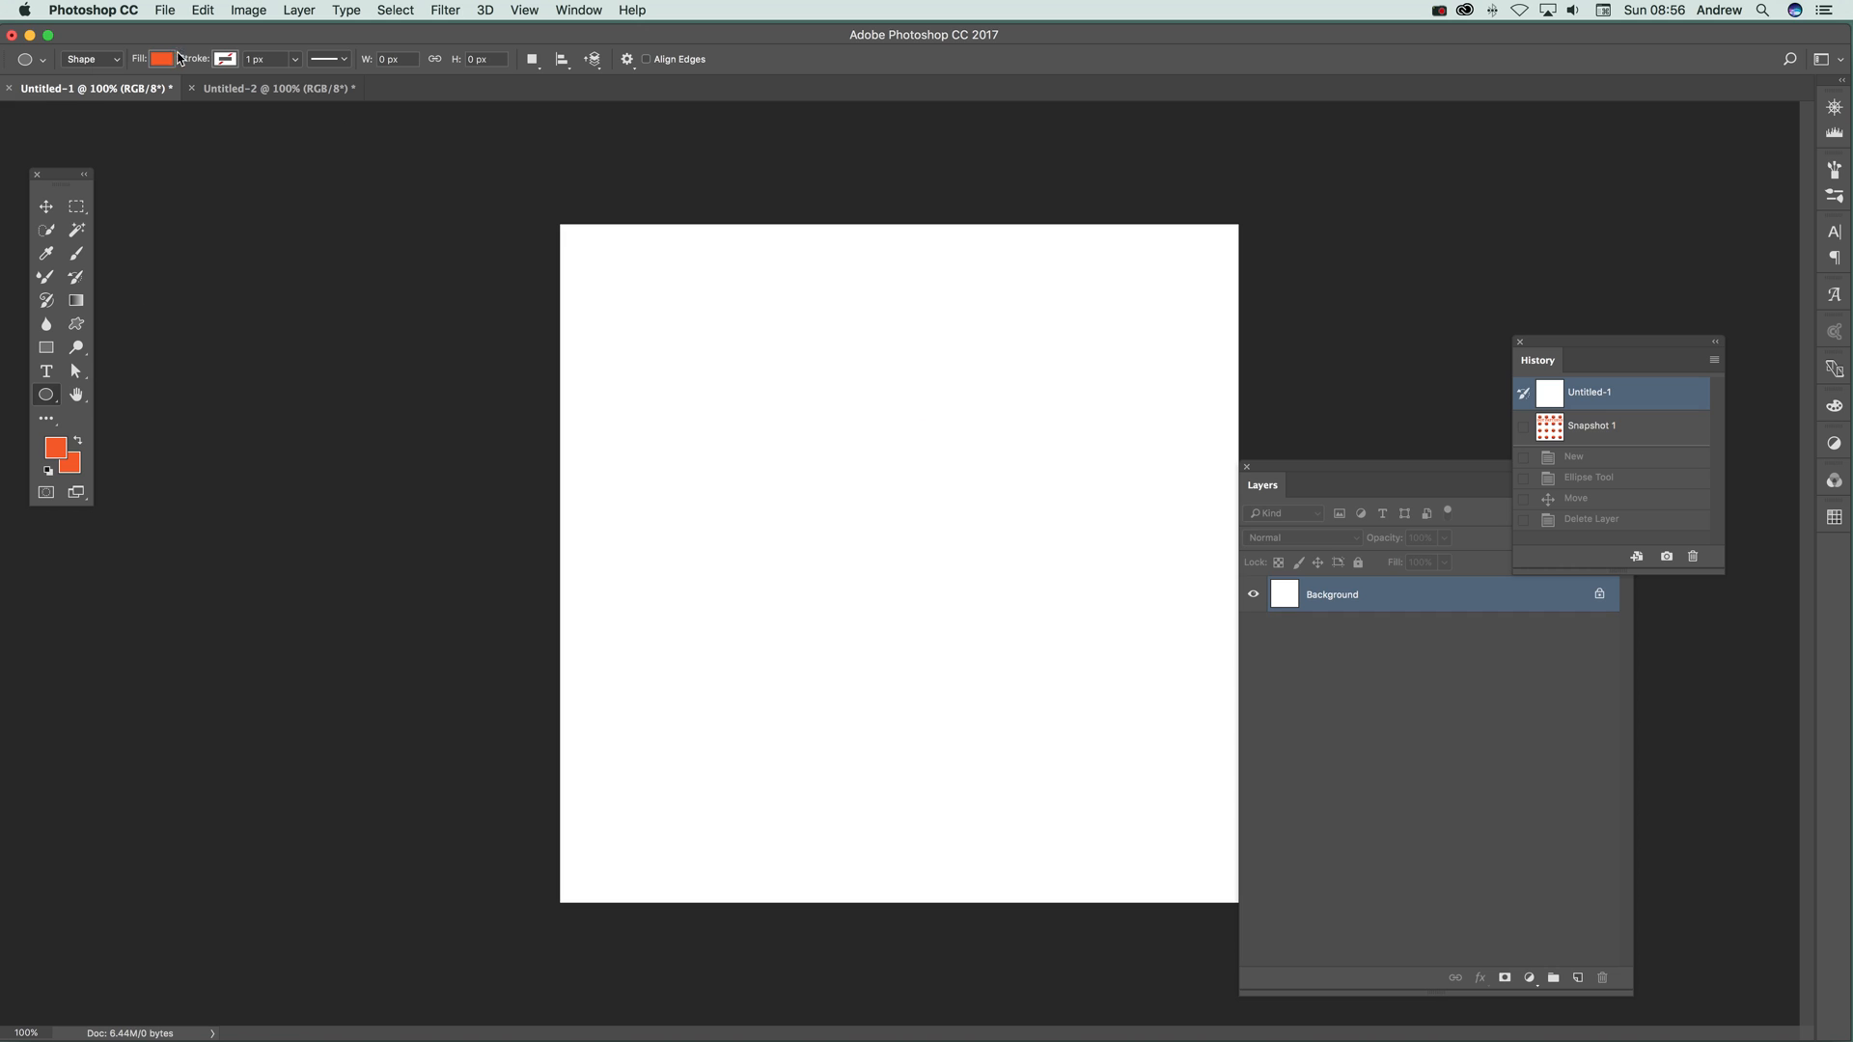
pyautogui.moveTo(467, 264)
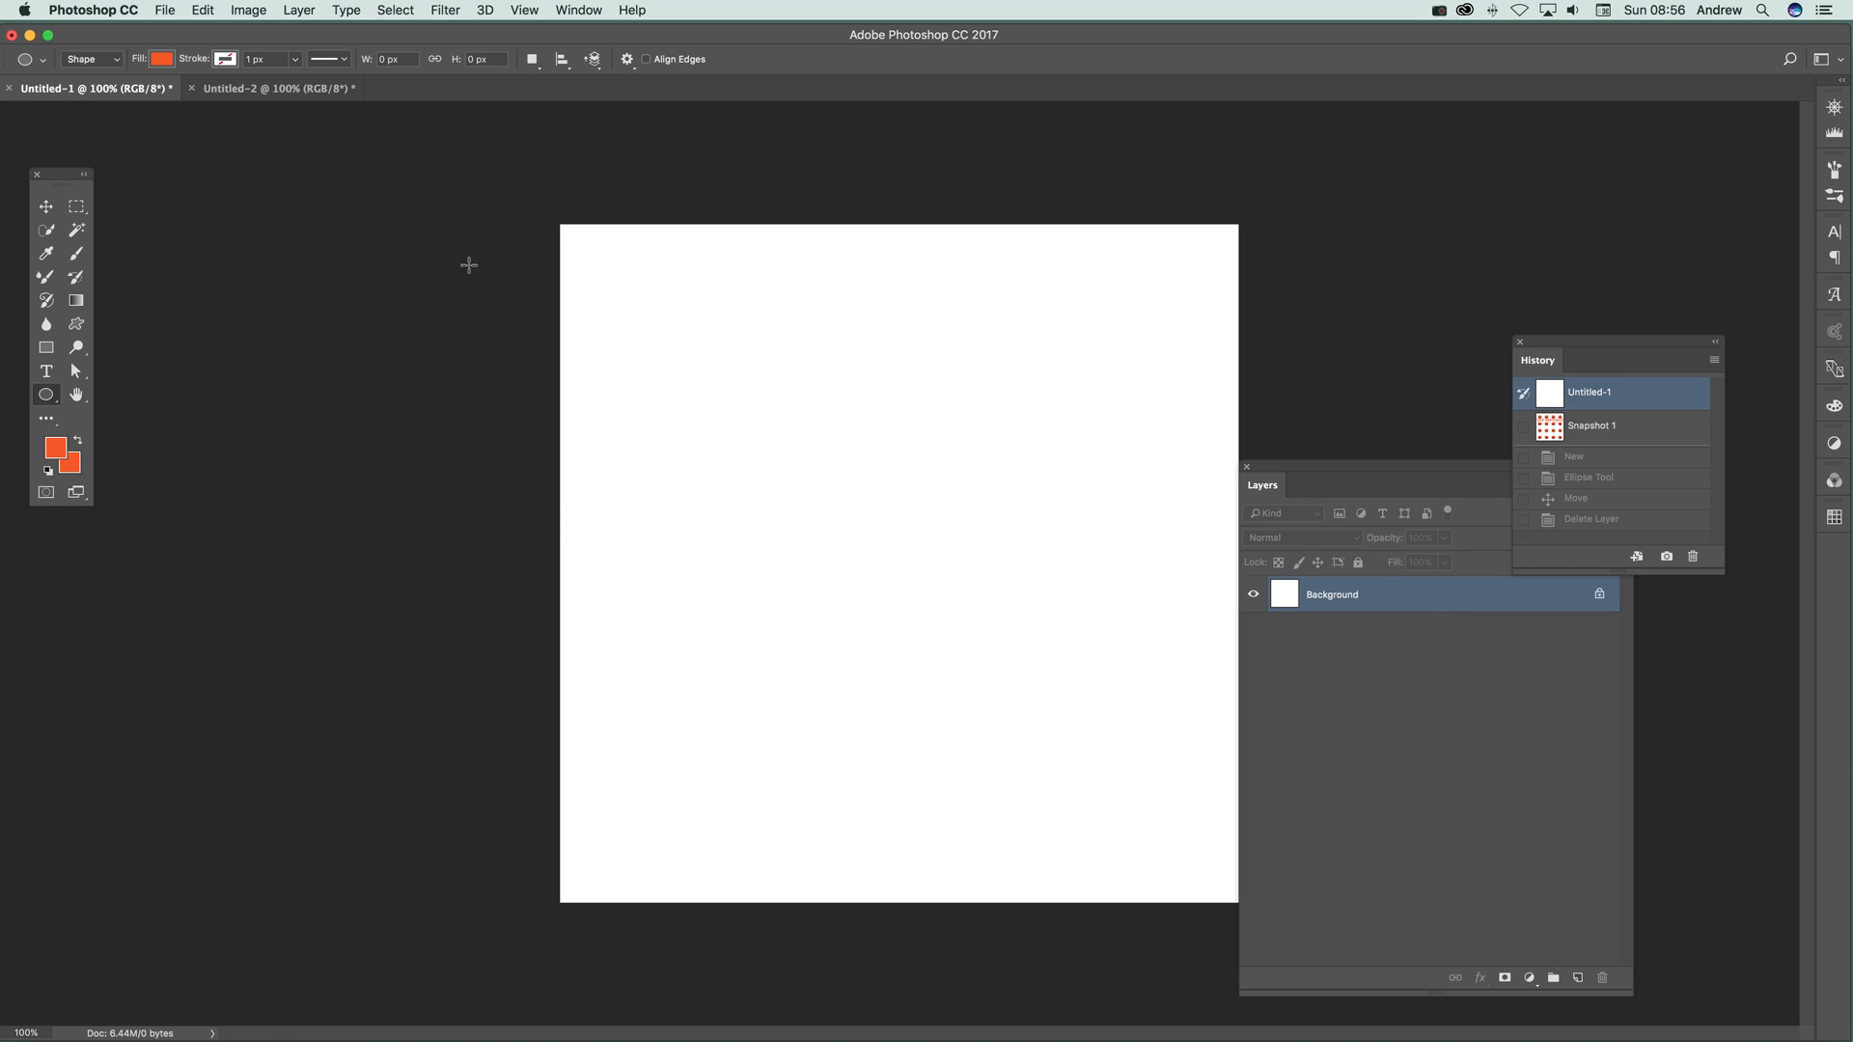
pyautogui.moveTo(668, 340)
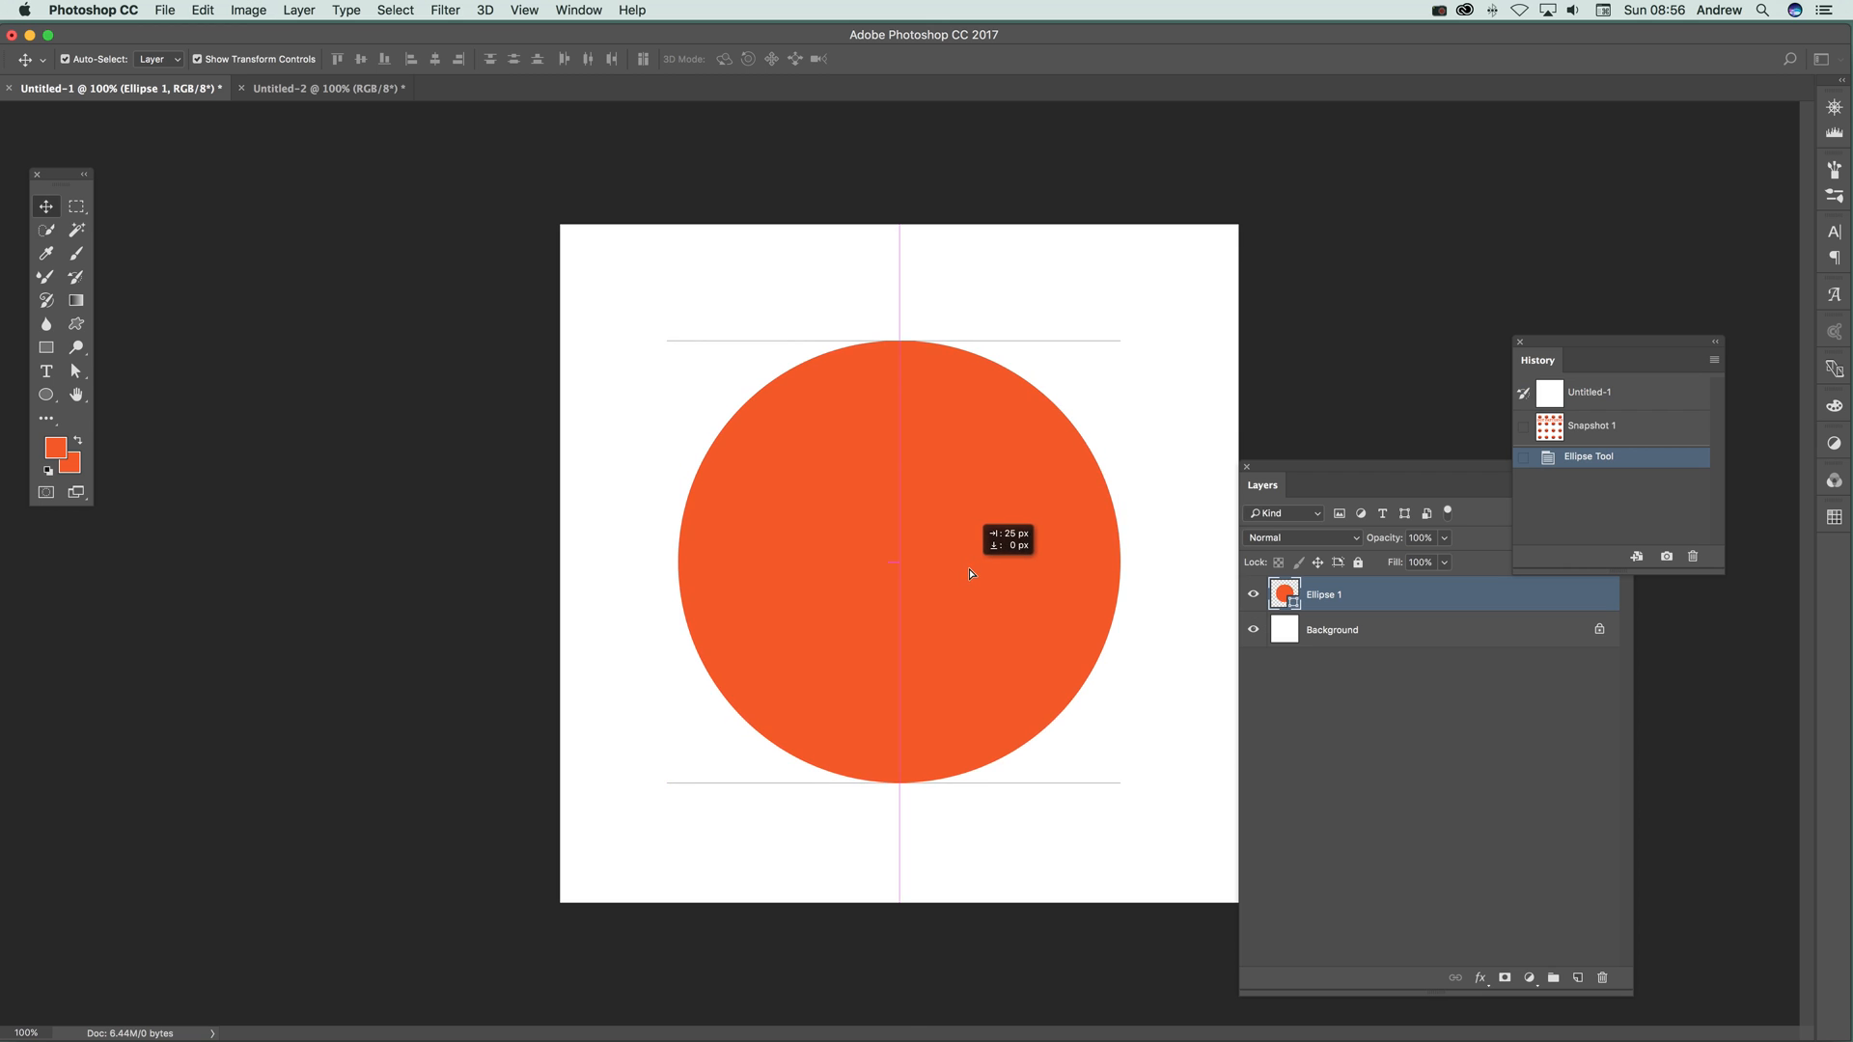
pyautogui.moveTo(969, 574); pyautogui.dragTo(967, 575)
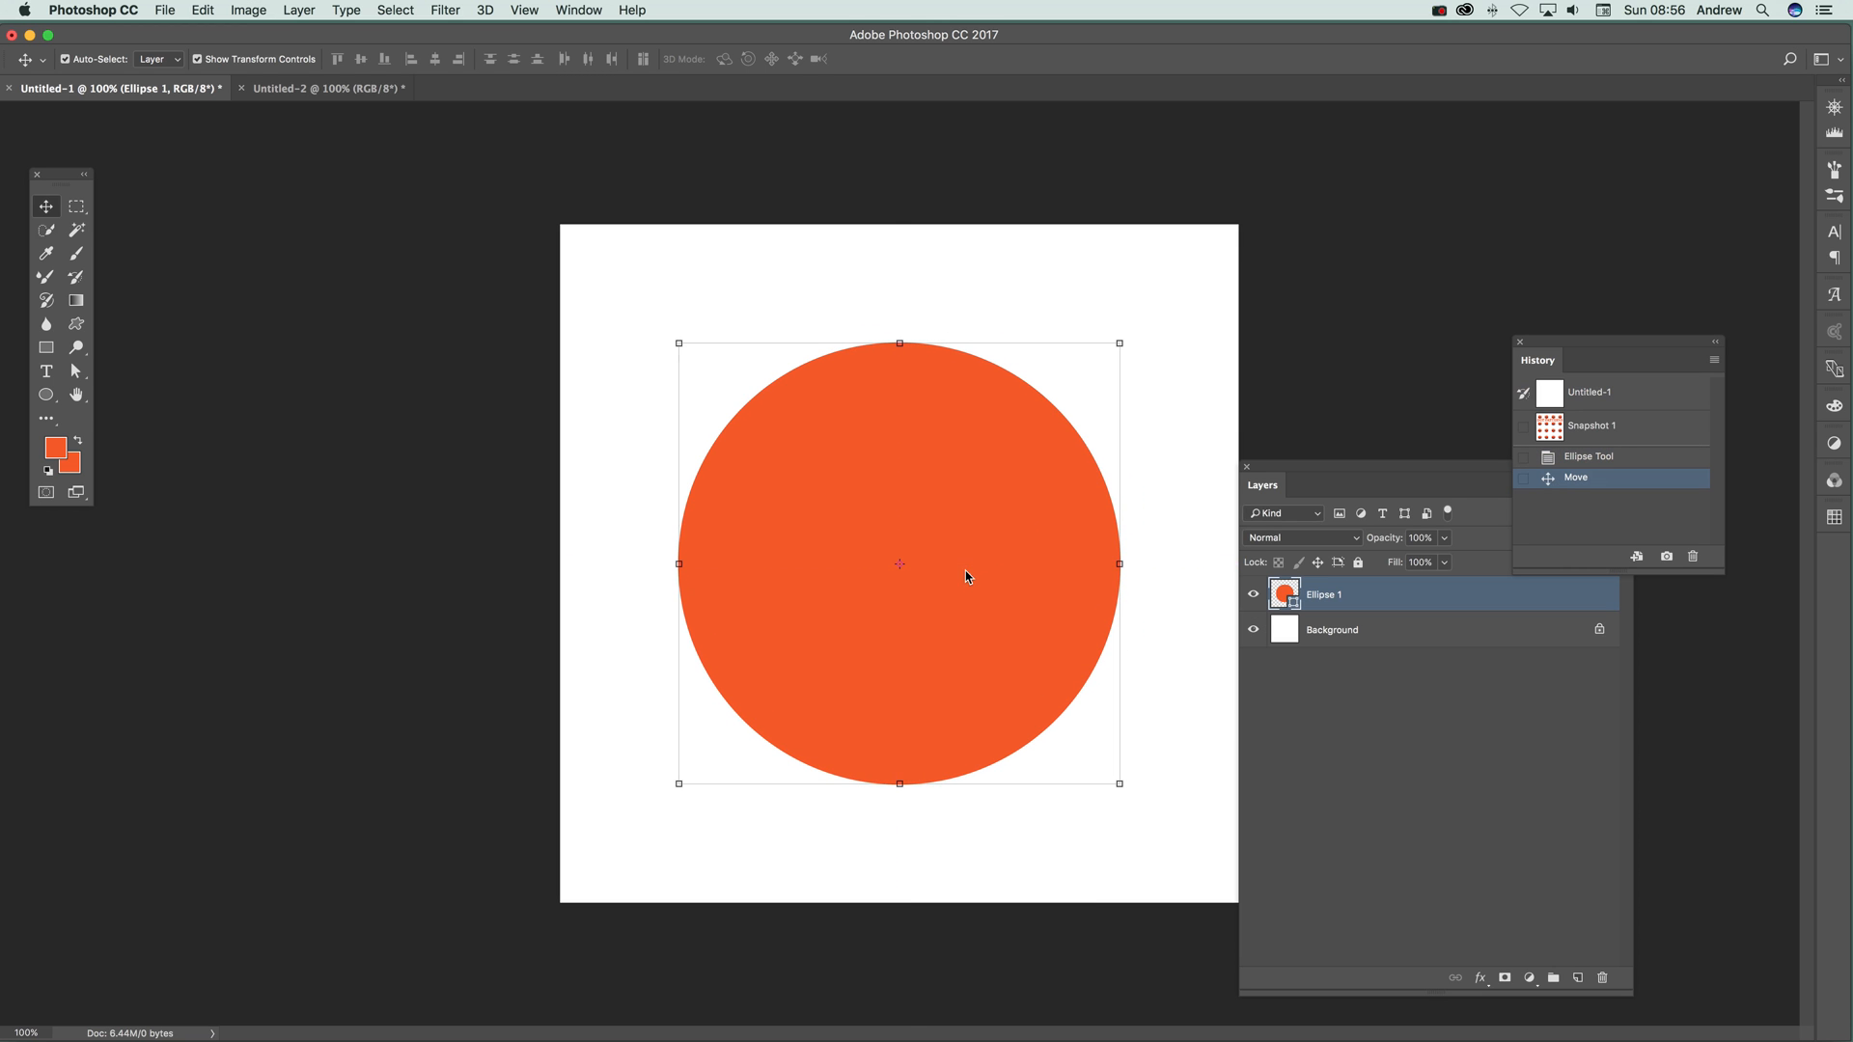
pyautogui.moveTo(527, 10)
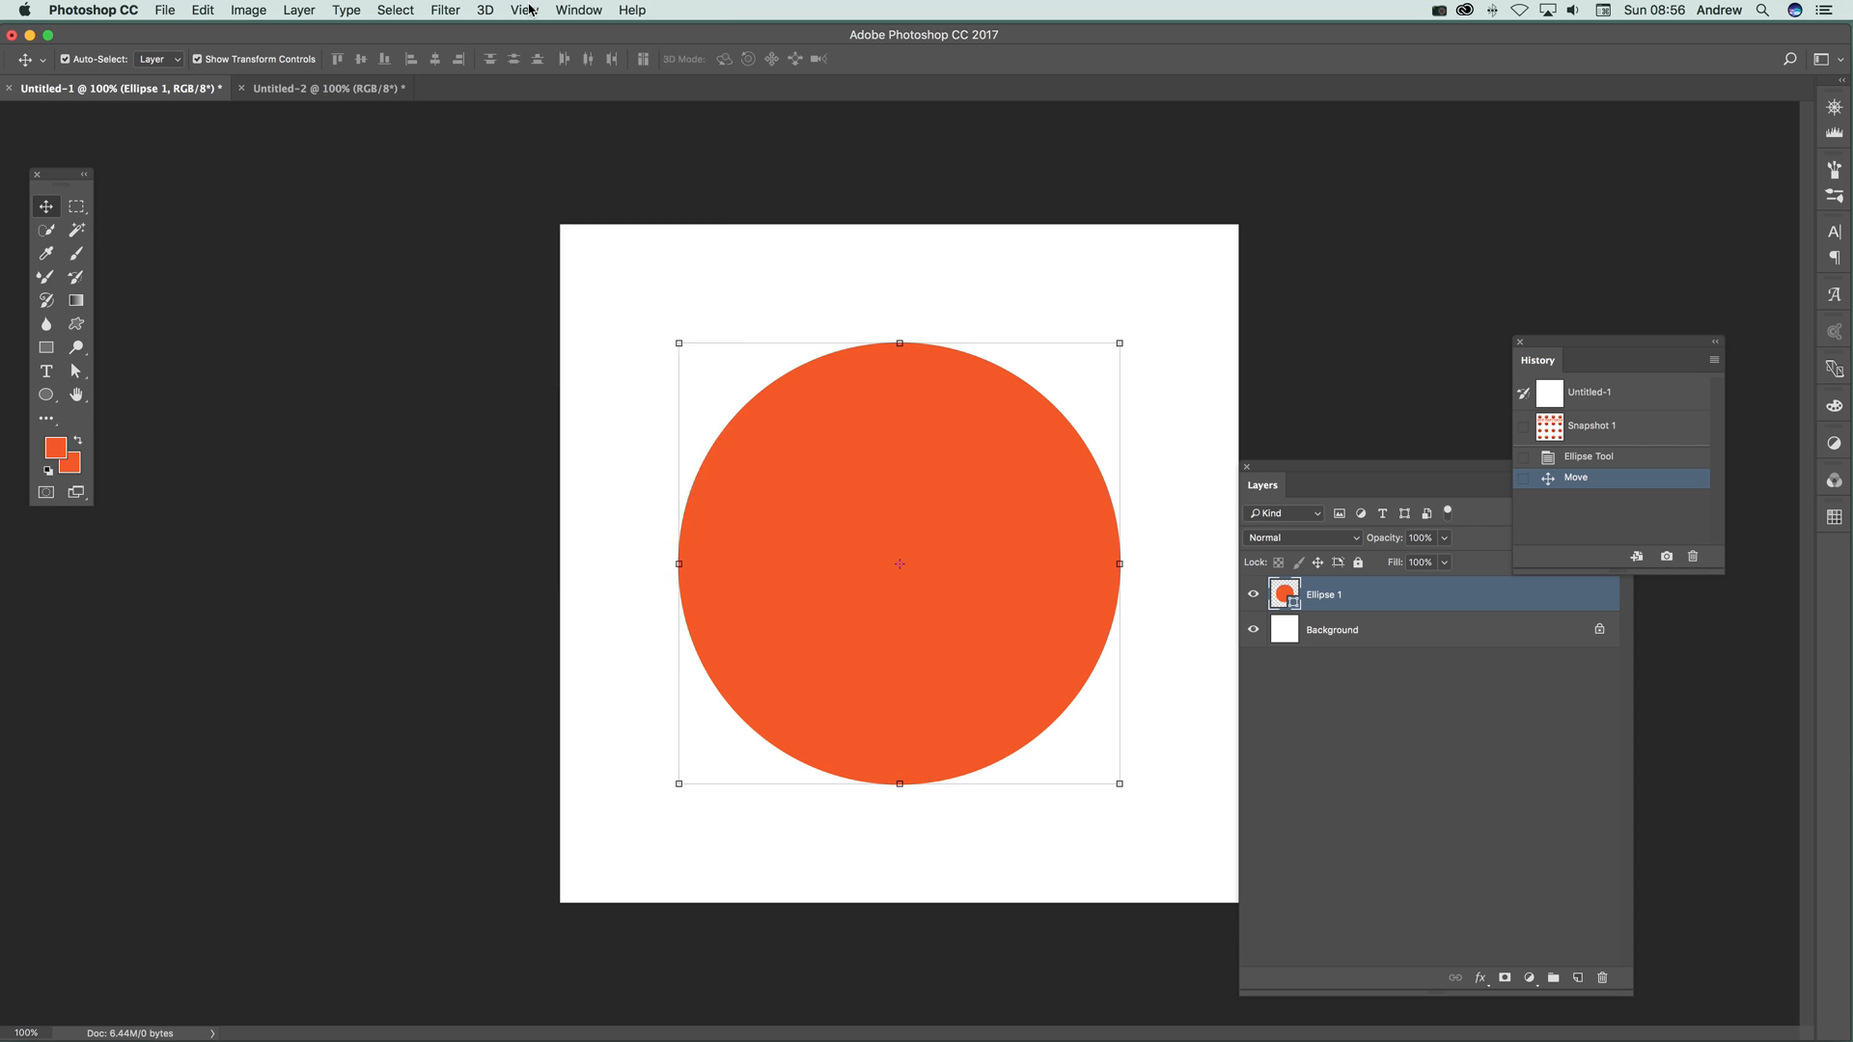
pyautogui.click(521, 10)
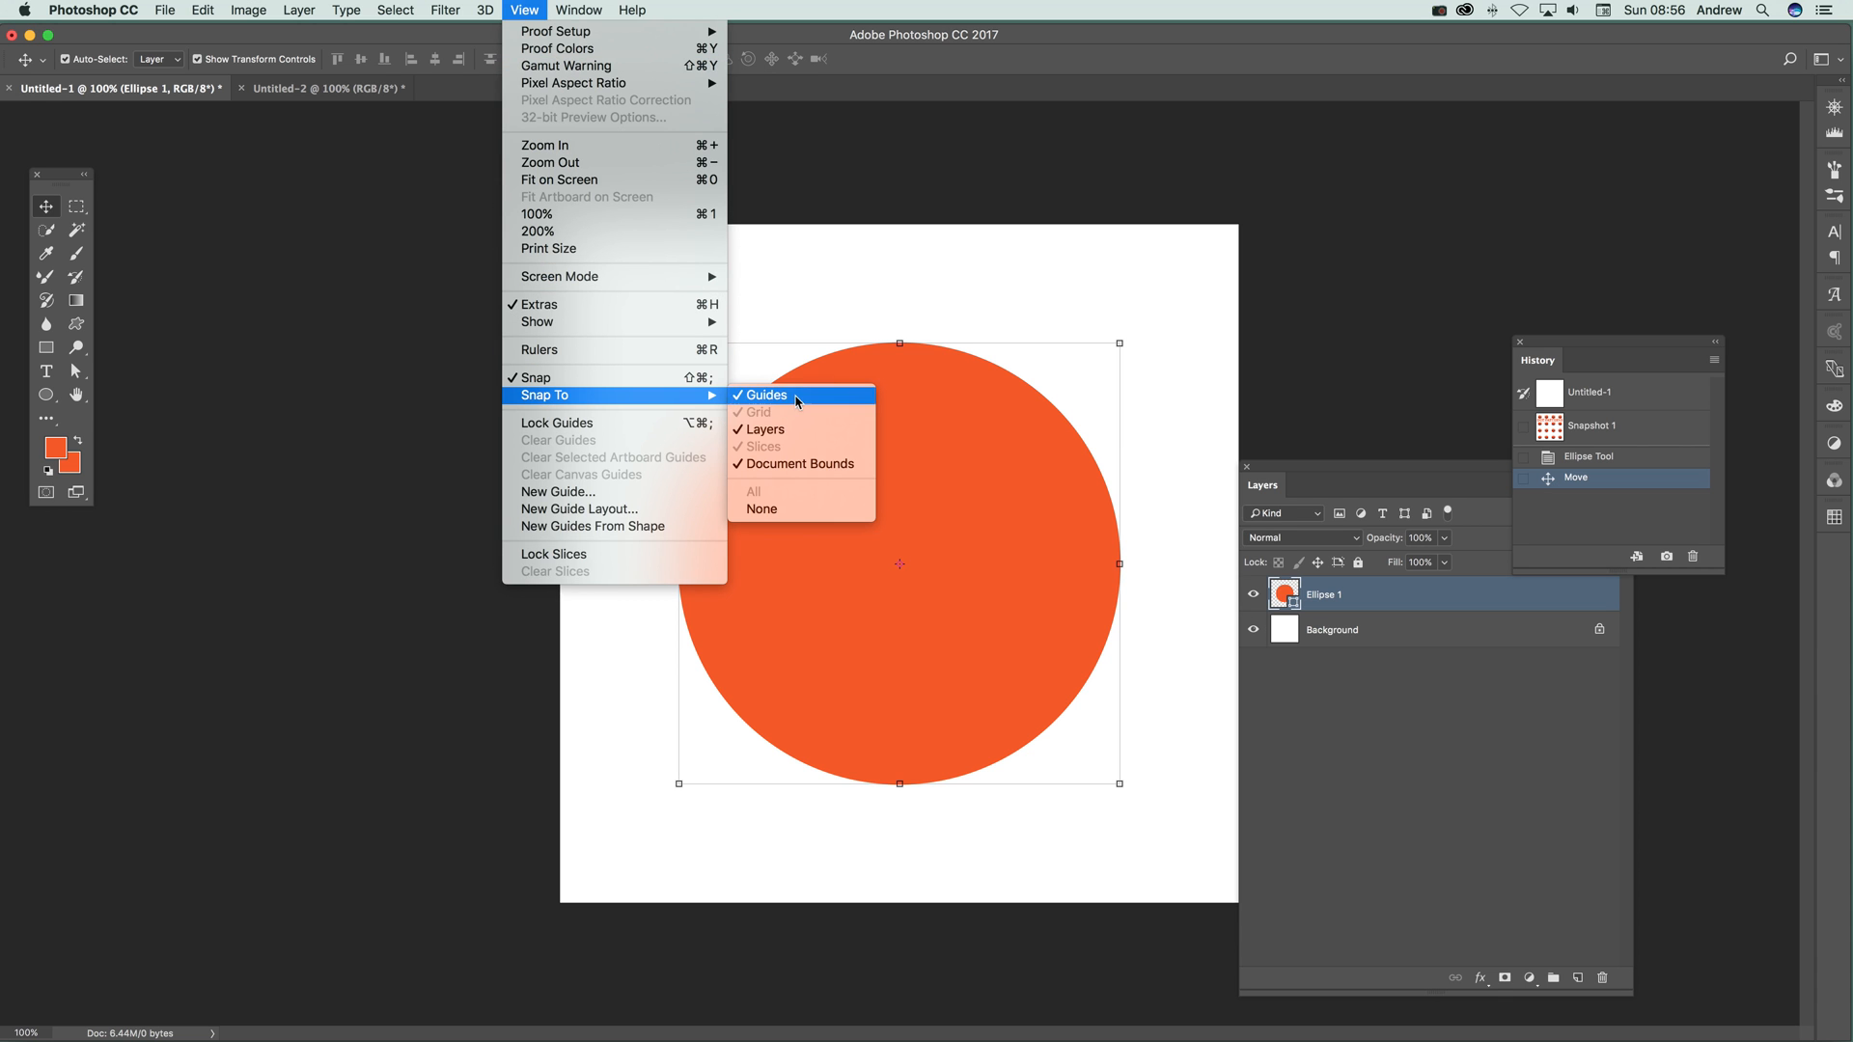
pyautogui.click(764, 394)
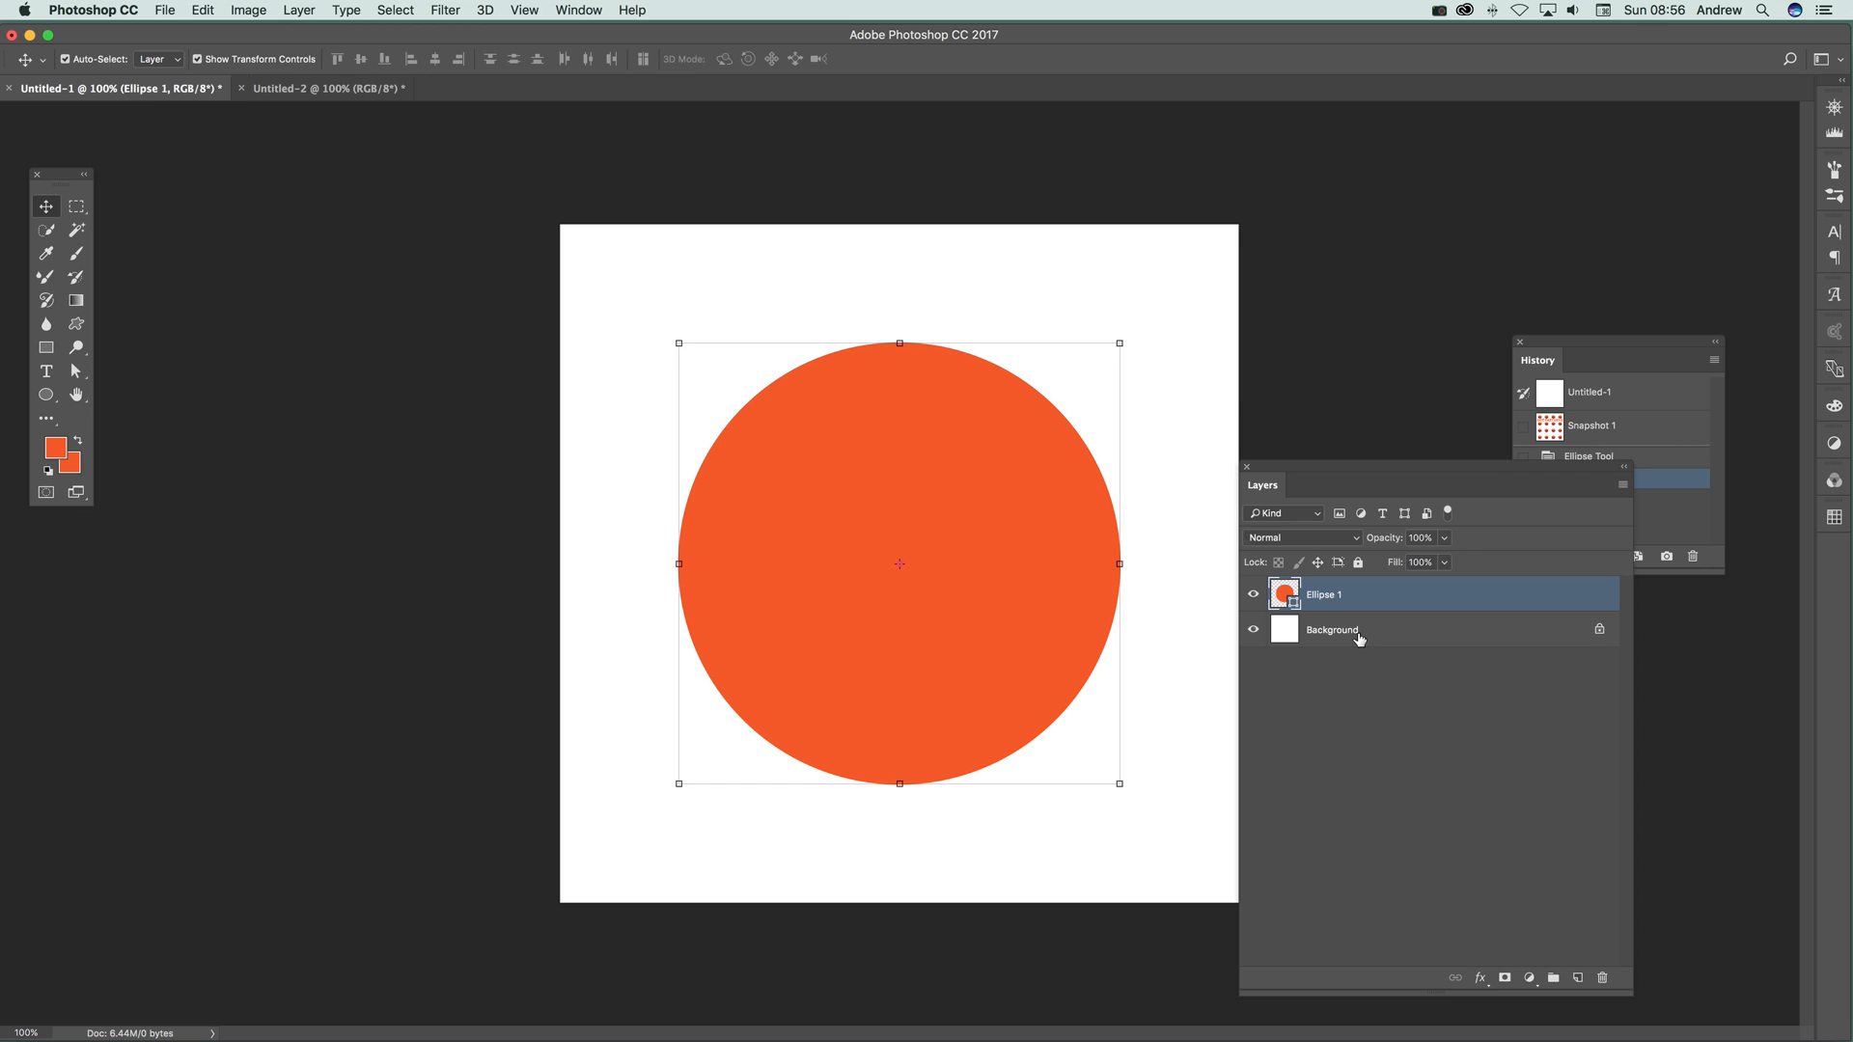
# Delete the white Background layer and define the orange circle on transparency as a new pattern
pyautogui.click(1380, 629)
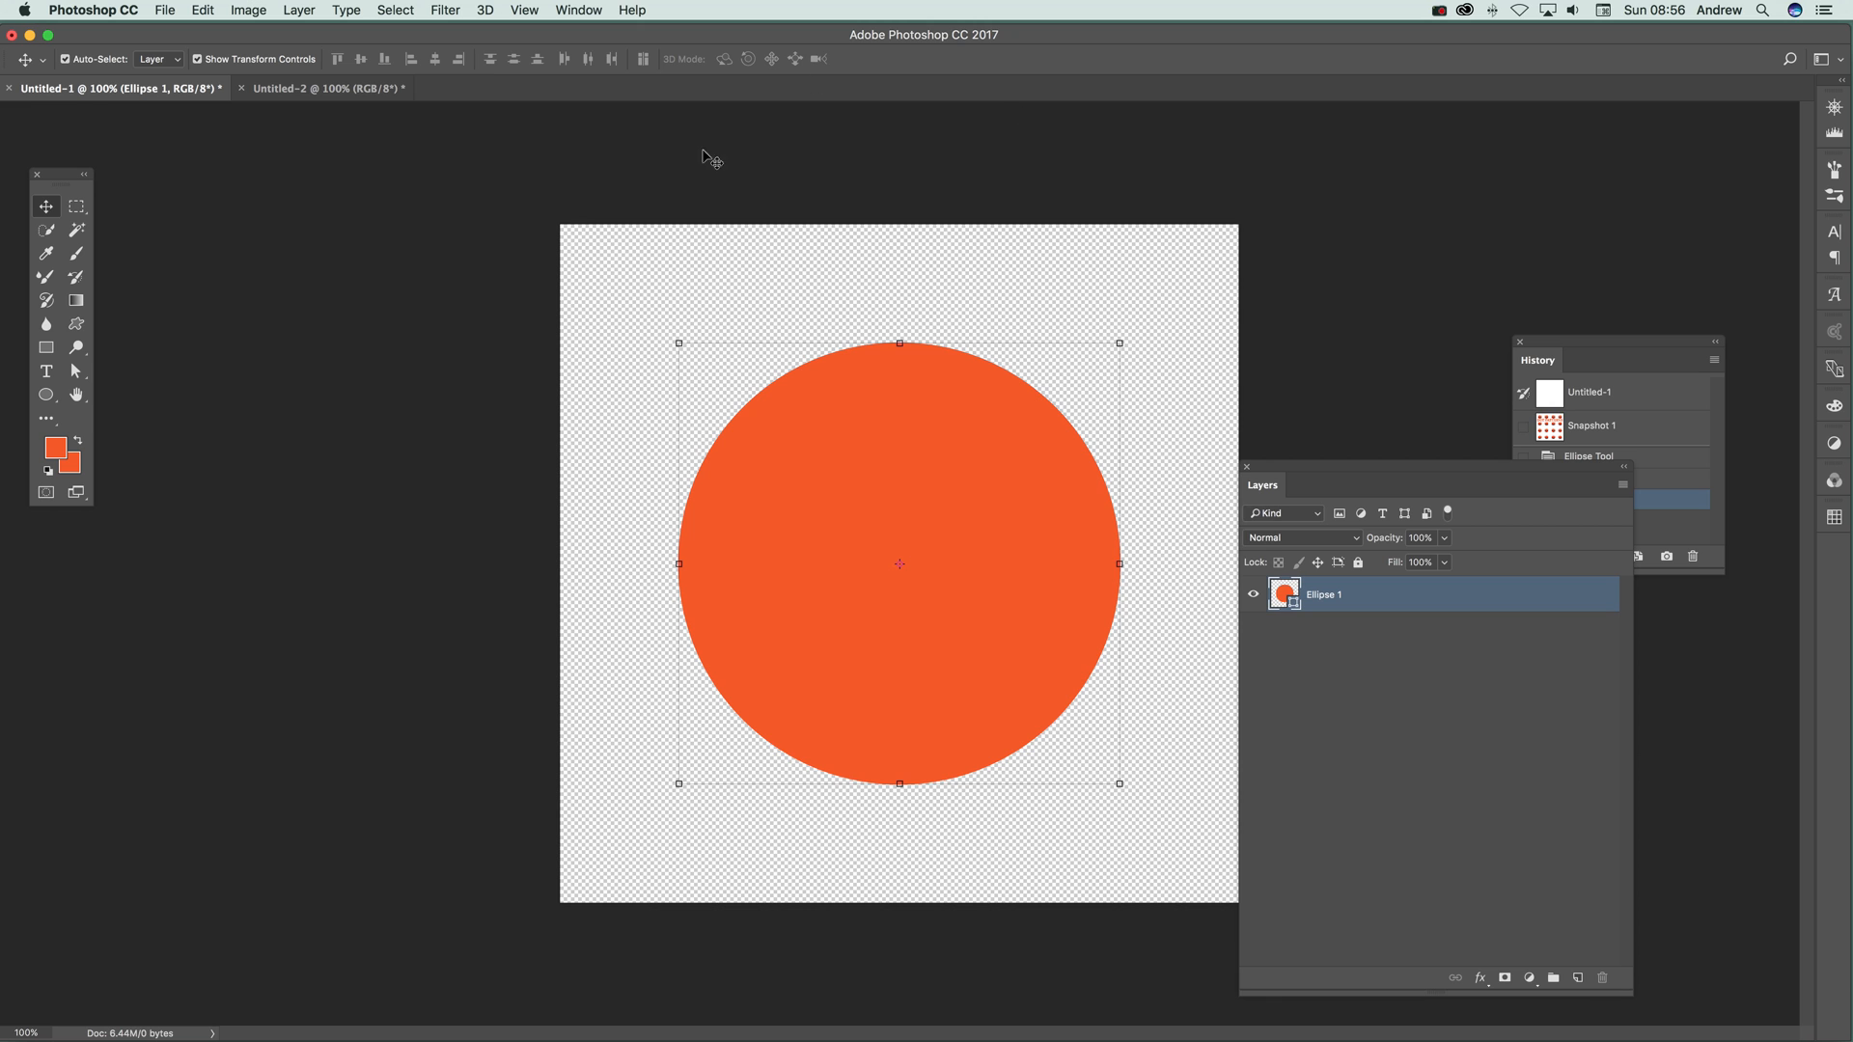
pyautogui.moveTo(220, 10)
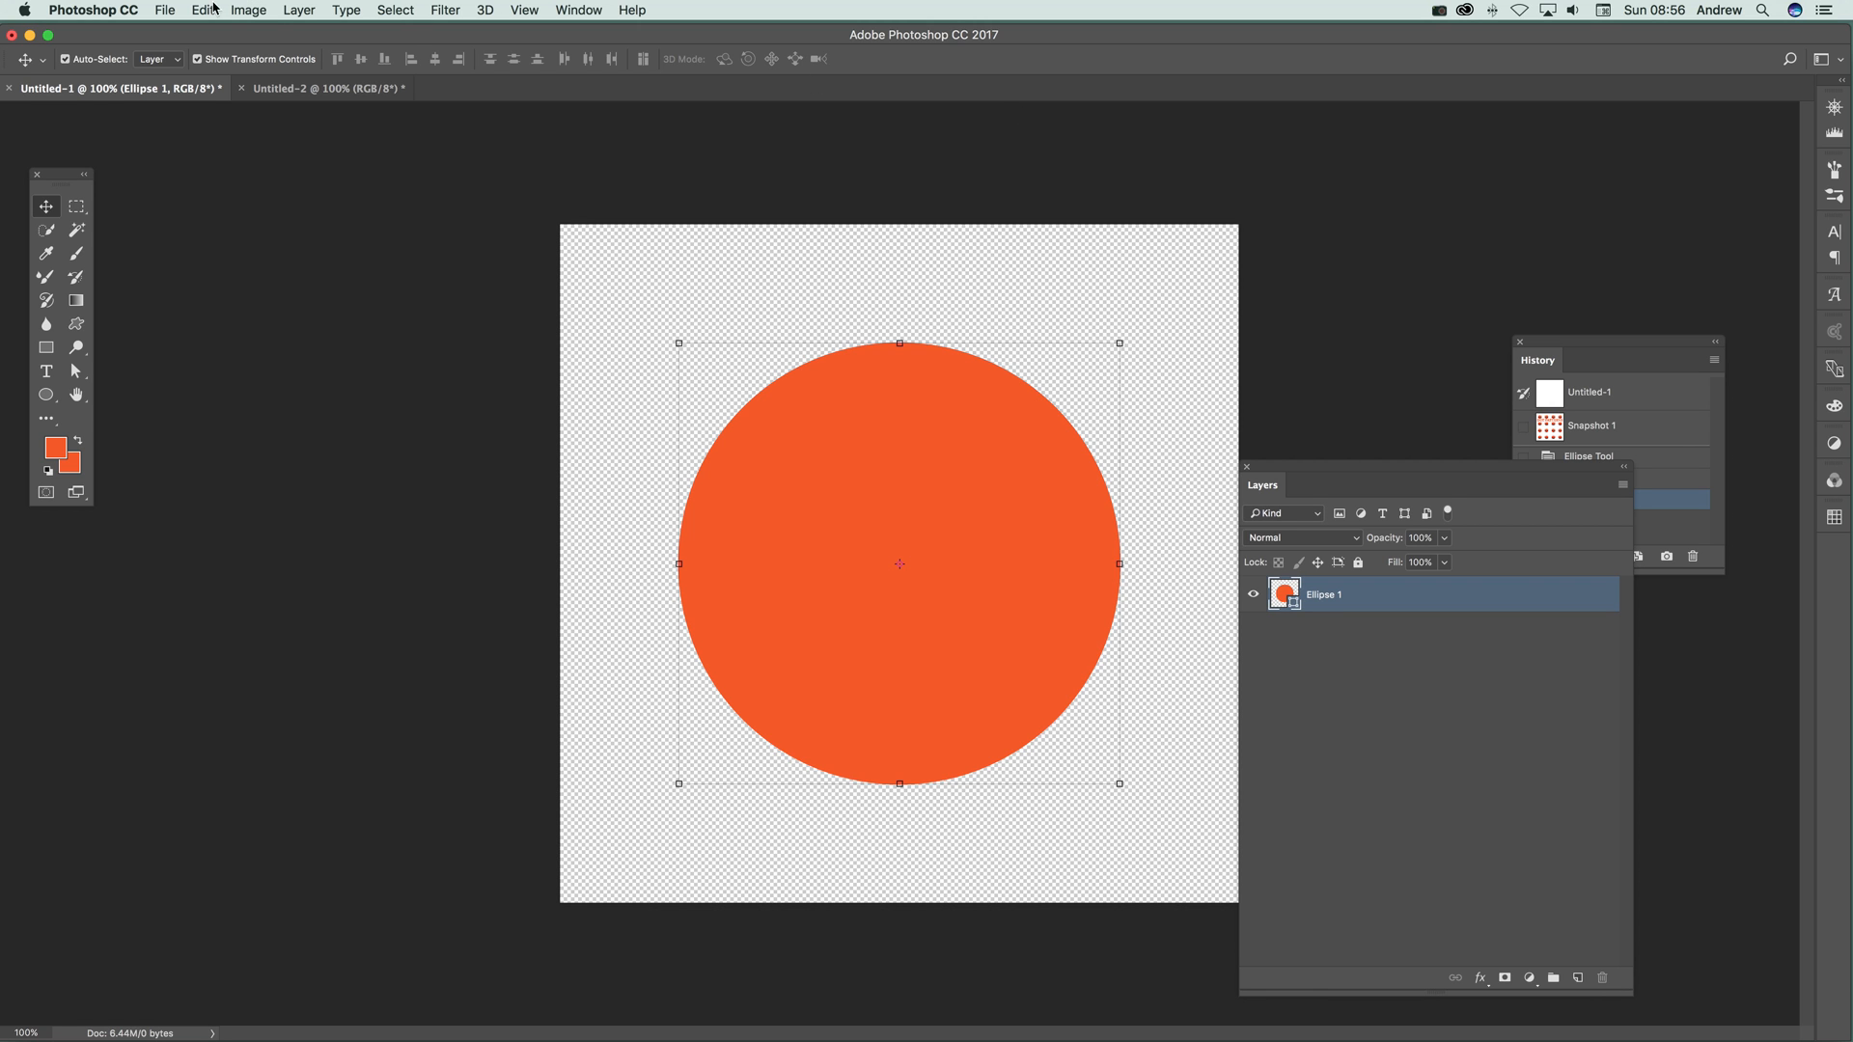
pyautogui.click(214, 10)
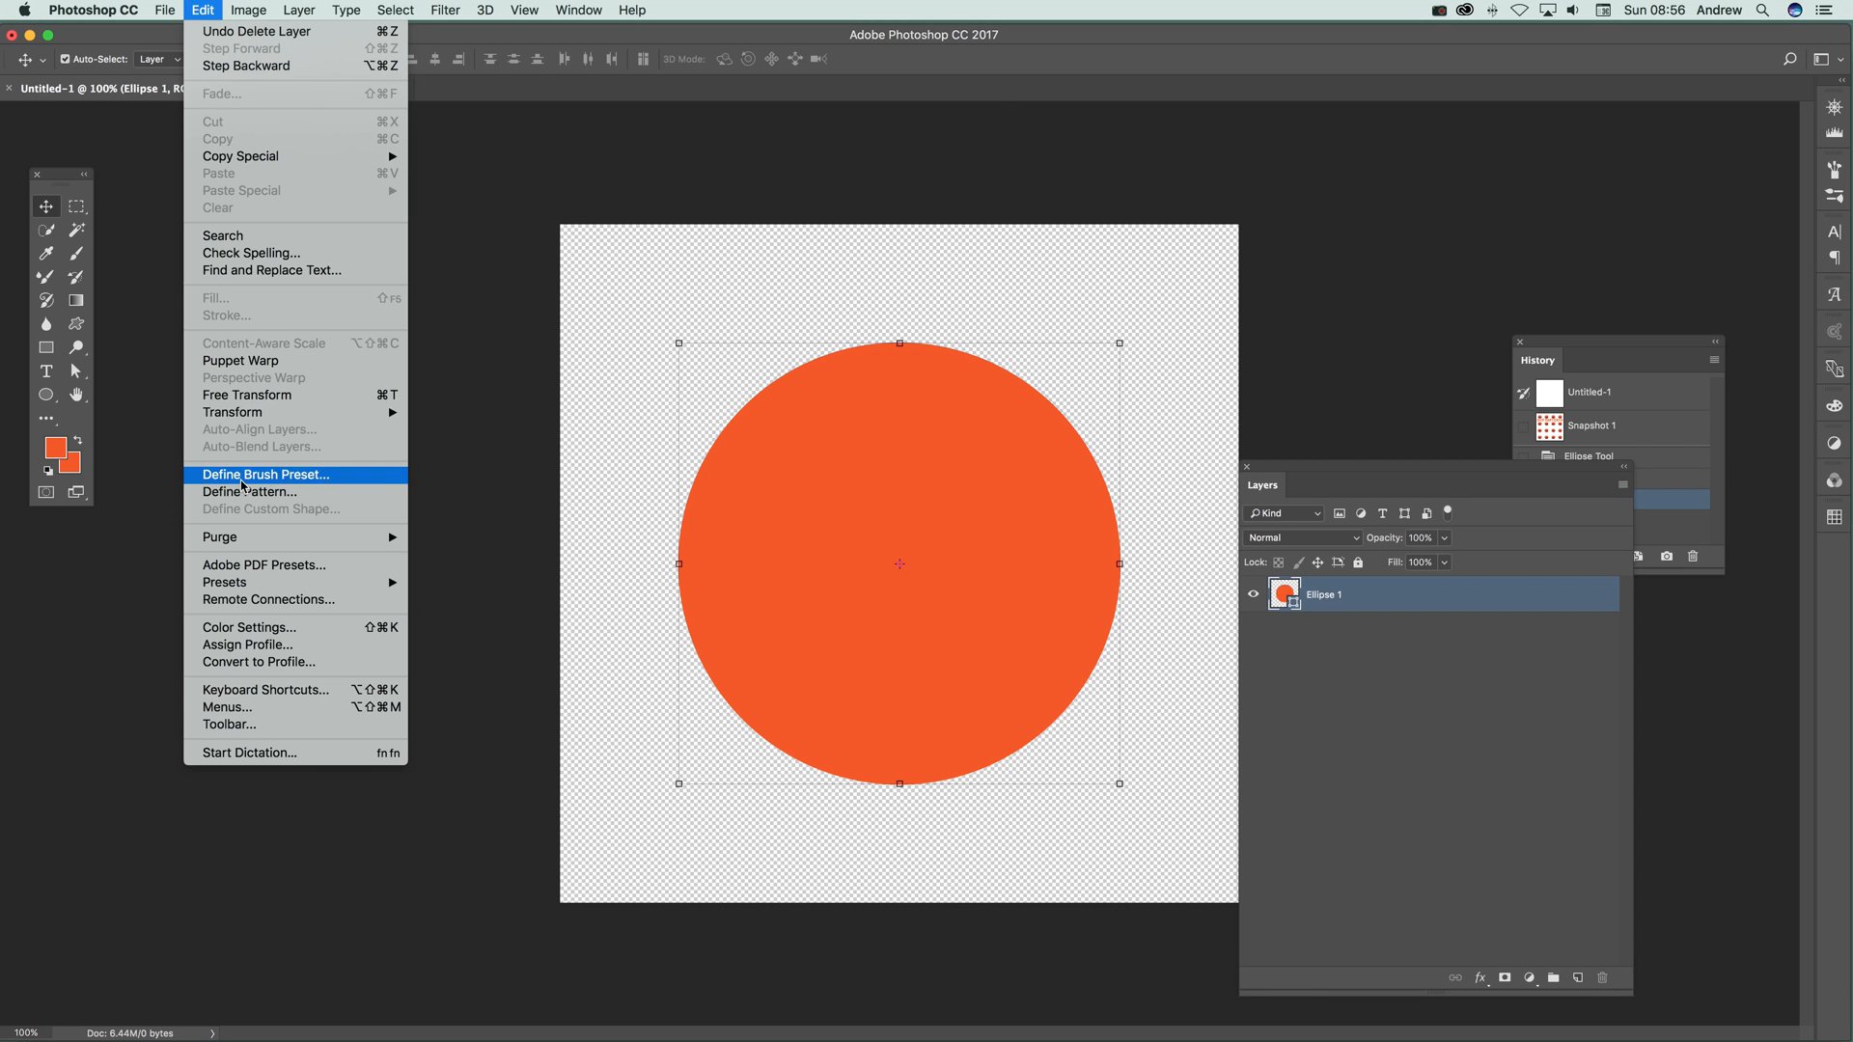
pyautogui.click(251, 493)
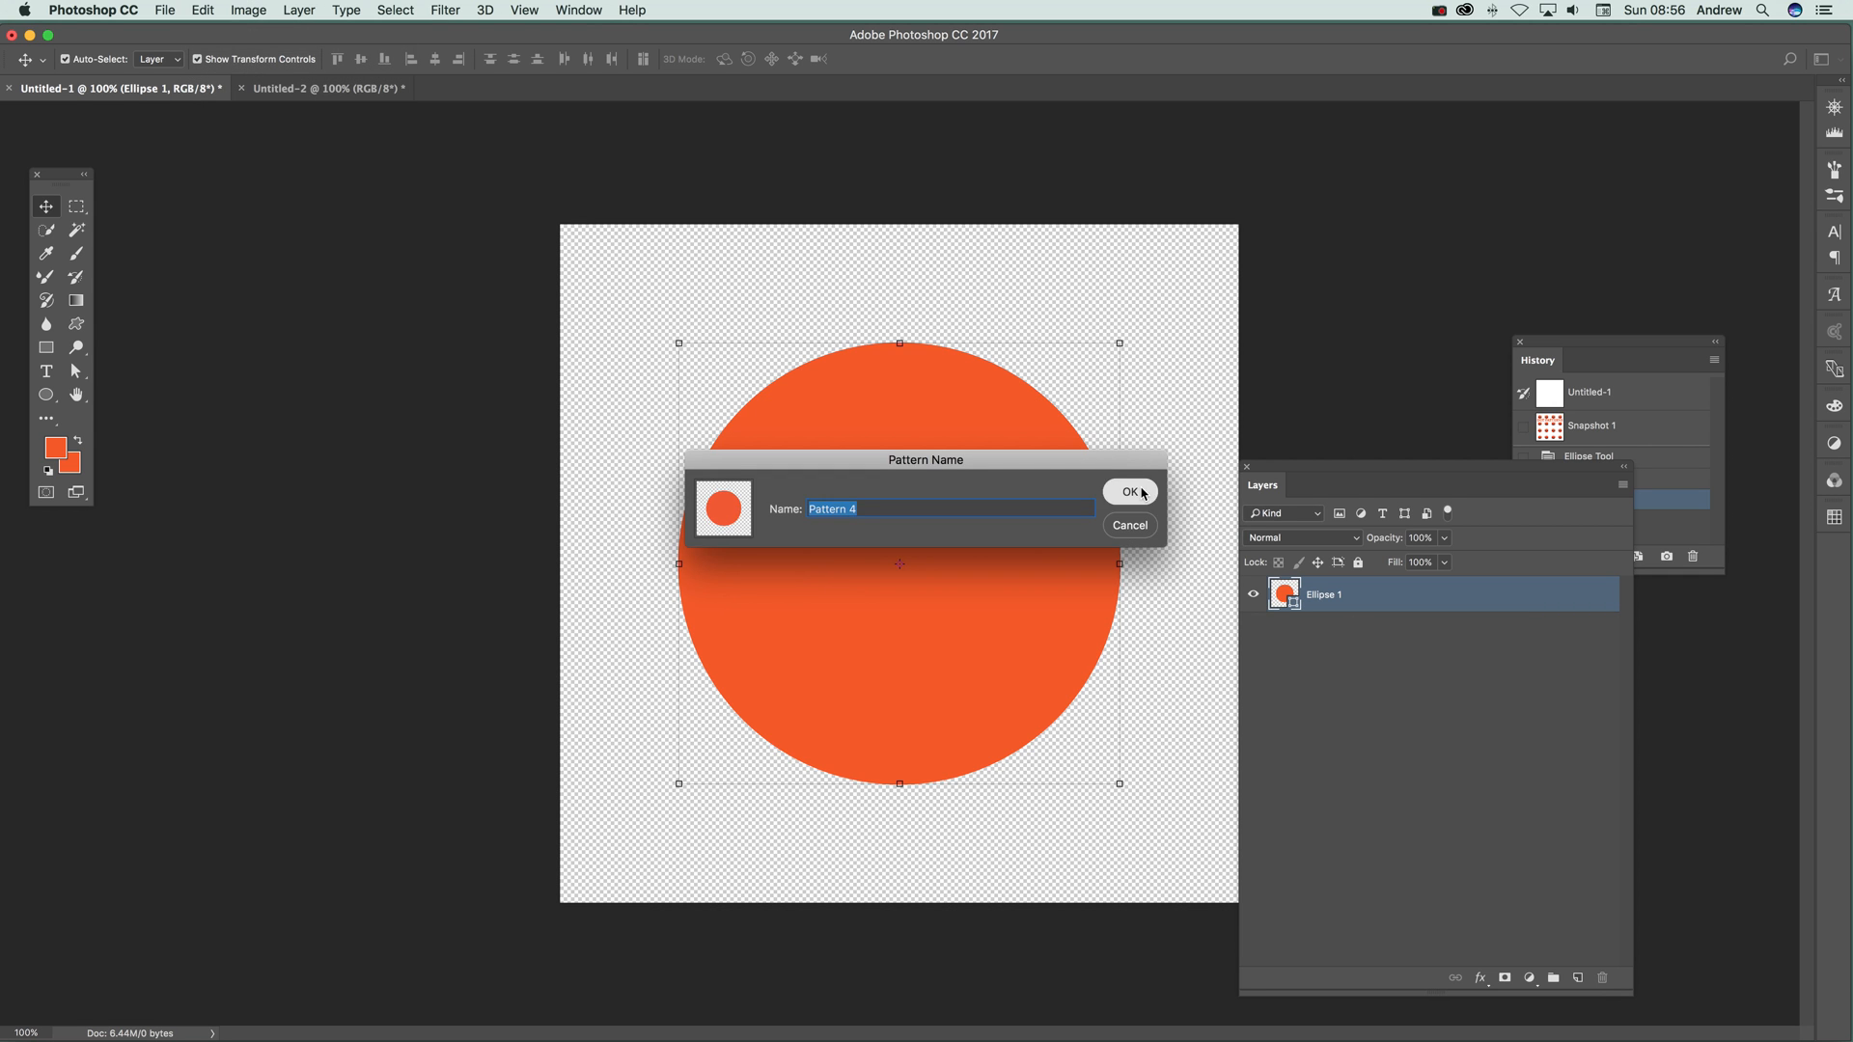
pyautogui.click(1131, 492)
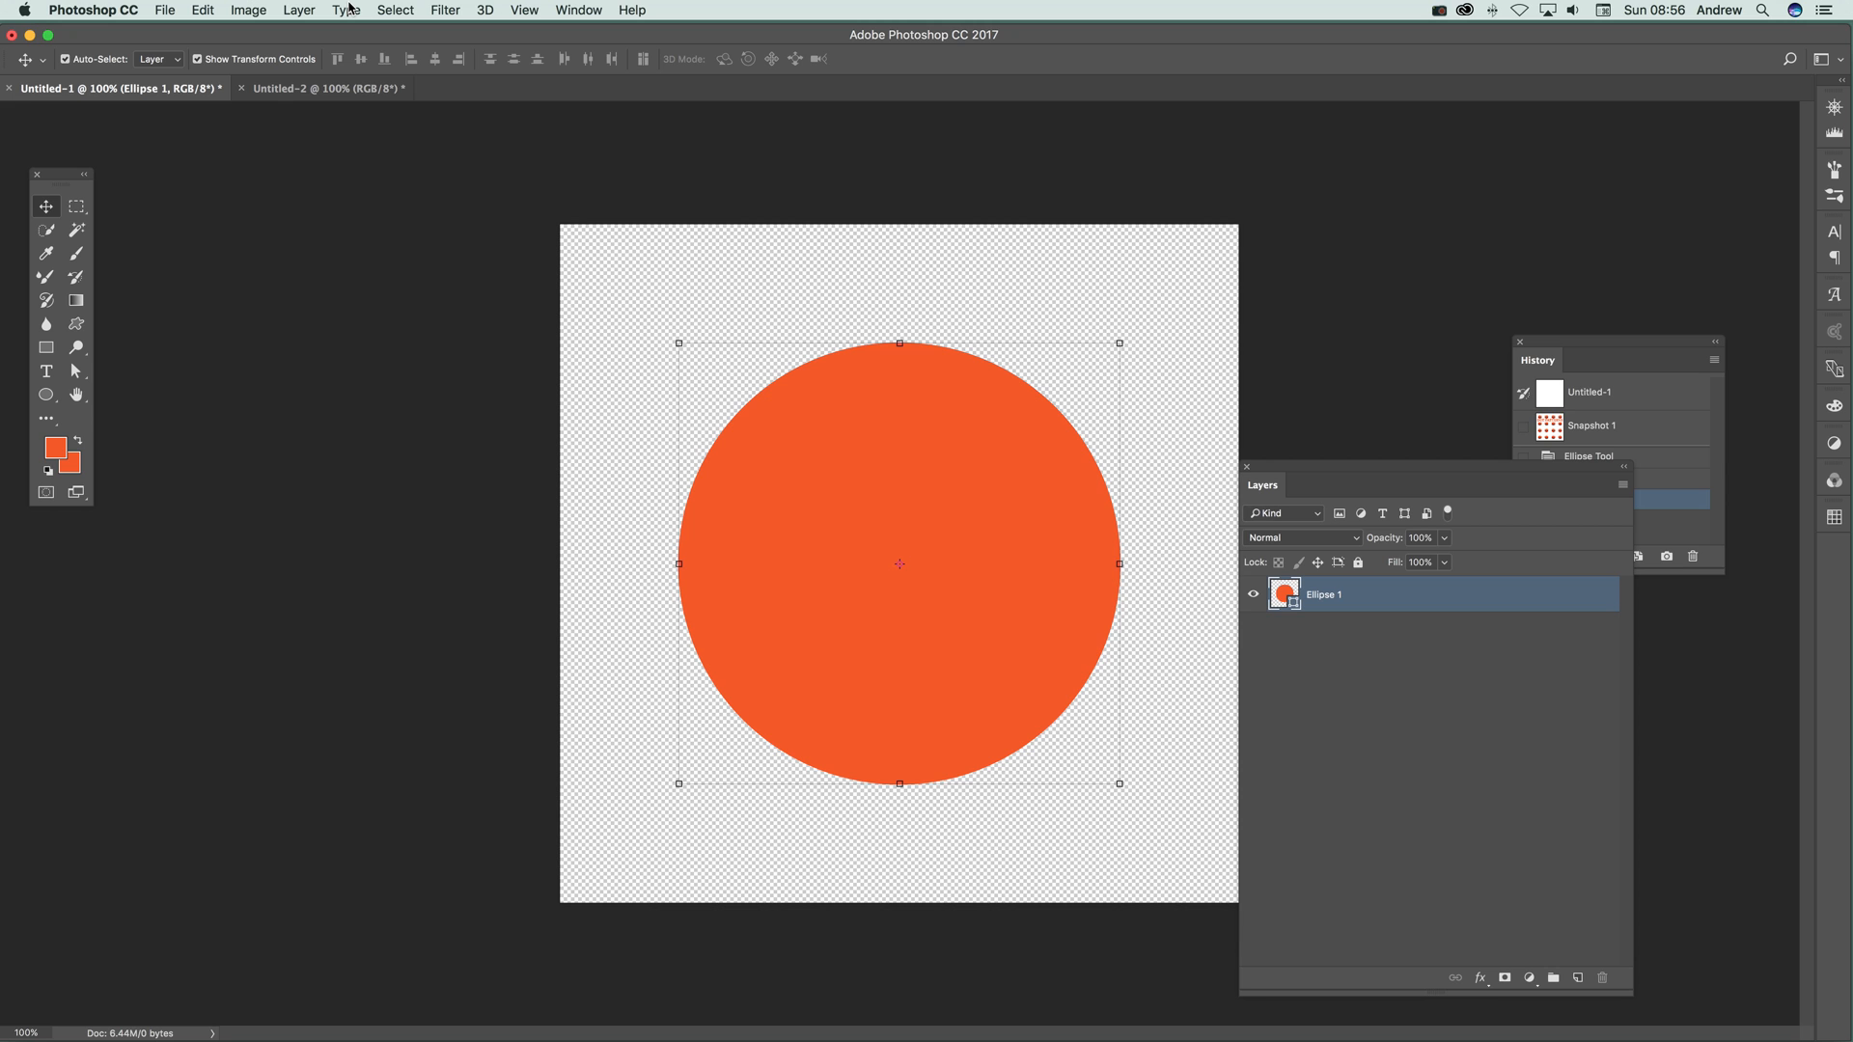
pyautogui.moveTo(299, 8)
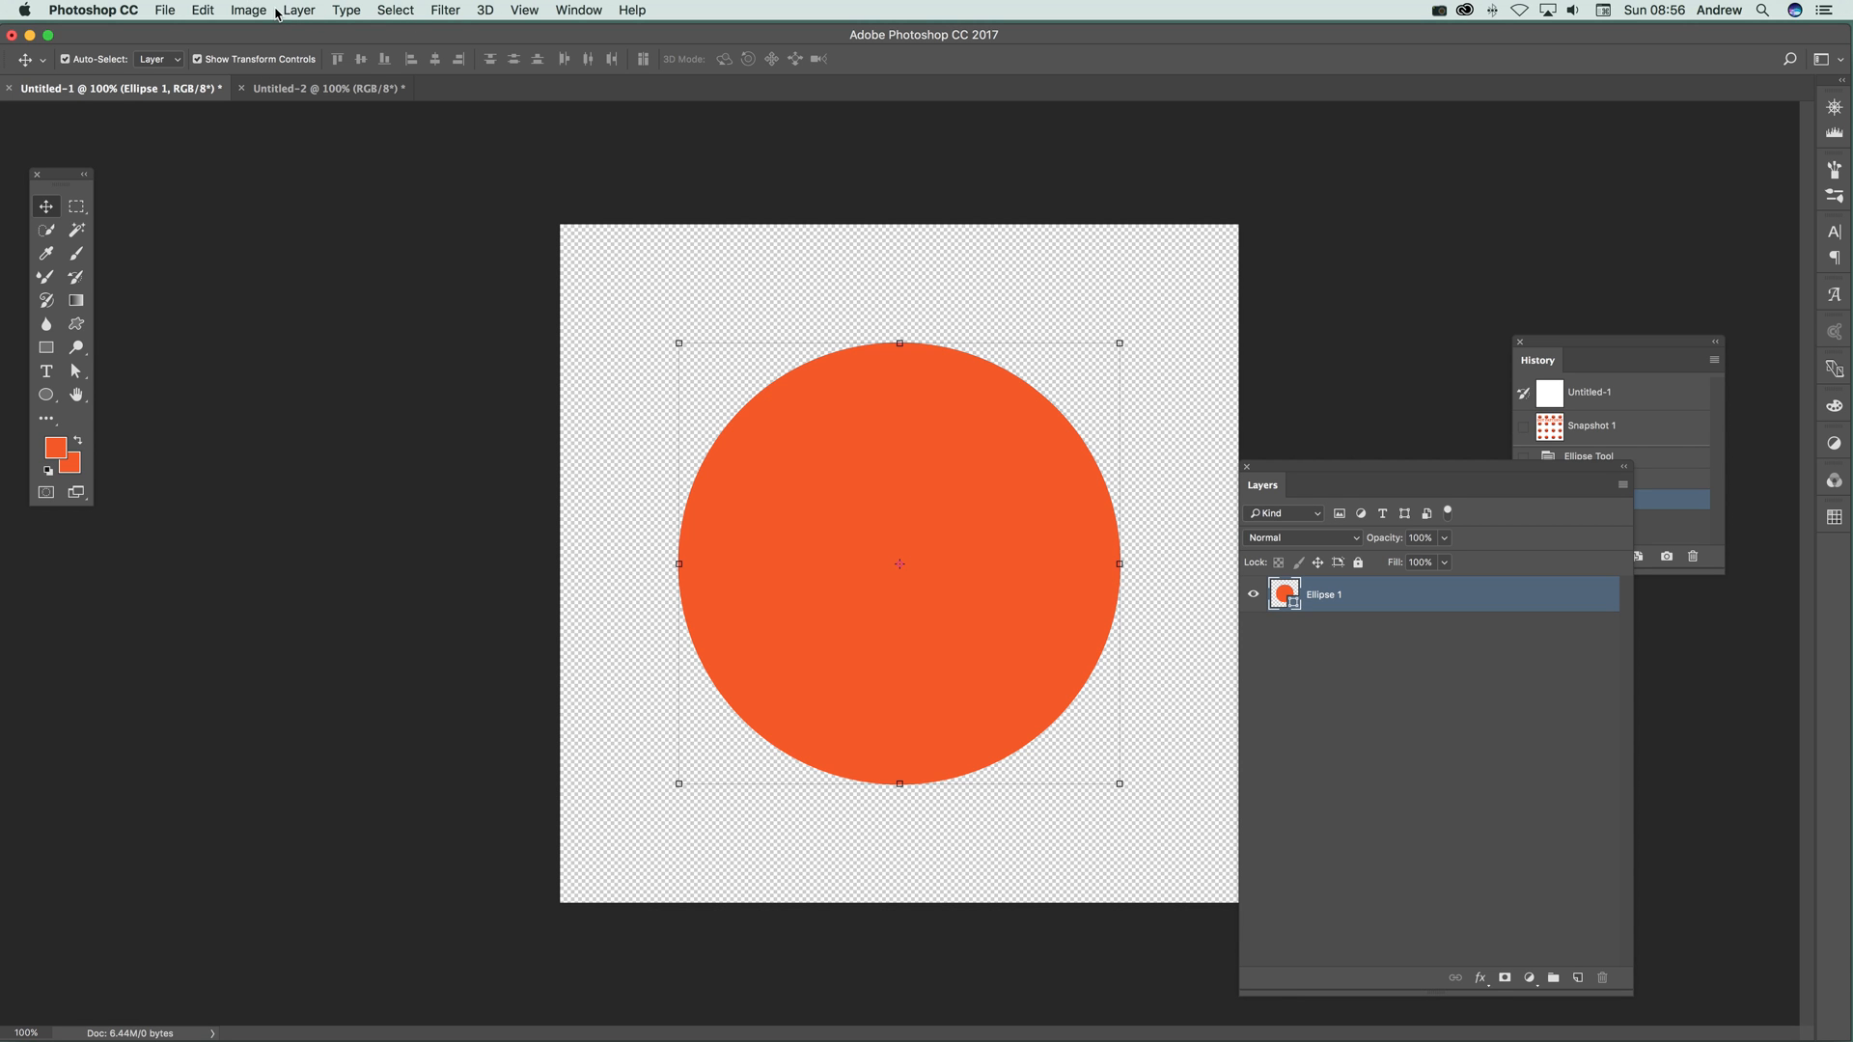
# Apply a Bevel & Emboss layer style to the circle and define it as another pattern
pyautogui.click(340, 10)
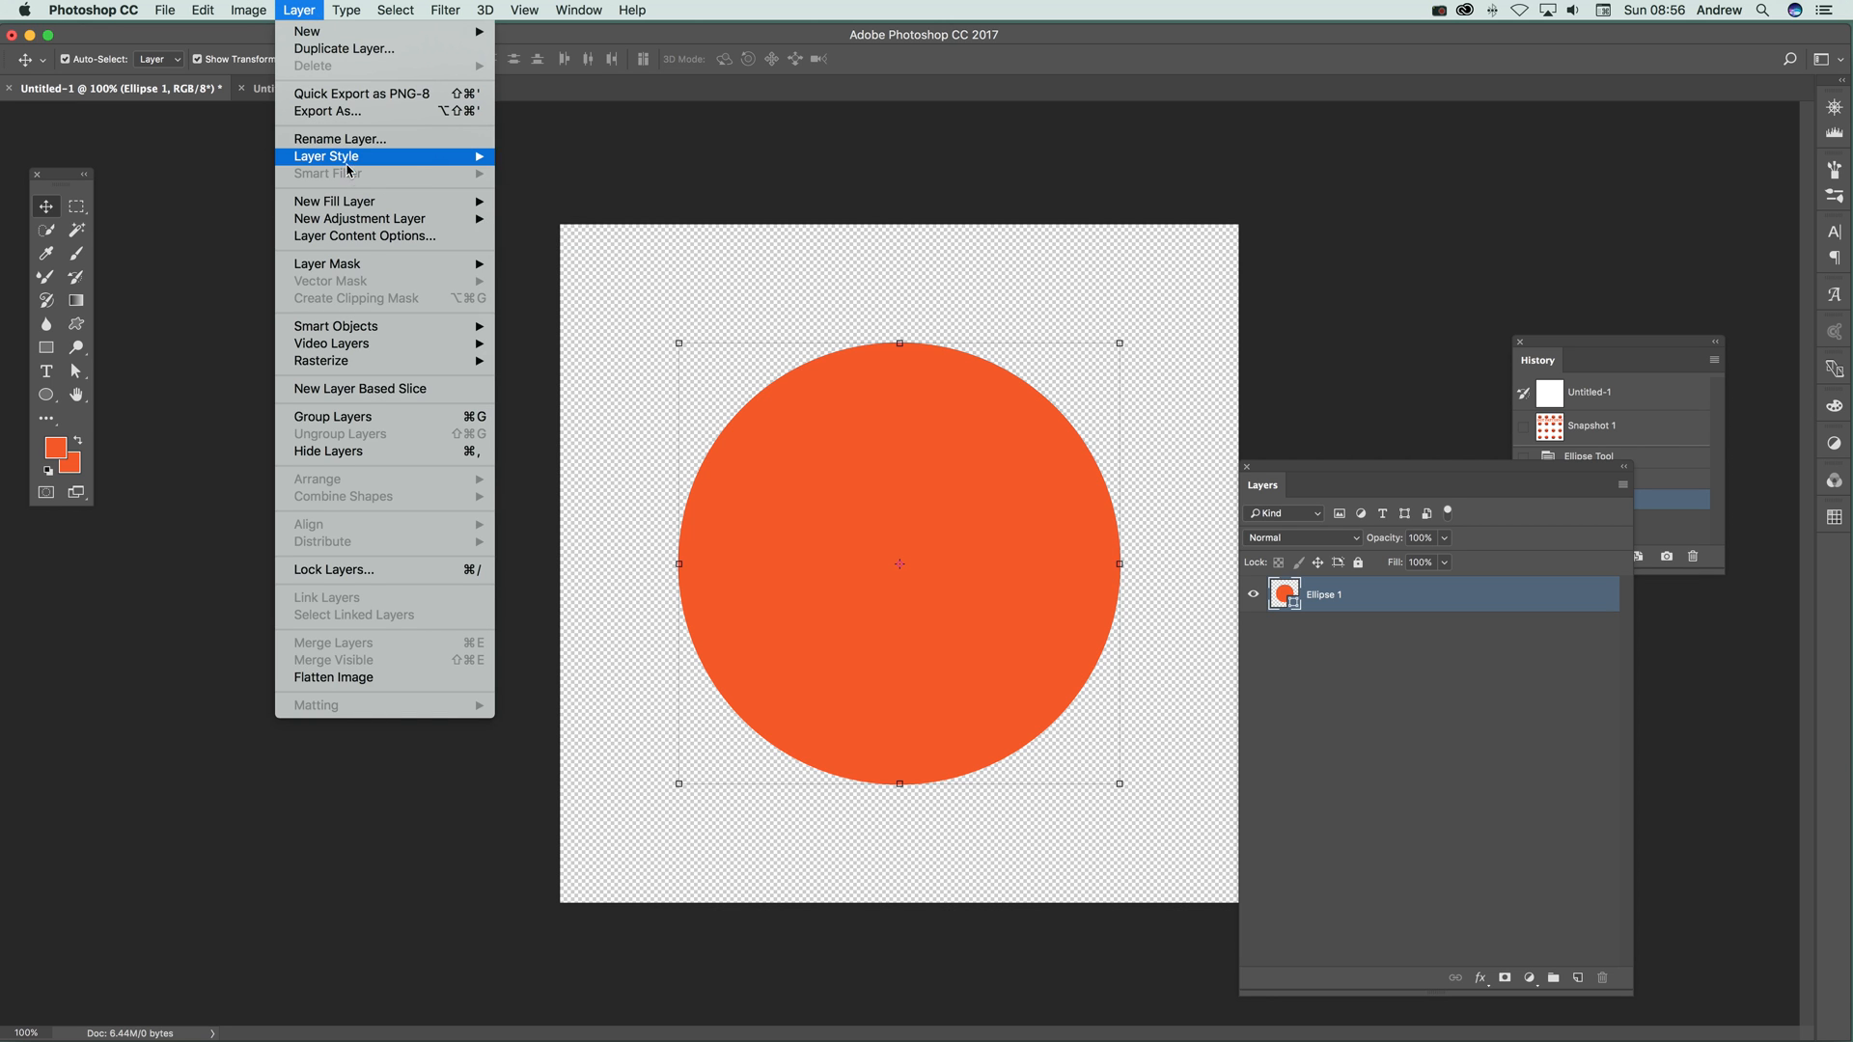
pyautogui.click(325, 154)
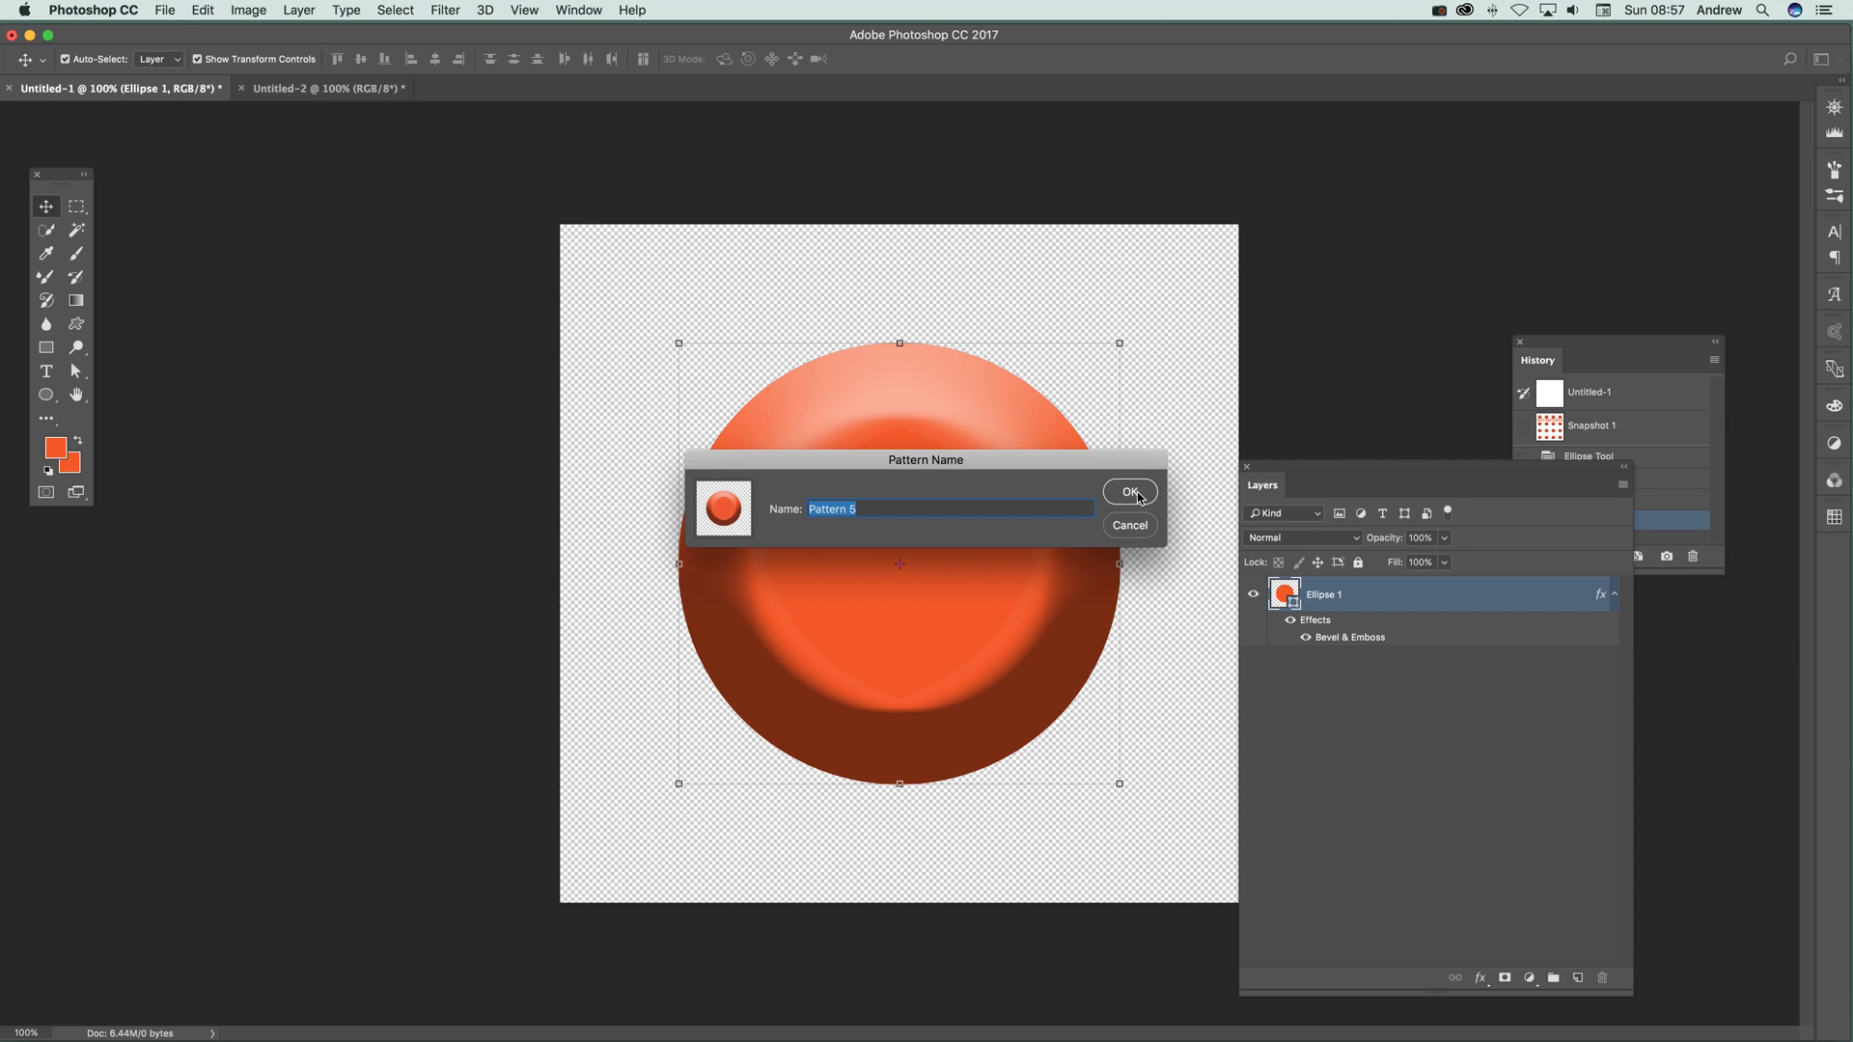
pyautogui.click(1131, 492)
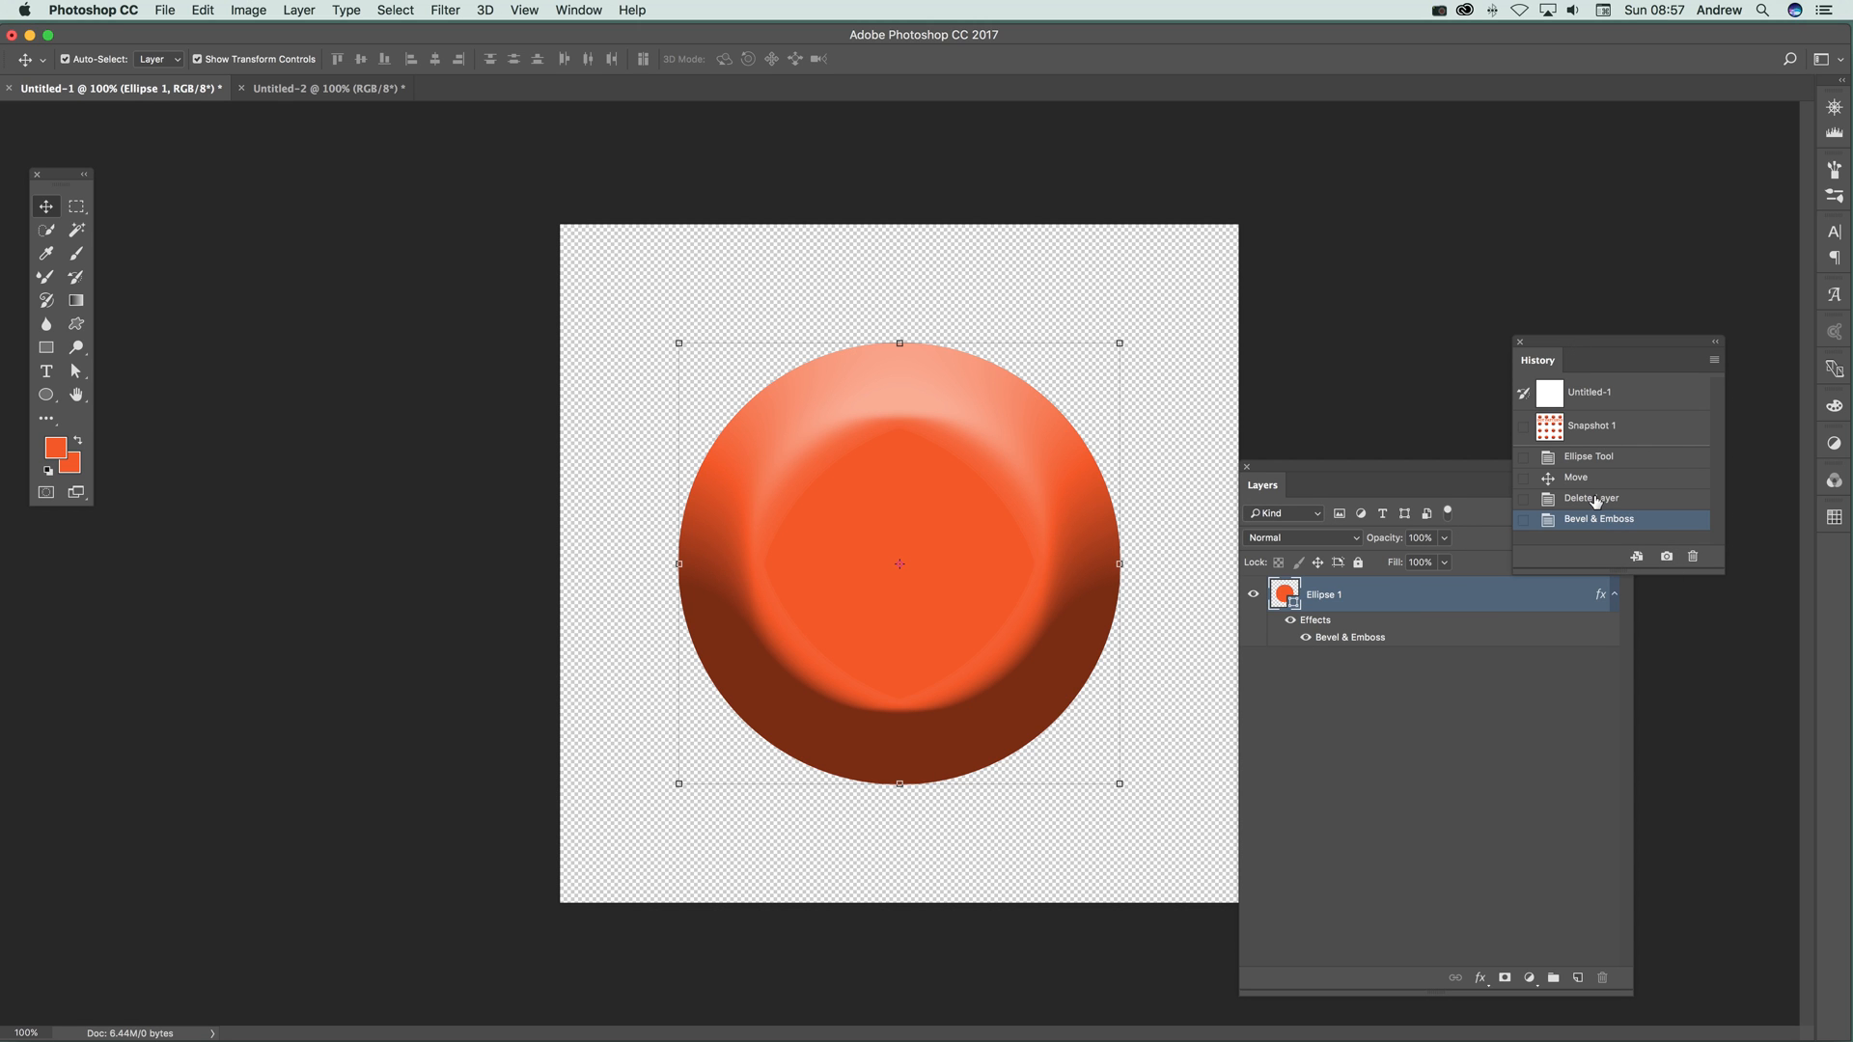
# Undo the bevel, enlarge the circle to fill the canvas and define it as a pattern
pyautogui.click(1590, 498)
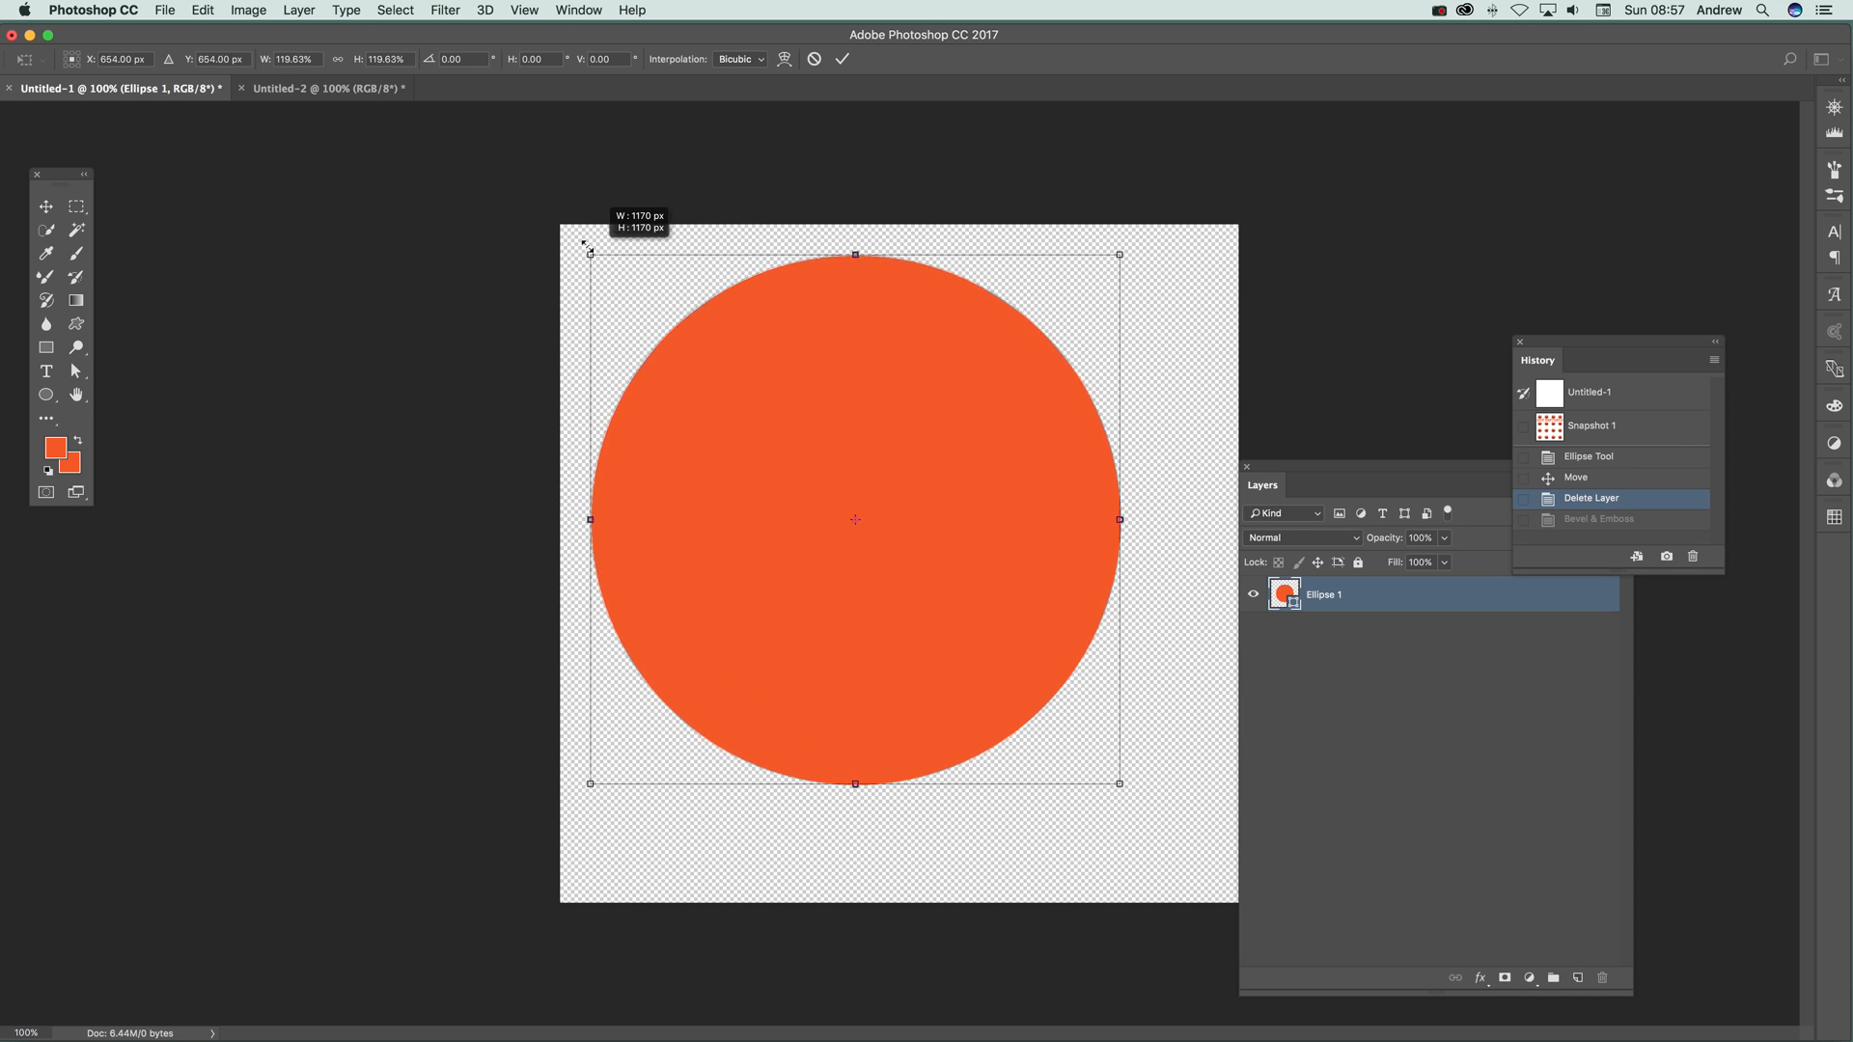
pyautogui.moveTo(587, 243); pyautogui.dragTo(561, 224)
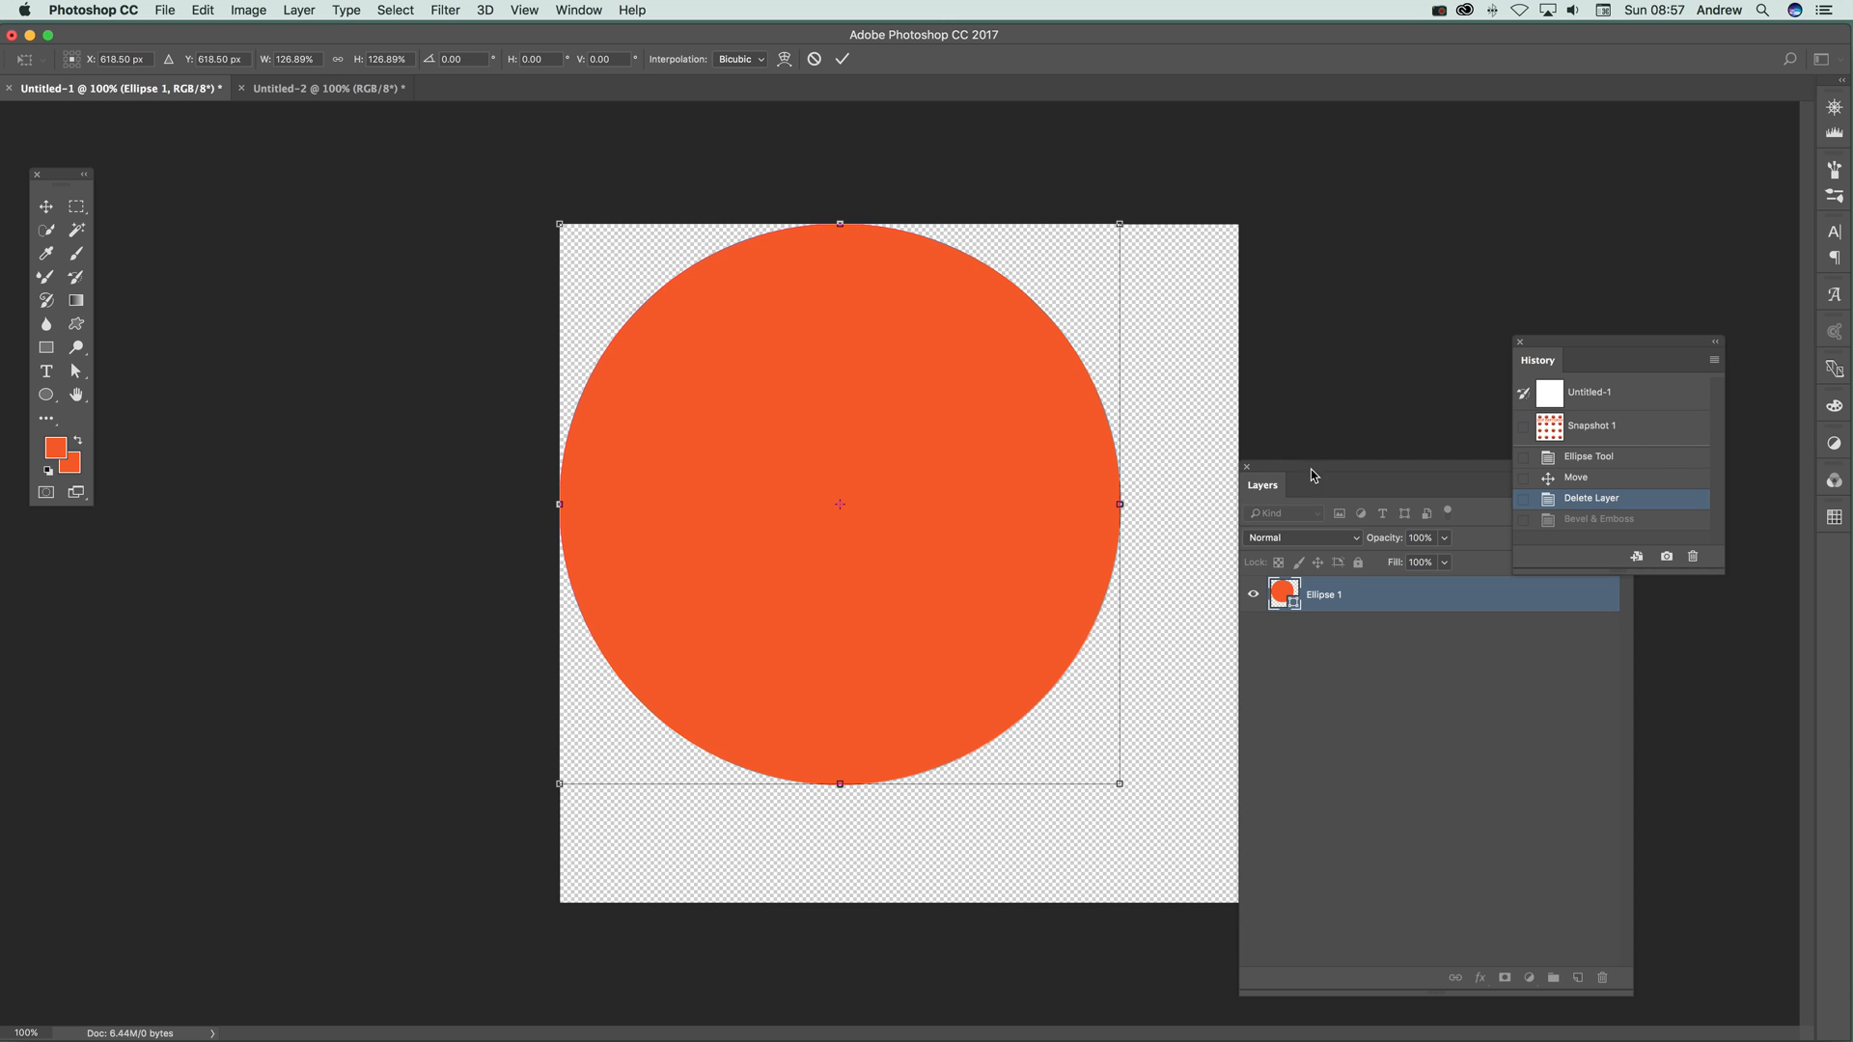
pyautogui.moveTo(1117, 784); pyautogui.dragTo(1199, 859)
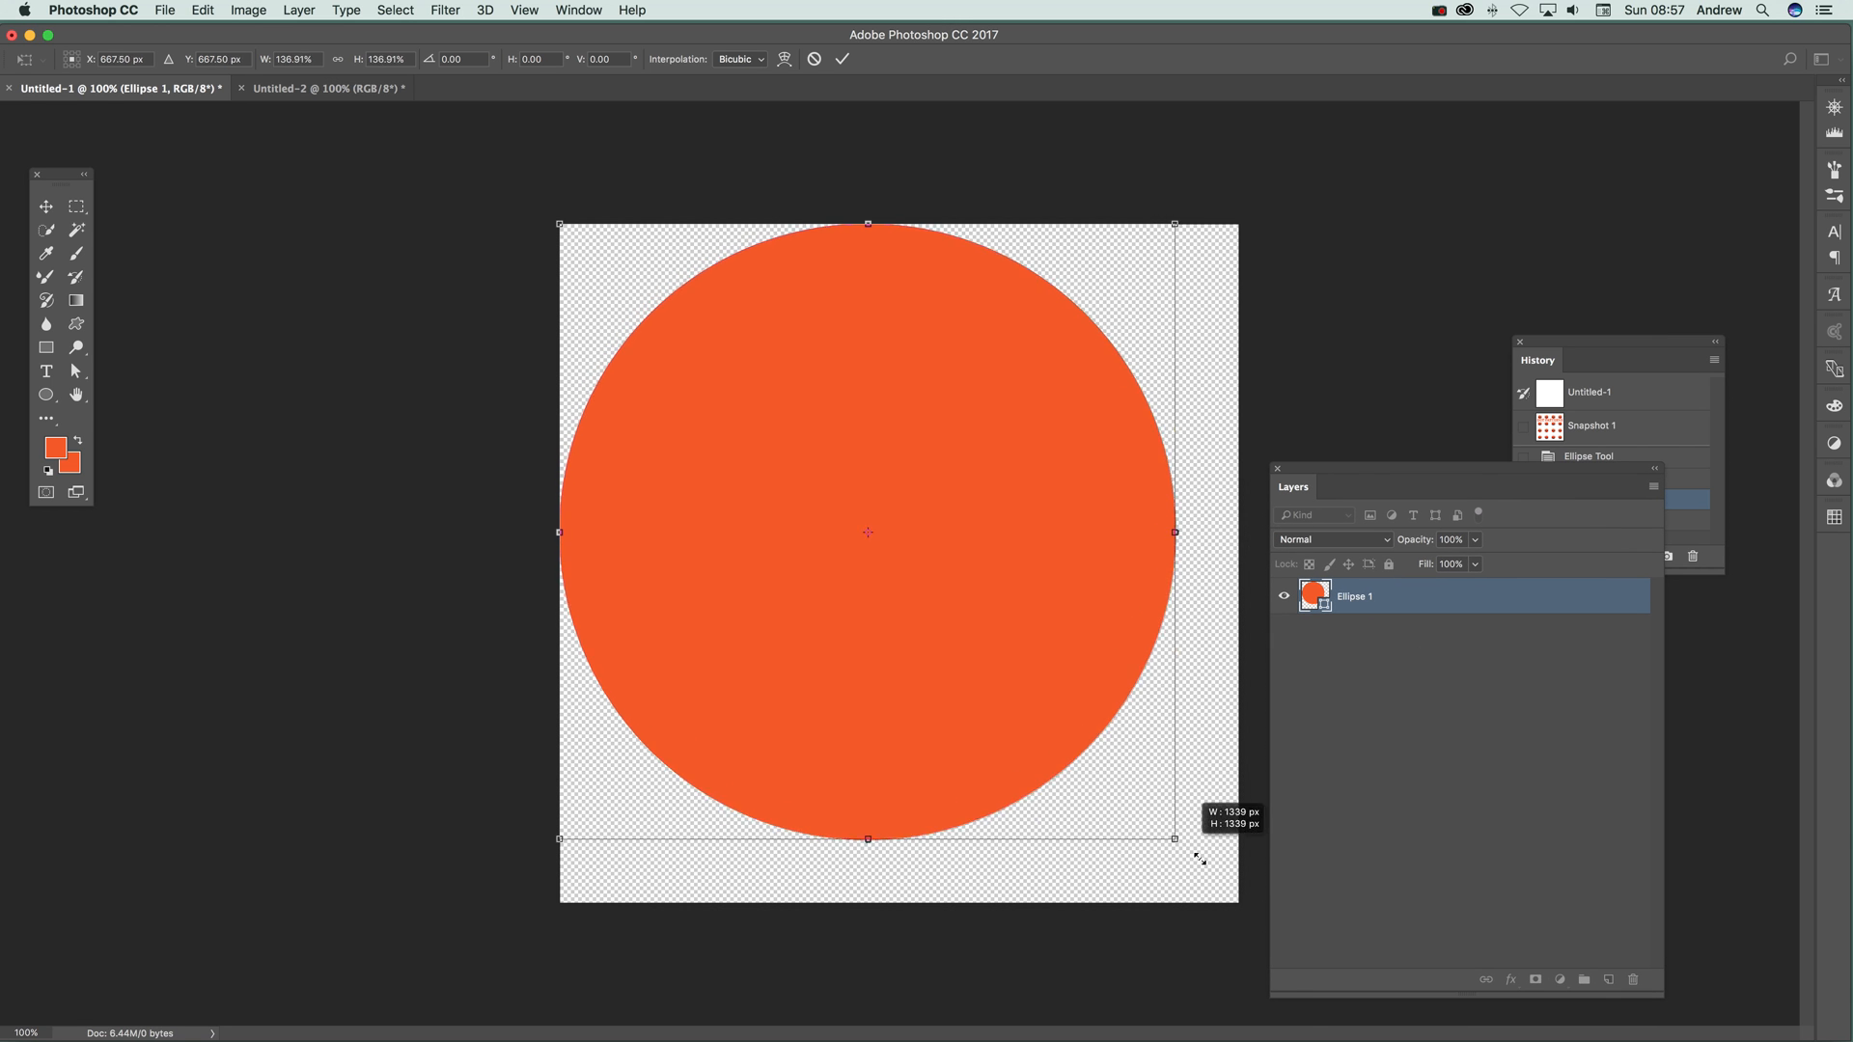
pyautogui.moveTo(1198, 859); pyautogui.dragTo(1247, 903)
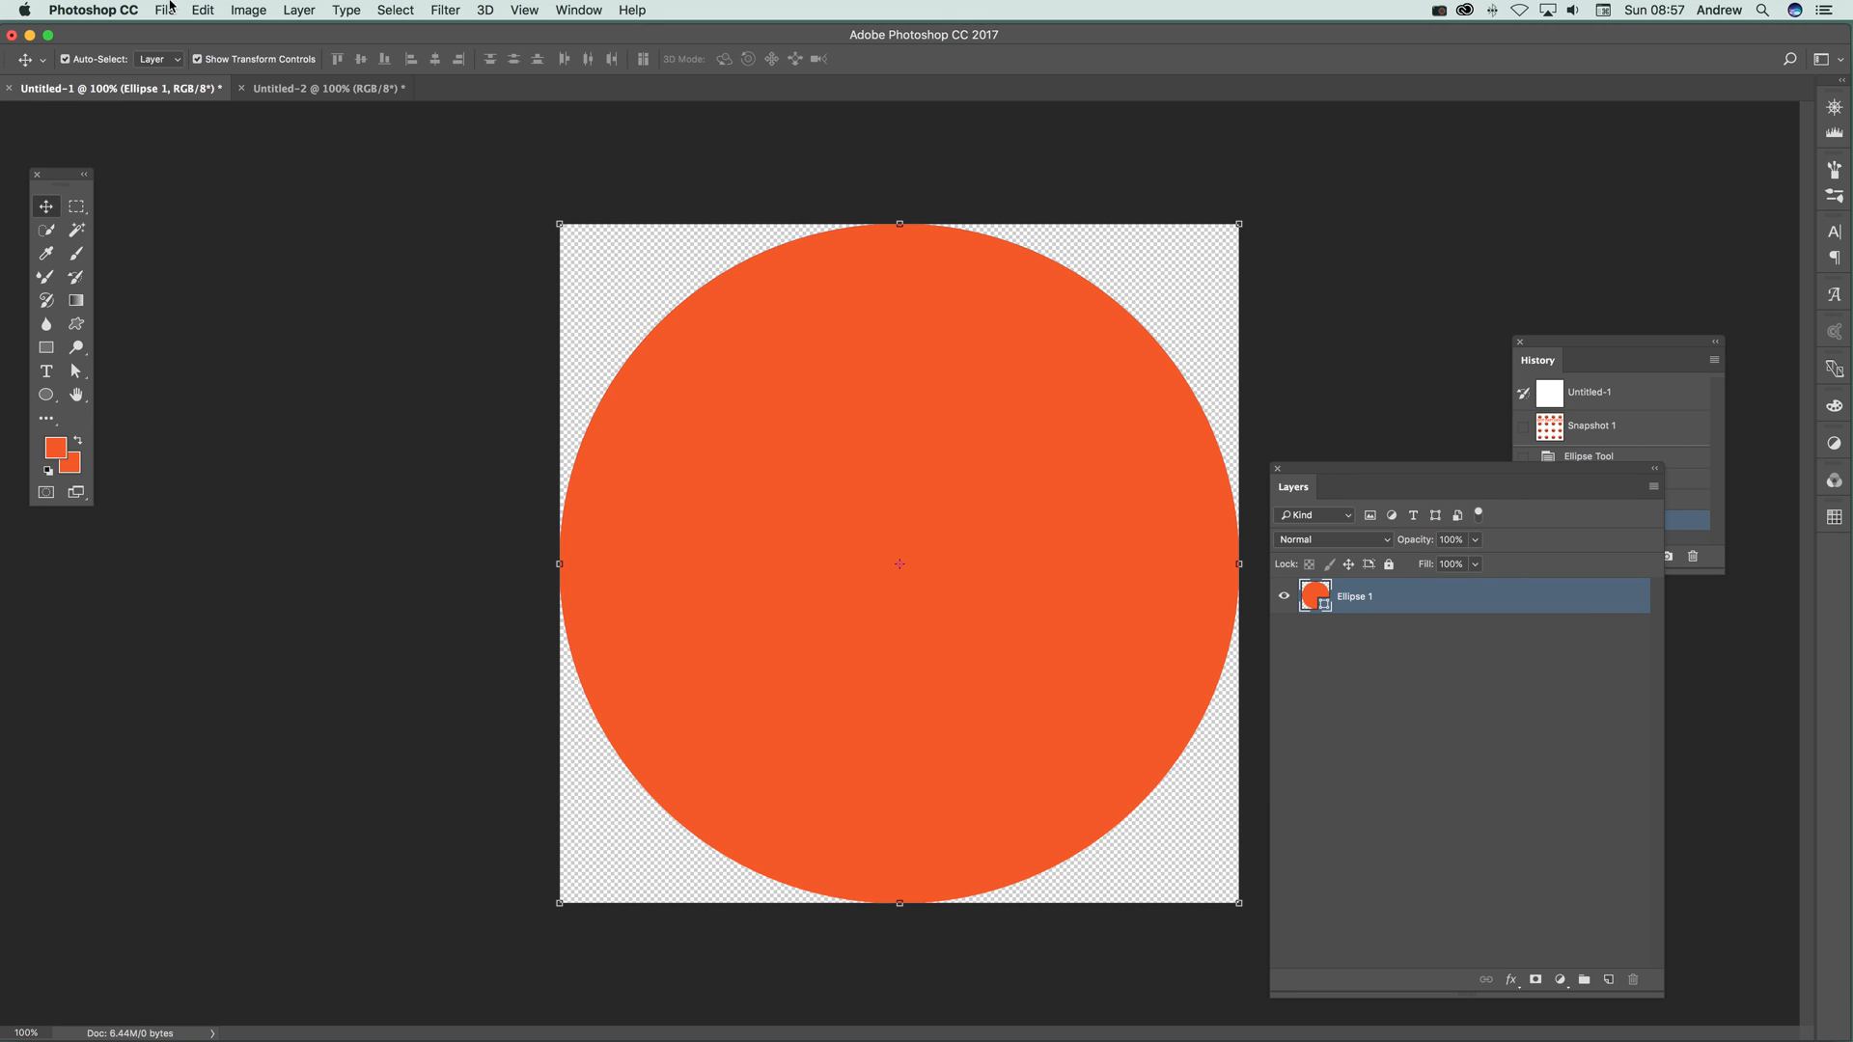
pyautogui.click(220, 10)
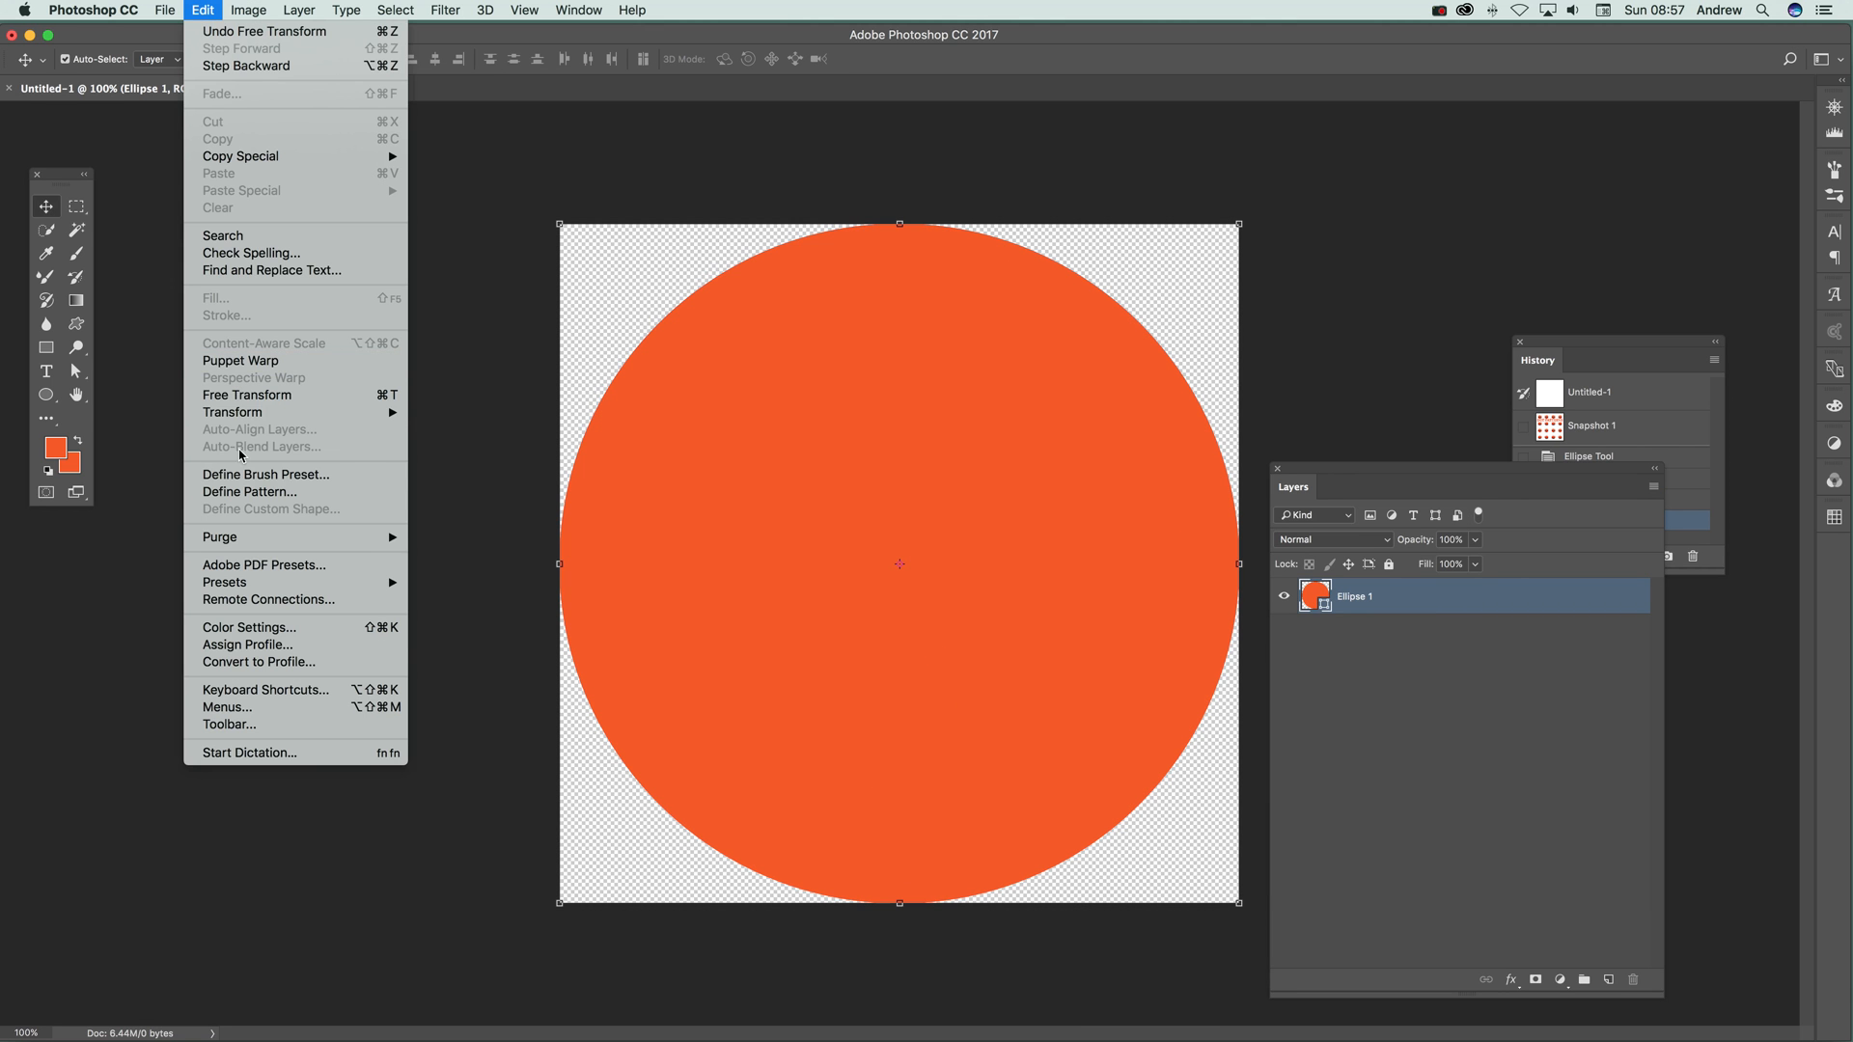
pyautogui.click(247, 394)
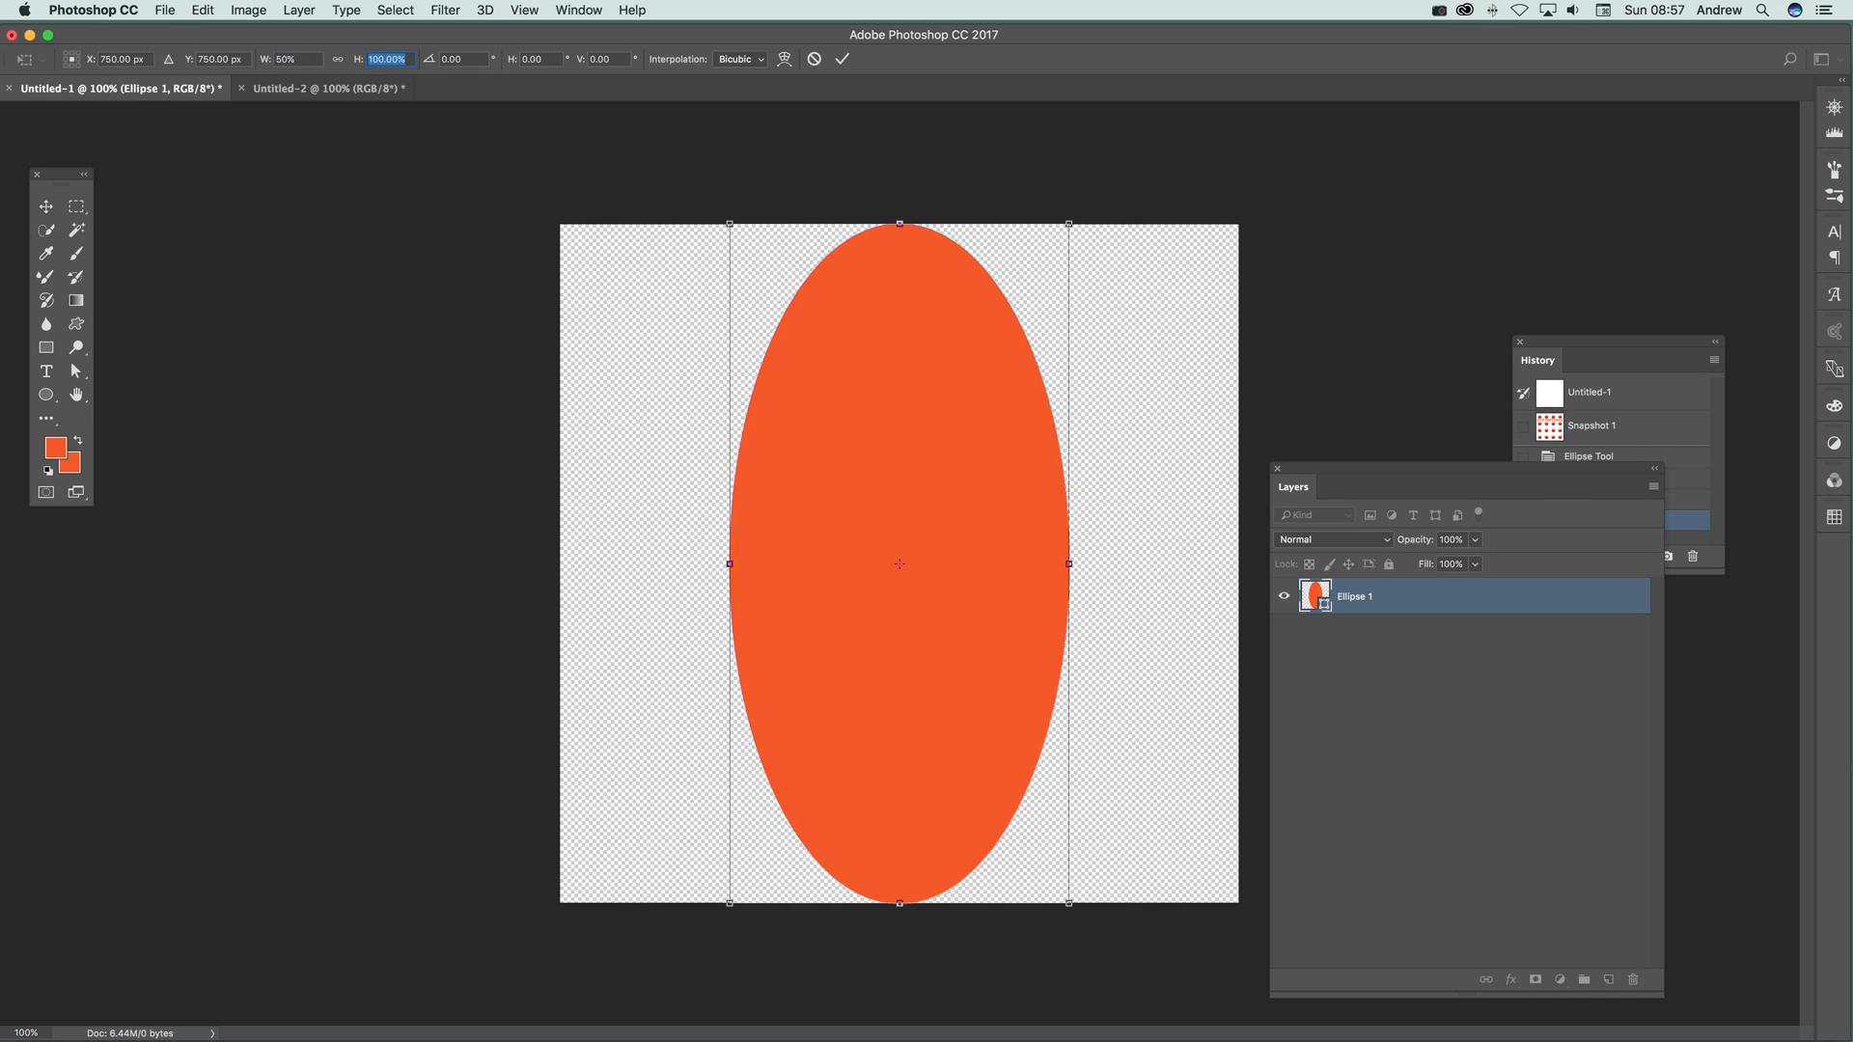
# Squeeze the oval to 50% width into a circle and define that circle as a new pattern
pyautogui.write('50')
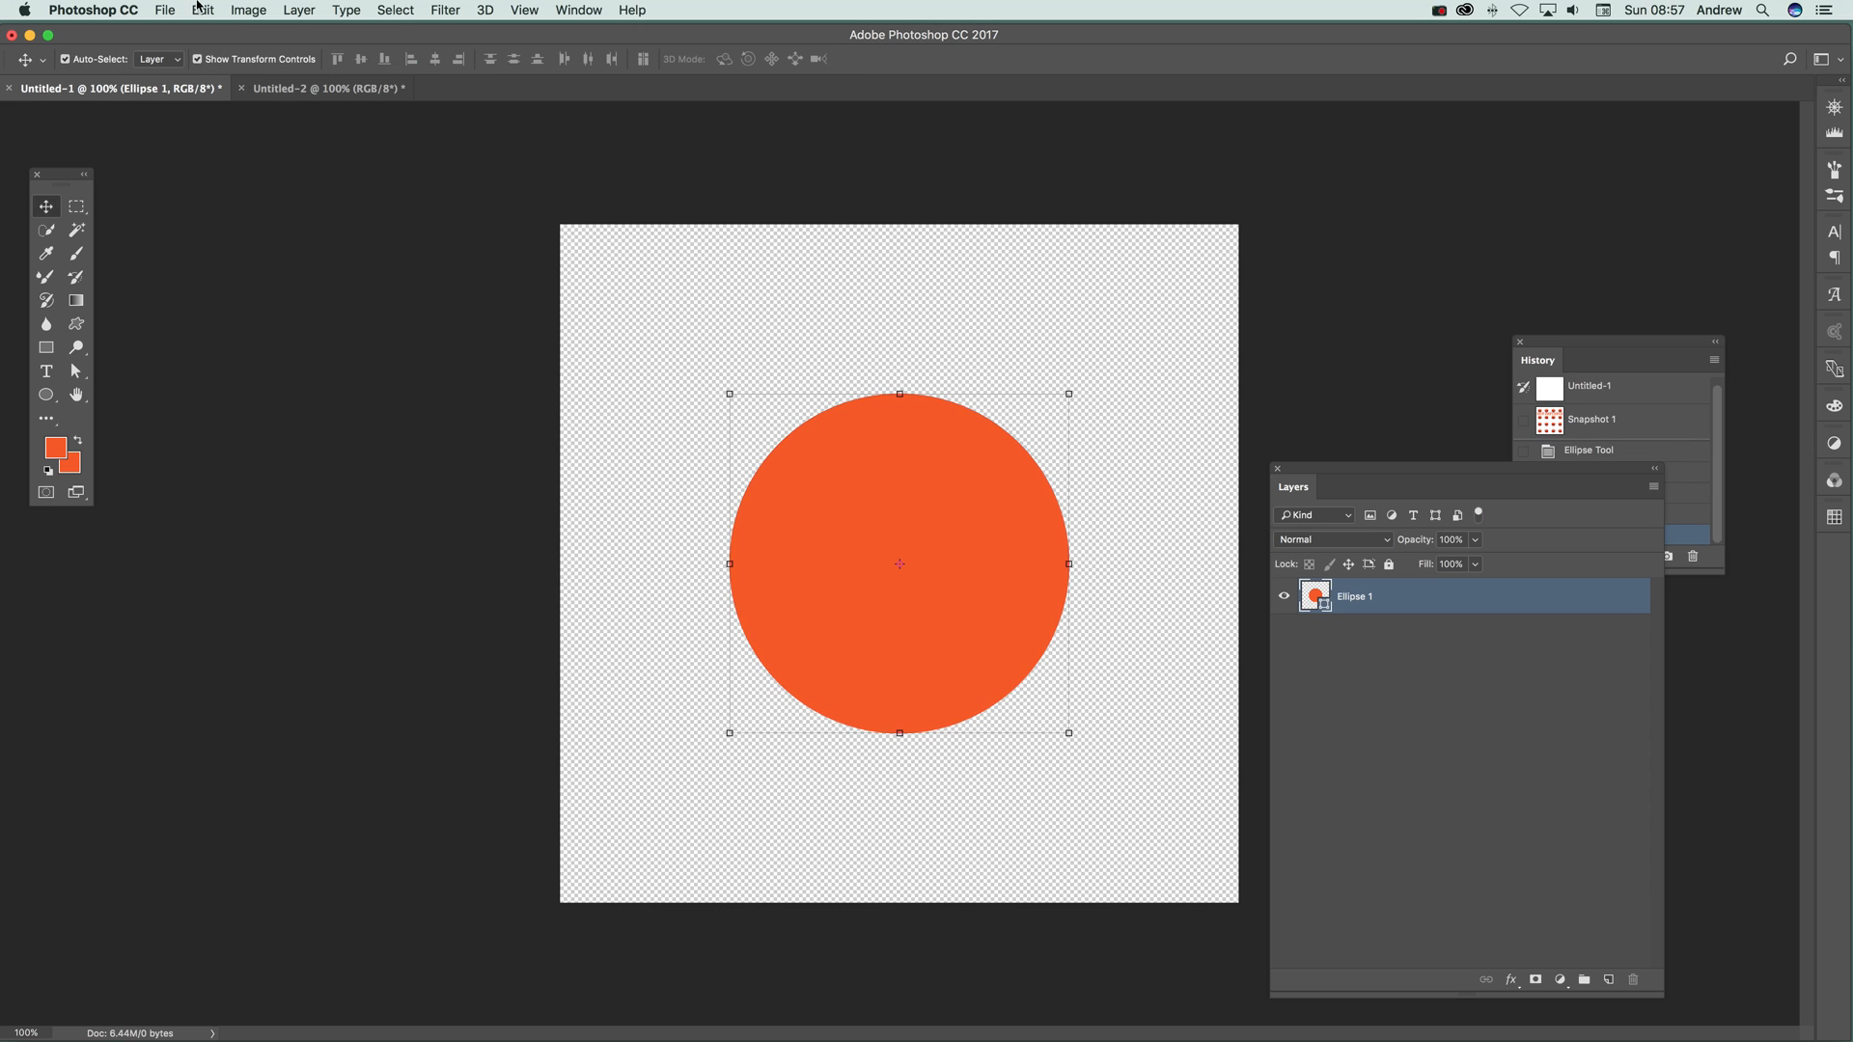
pyautogui.click(227, 10)
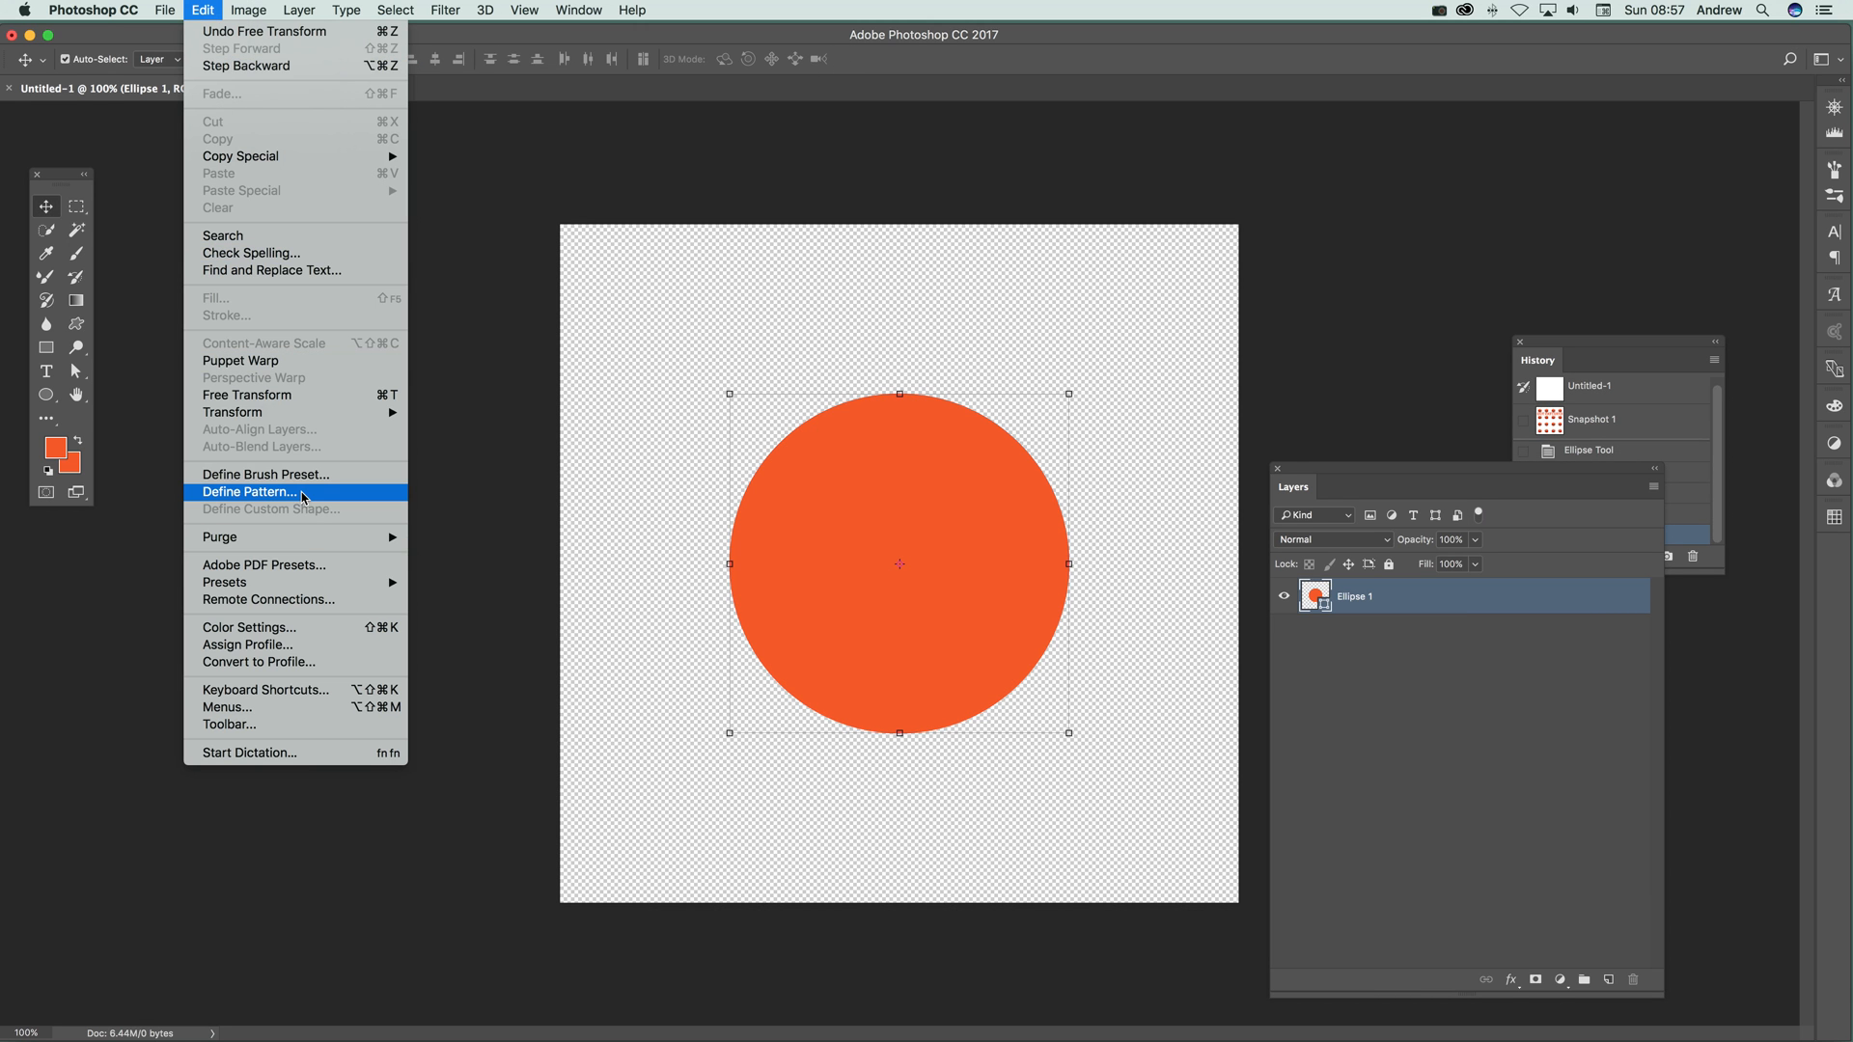
pyautogui.click(249, 492)
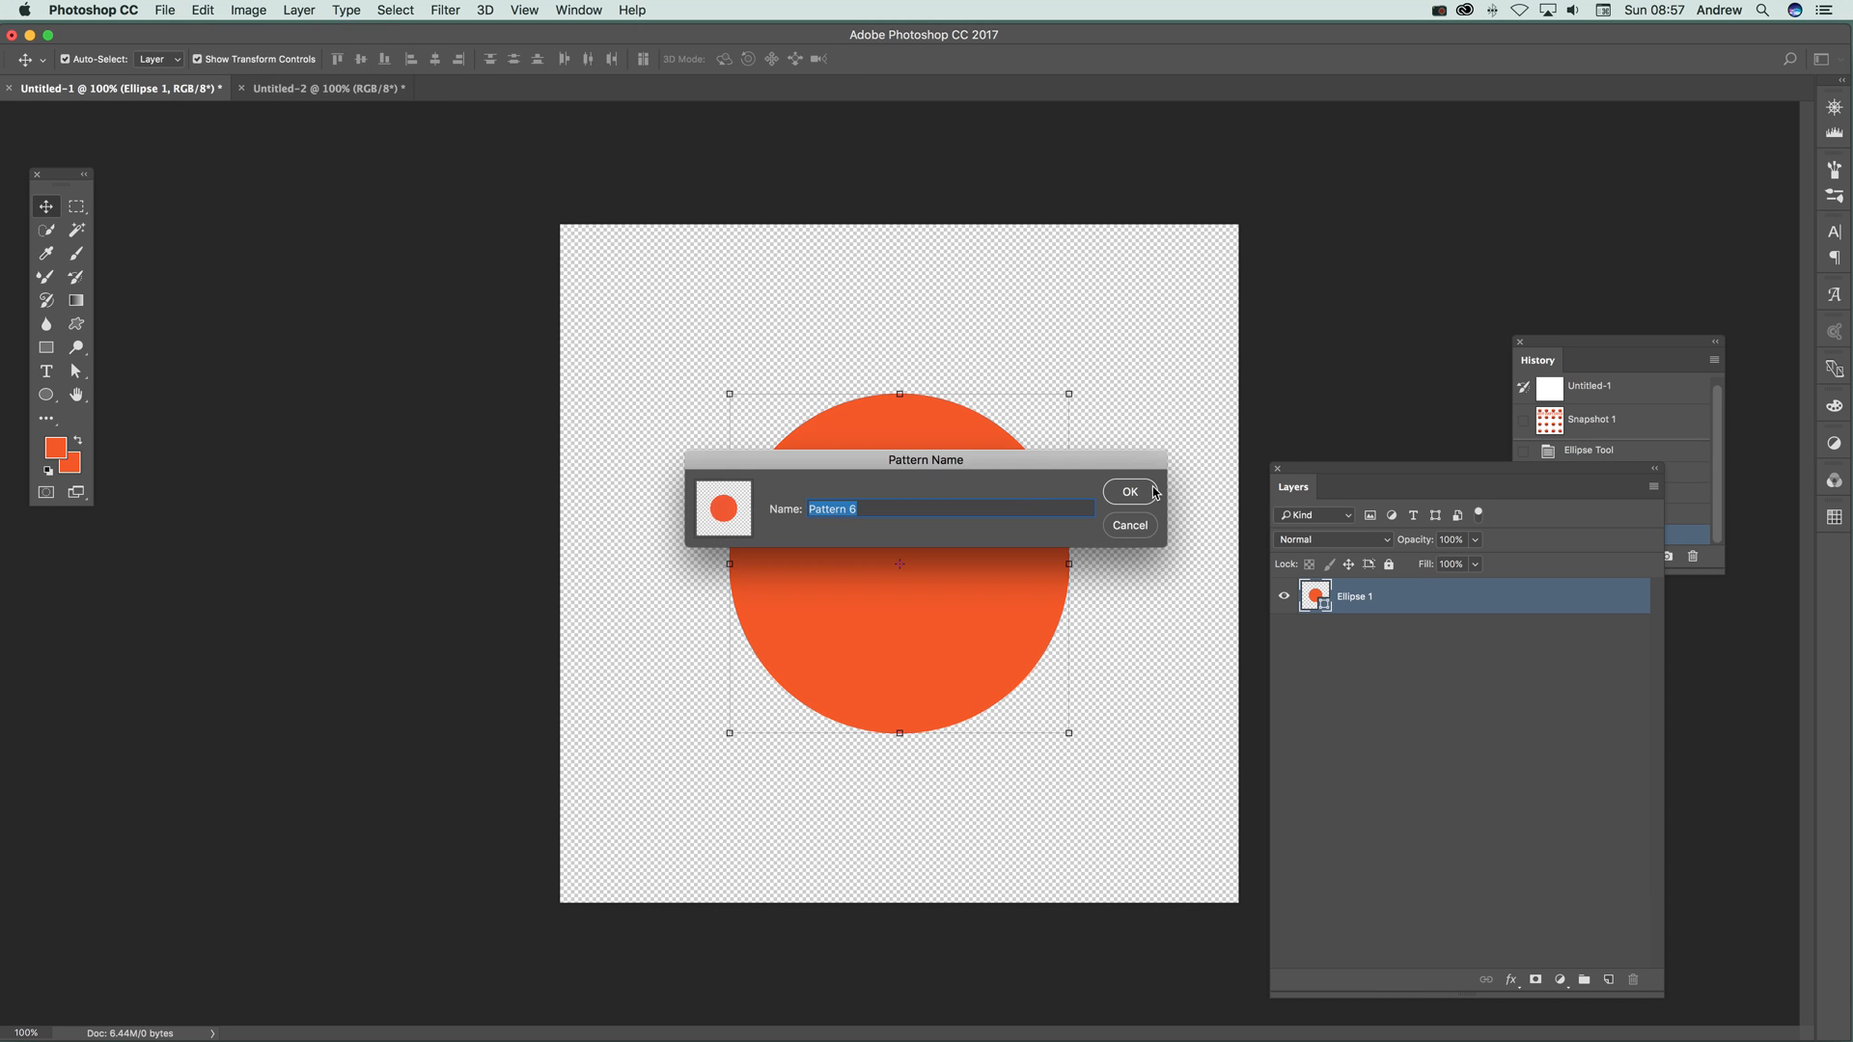
pyautogui.click(1130, 492)
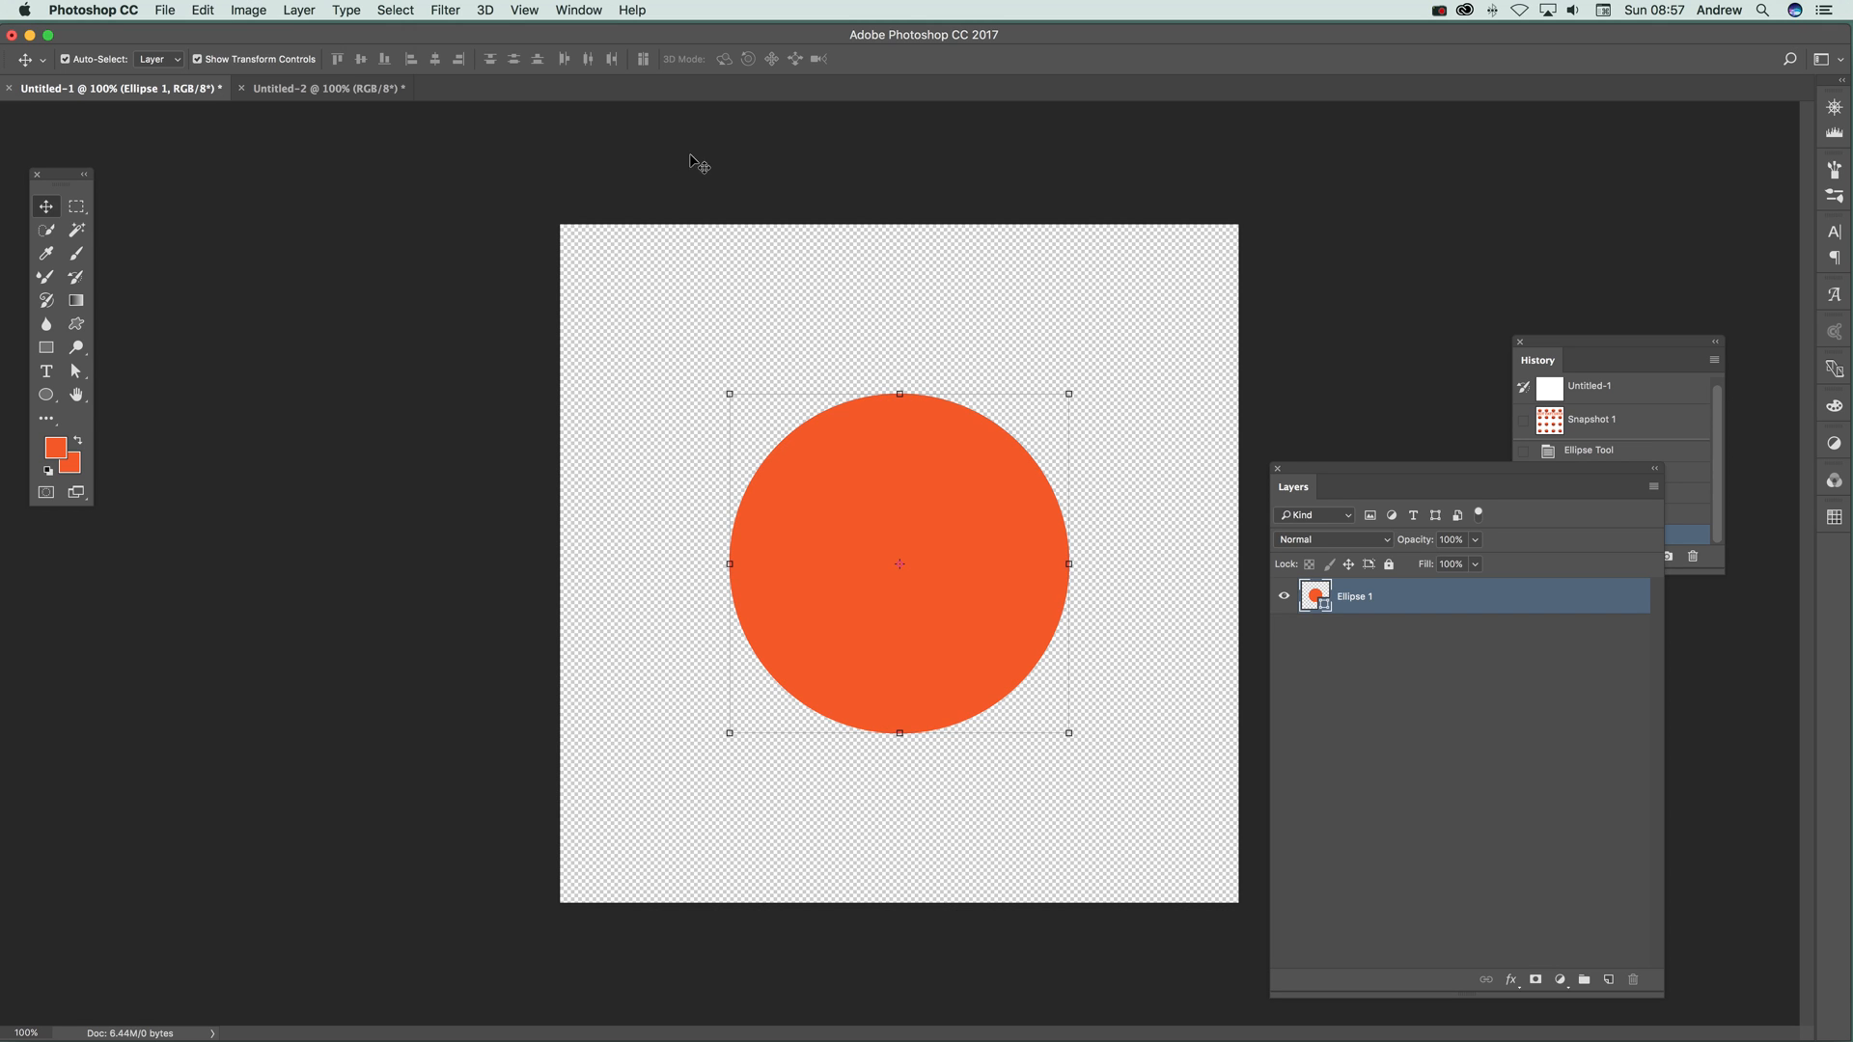
# In Untitled-2, add a Pattern Fill 1 layer using the orange circle pattern
pyautogui.click(317, 89)
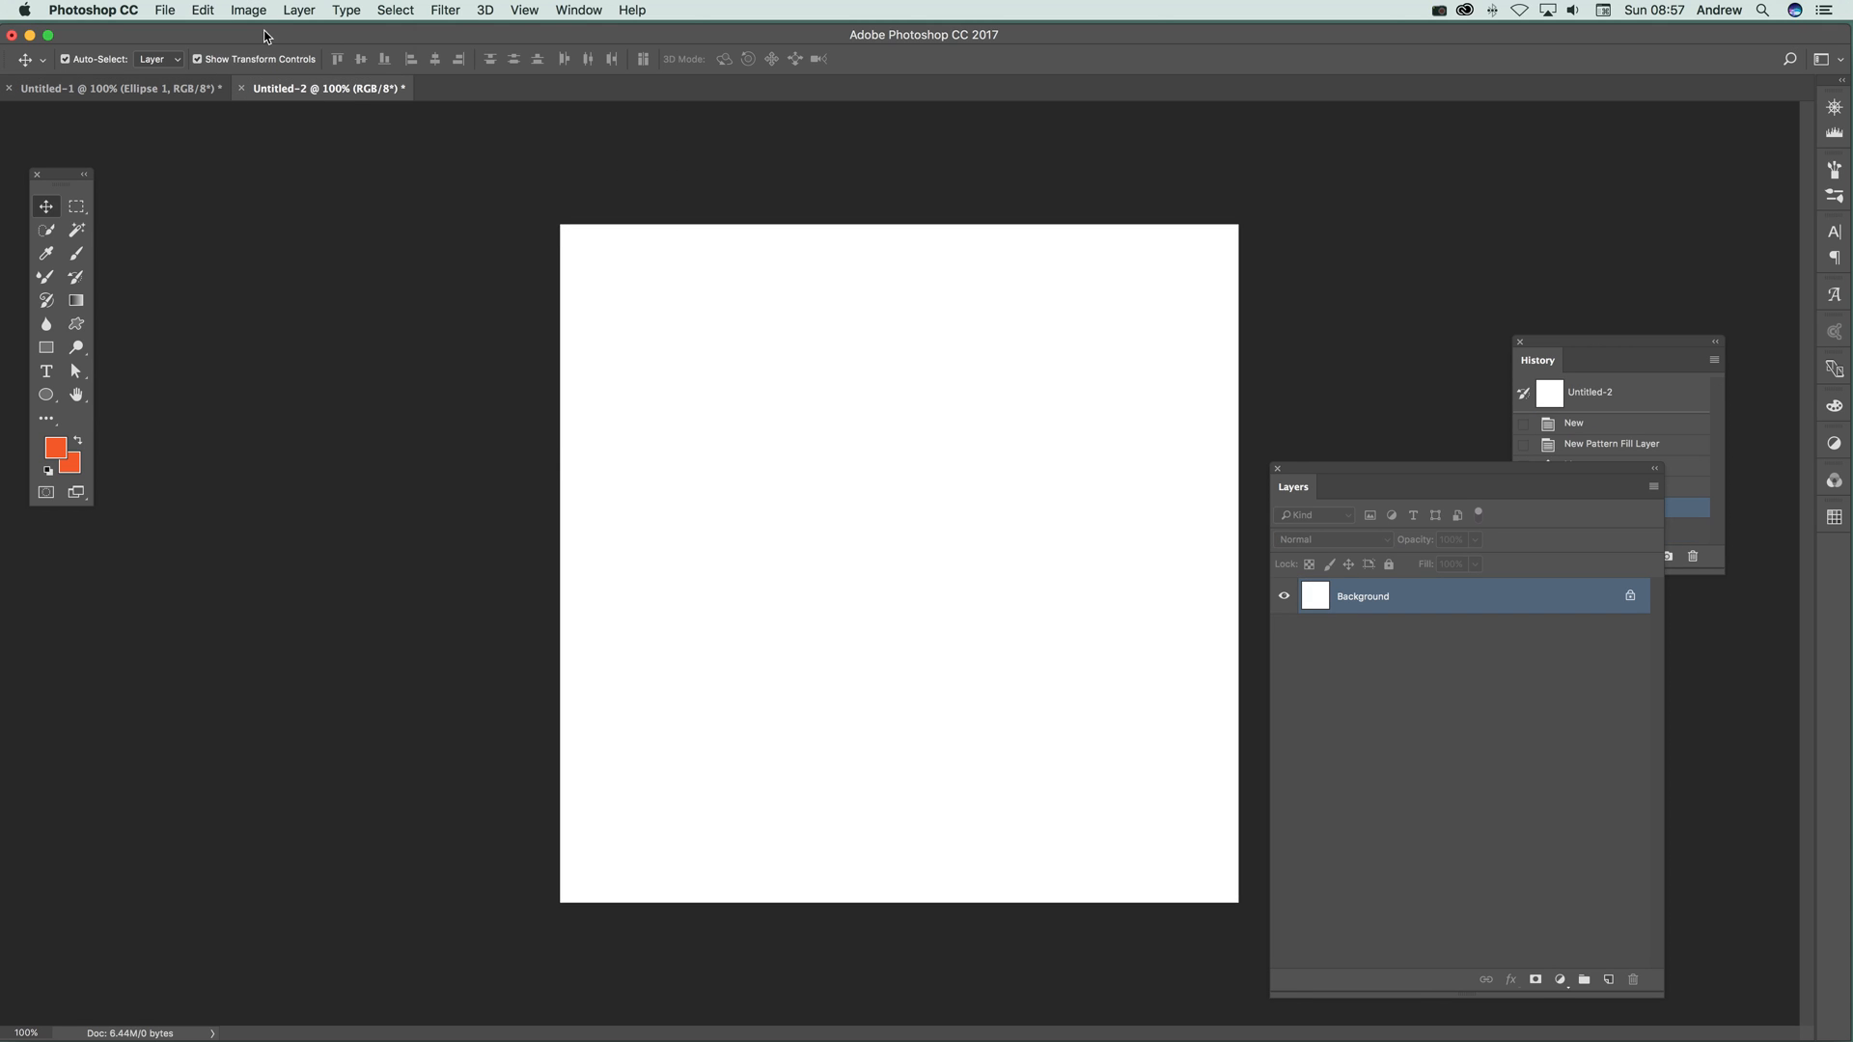
pyautogui.moveTo(302, 10)
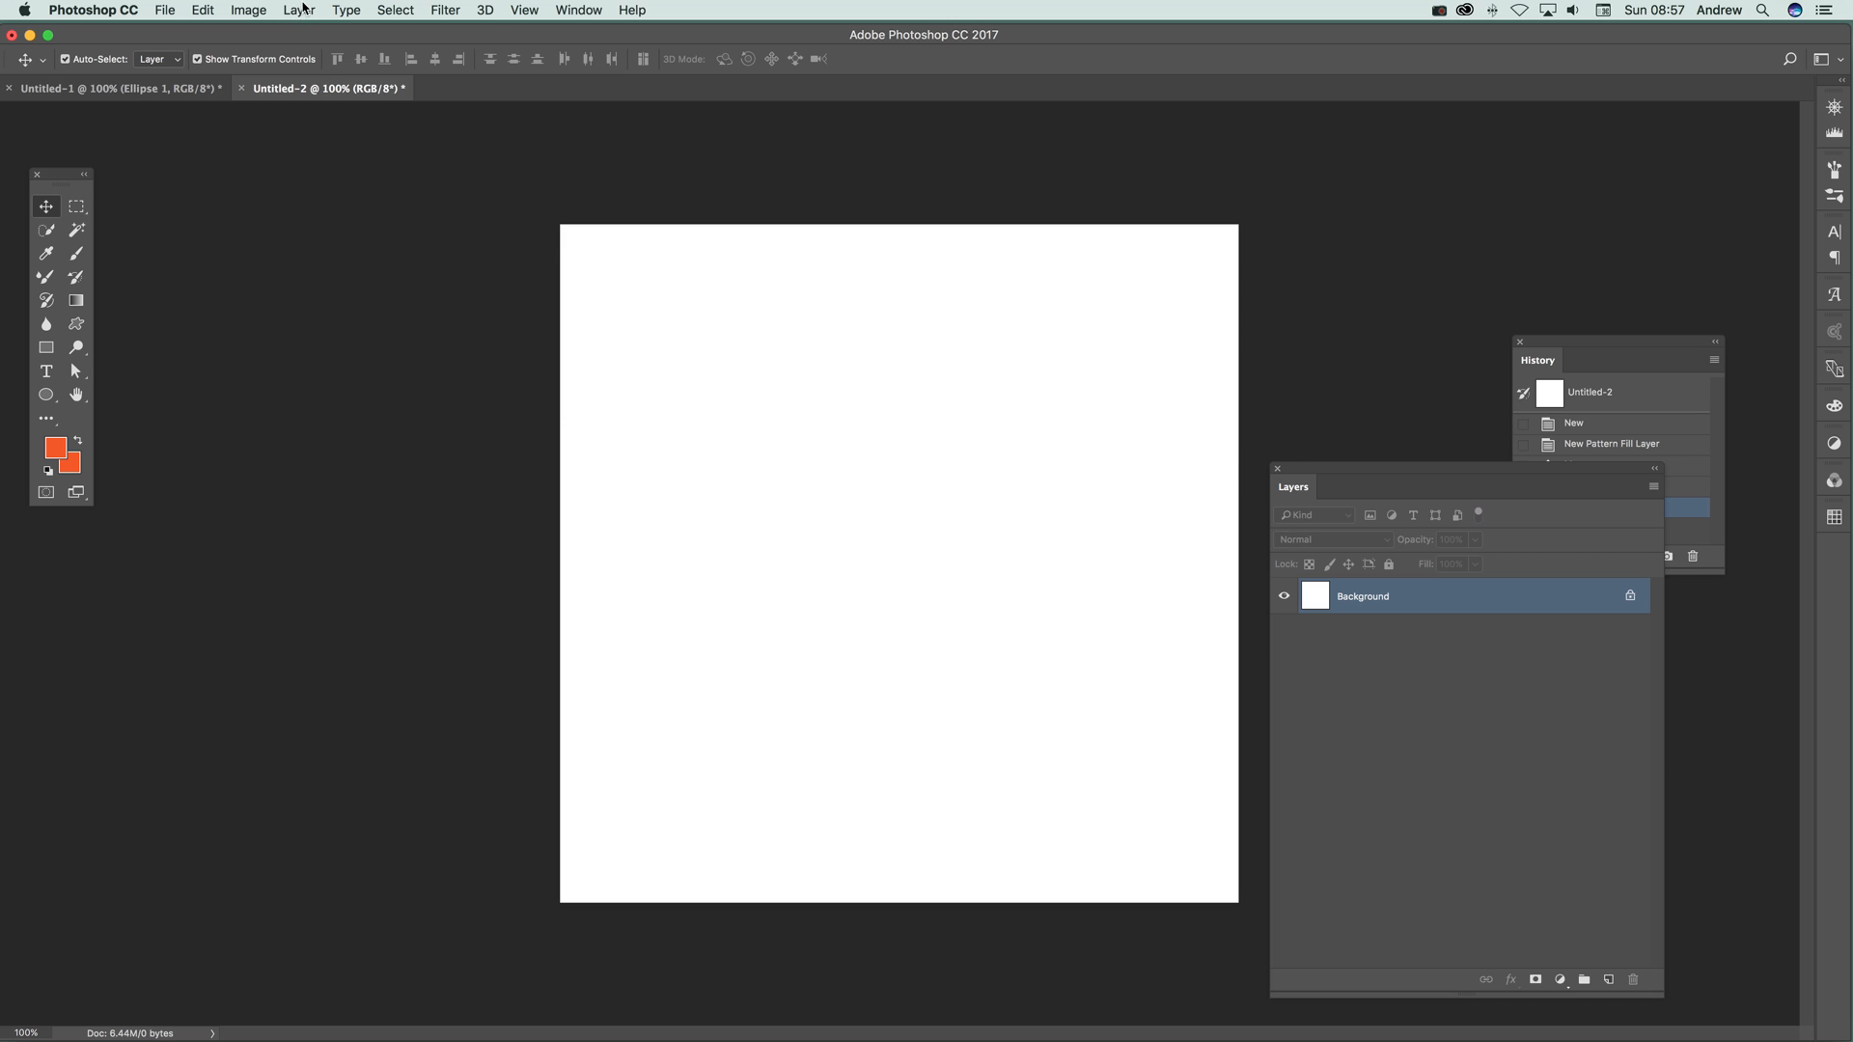
pyautogui.click(299, 10)
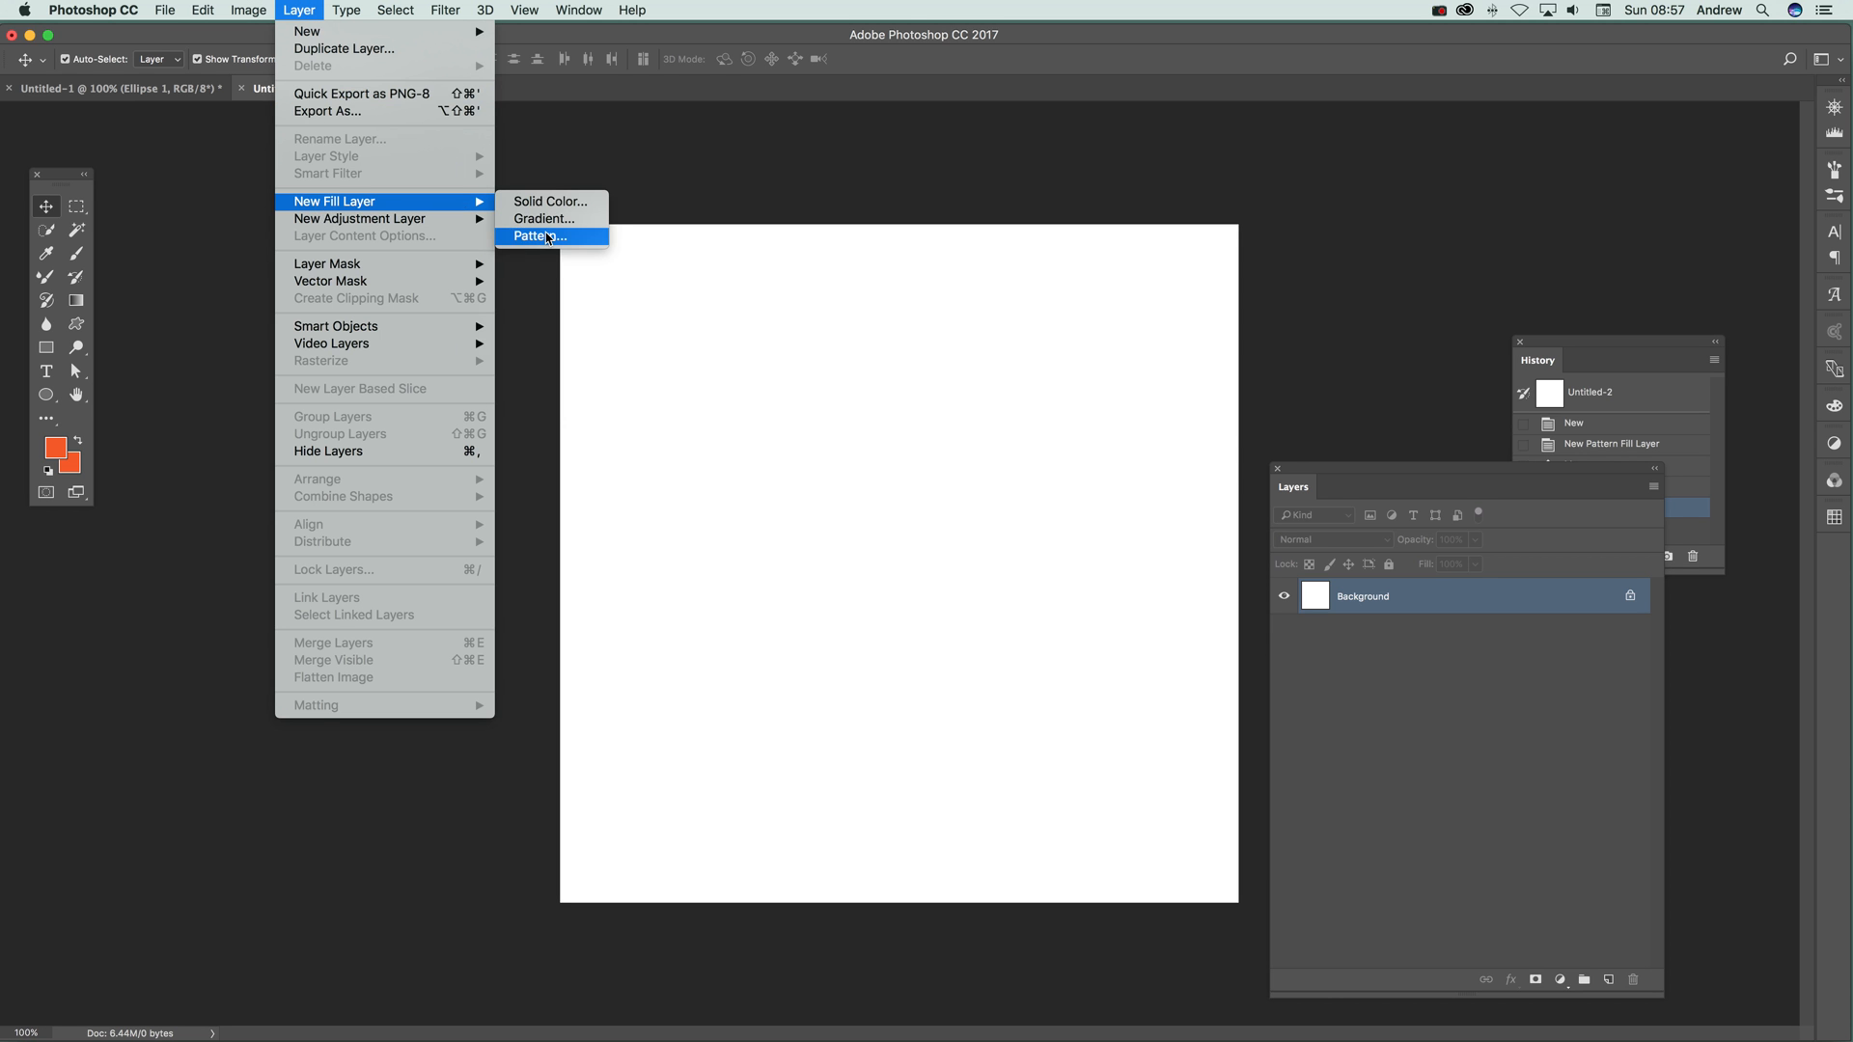
pyautogui.click(540, 236)
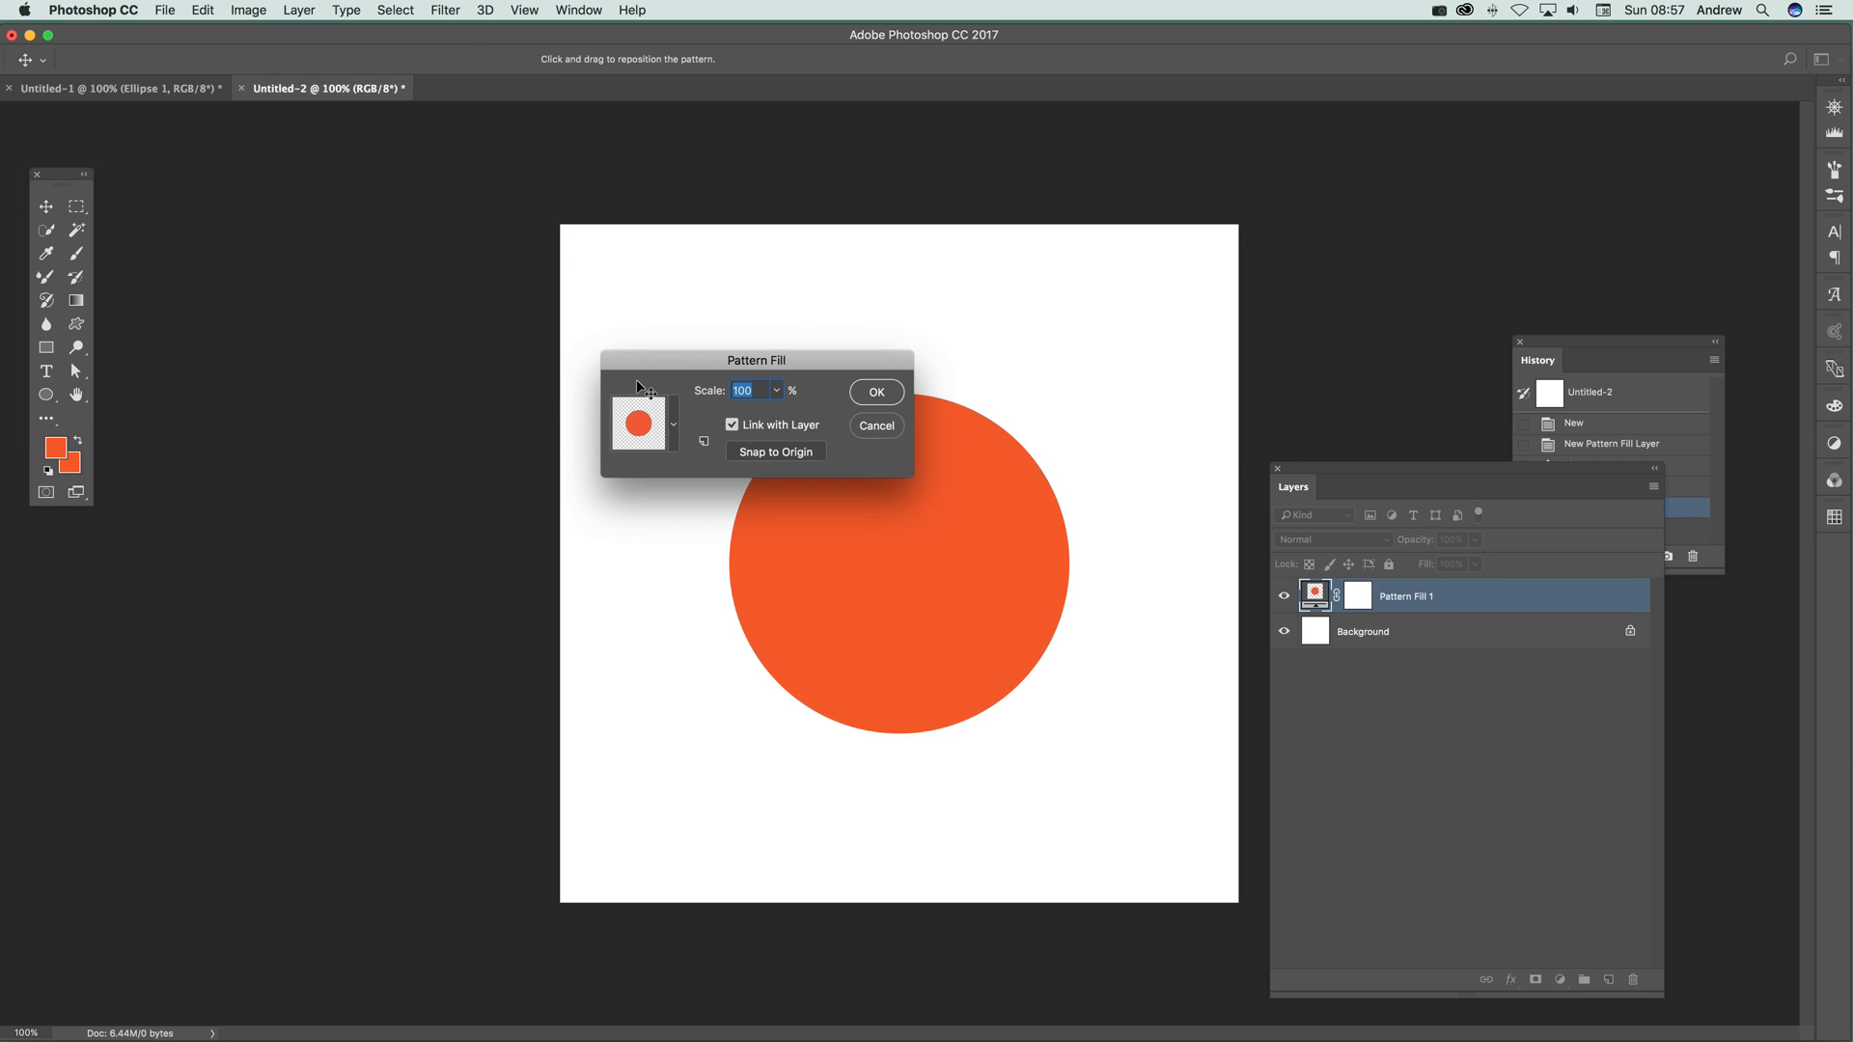
pyautogui.click(671, 422)
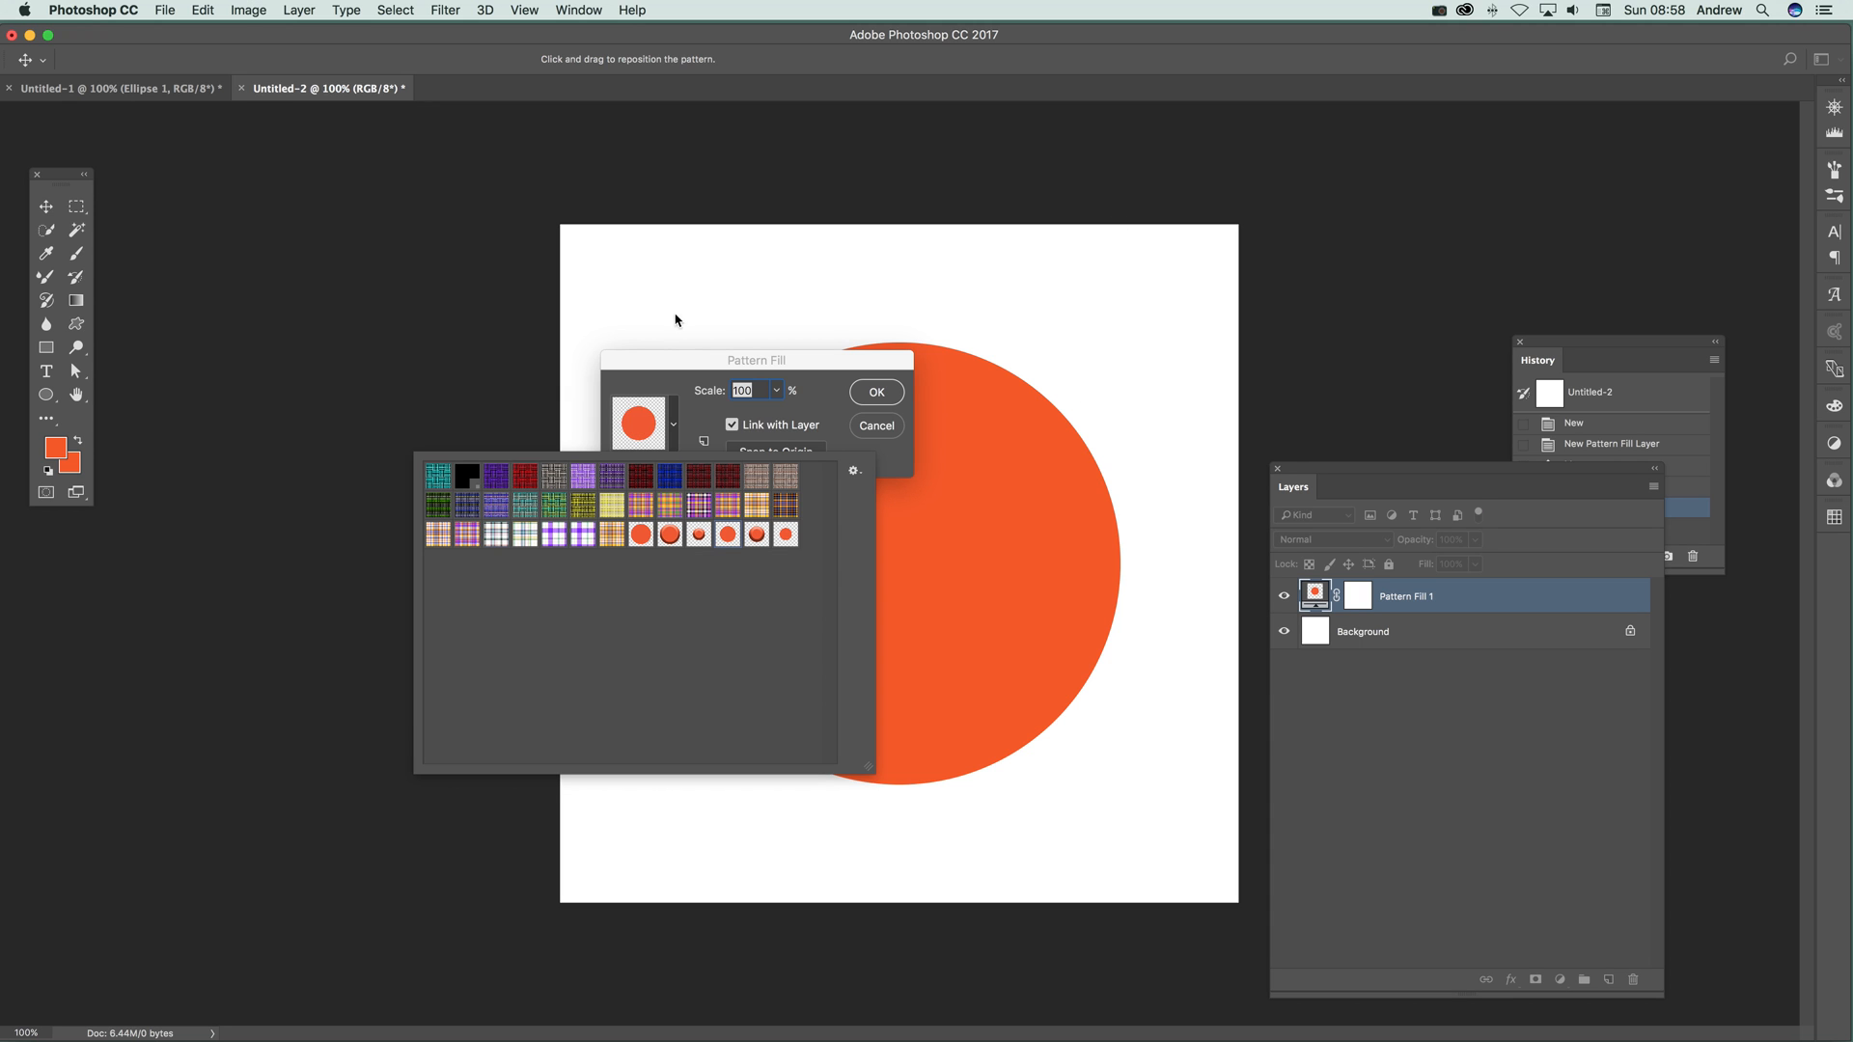
pyautogui.moveTo(923, 604)
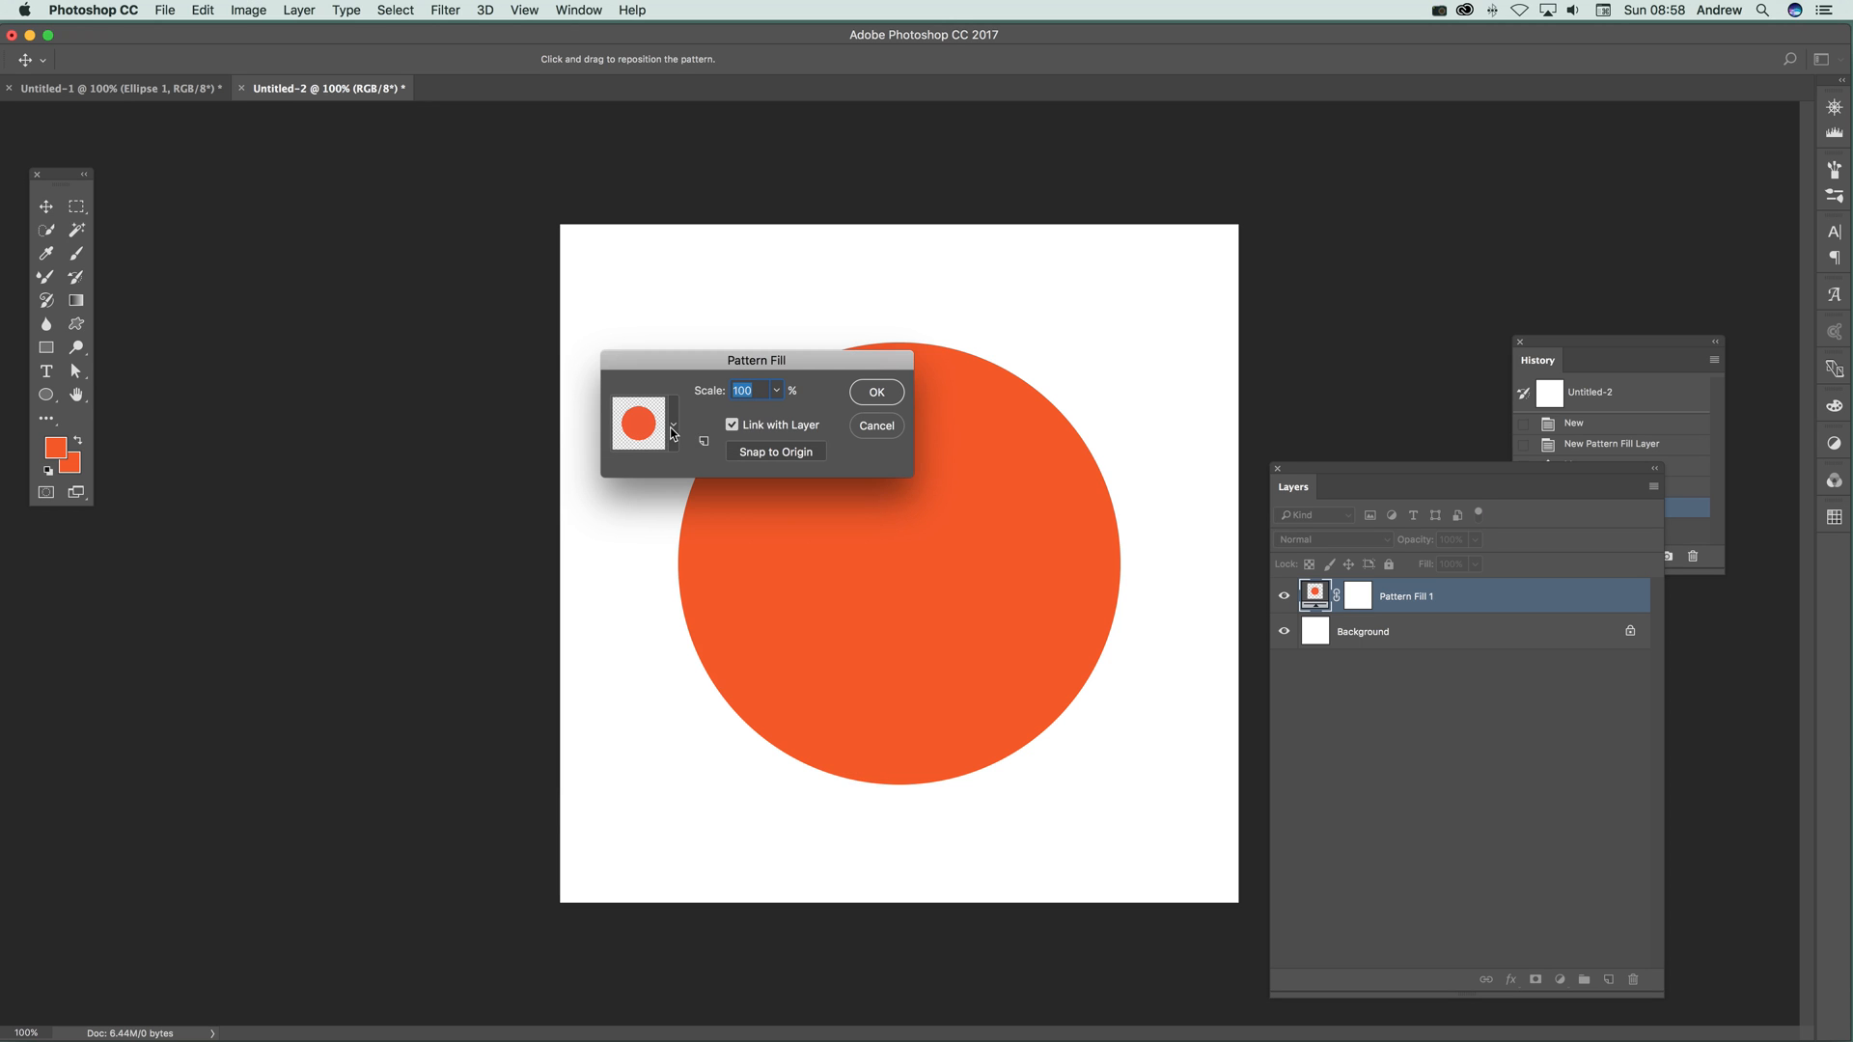
pyautogui.click(671, 422)
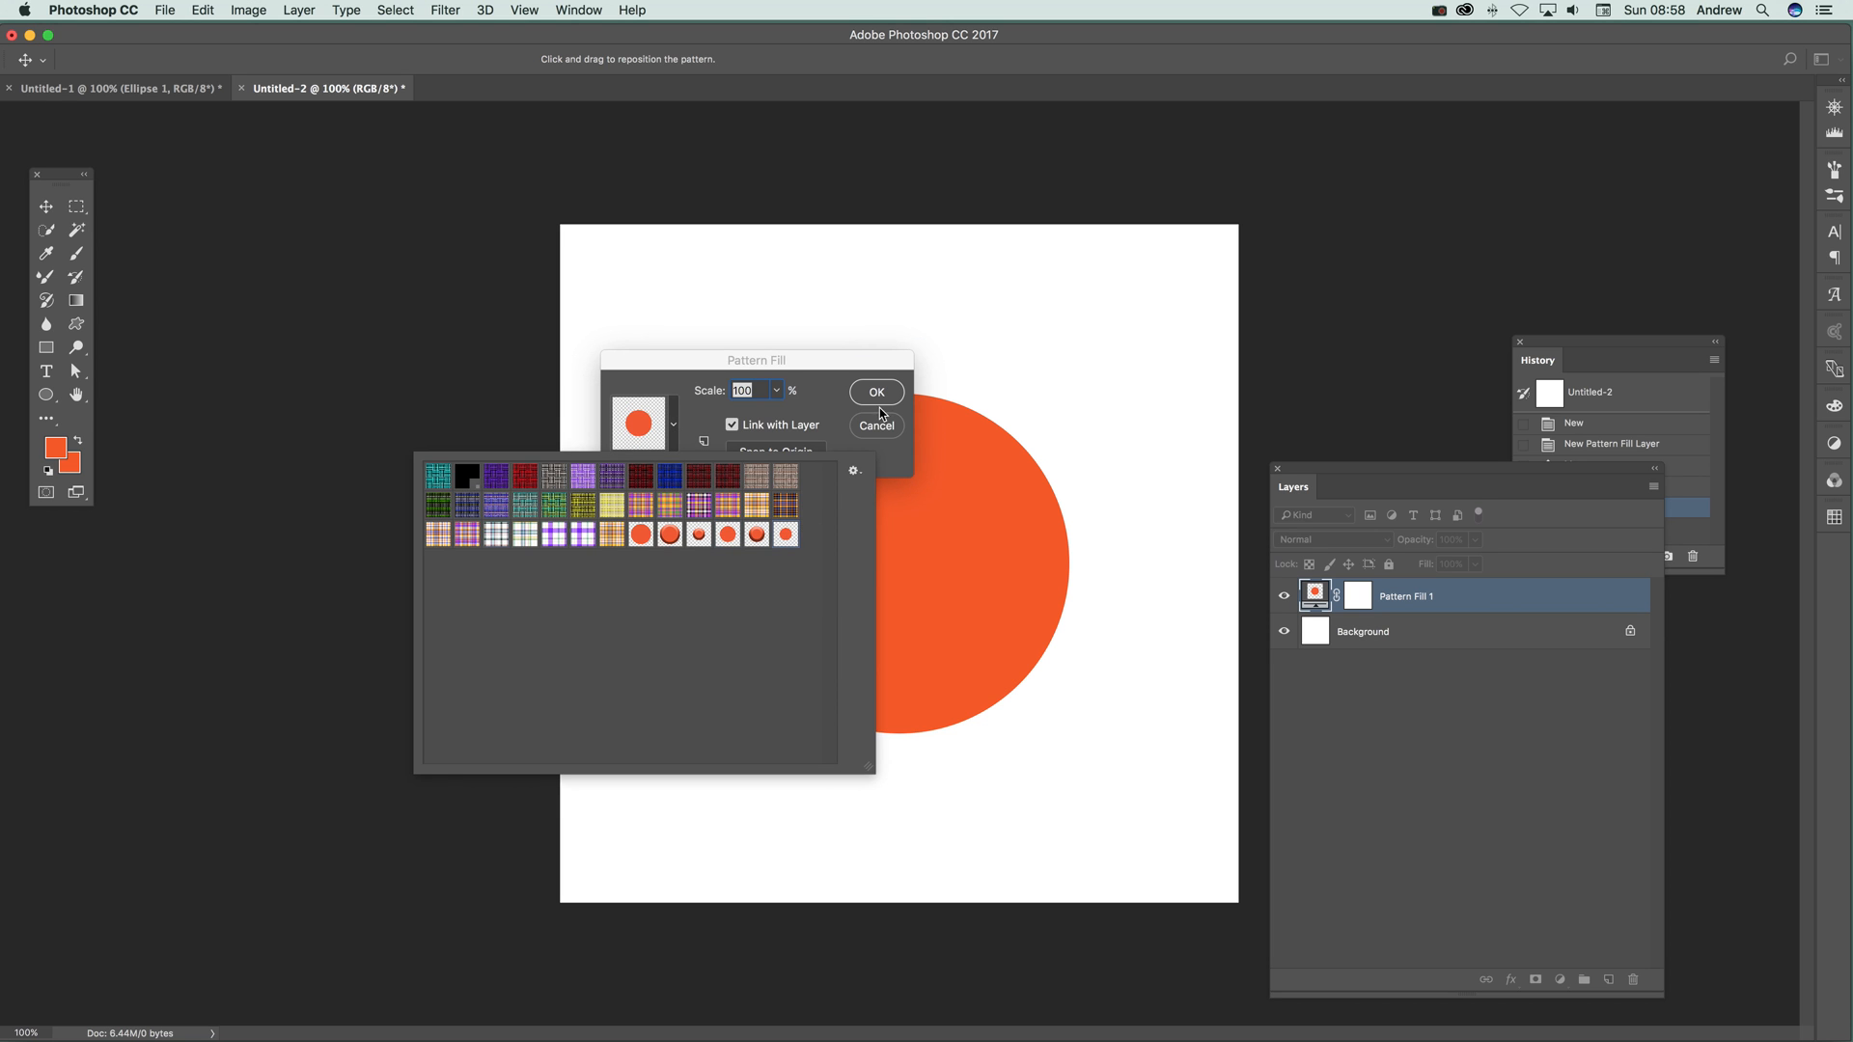
pyautogui.click(876, 392)
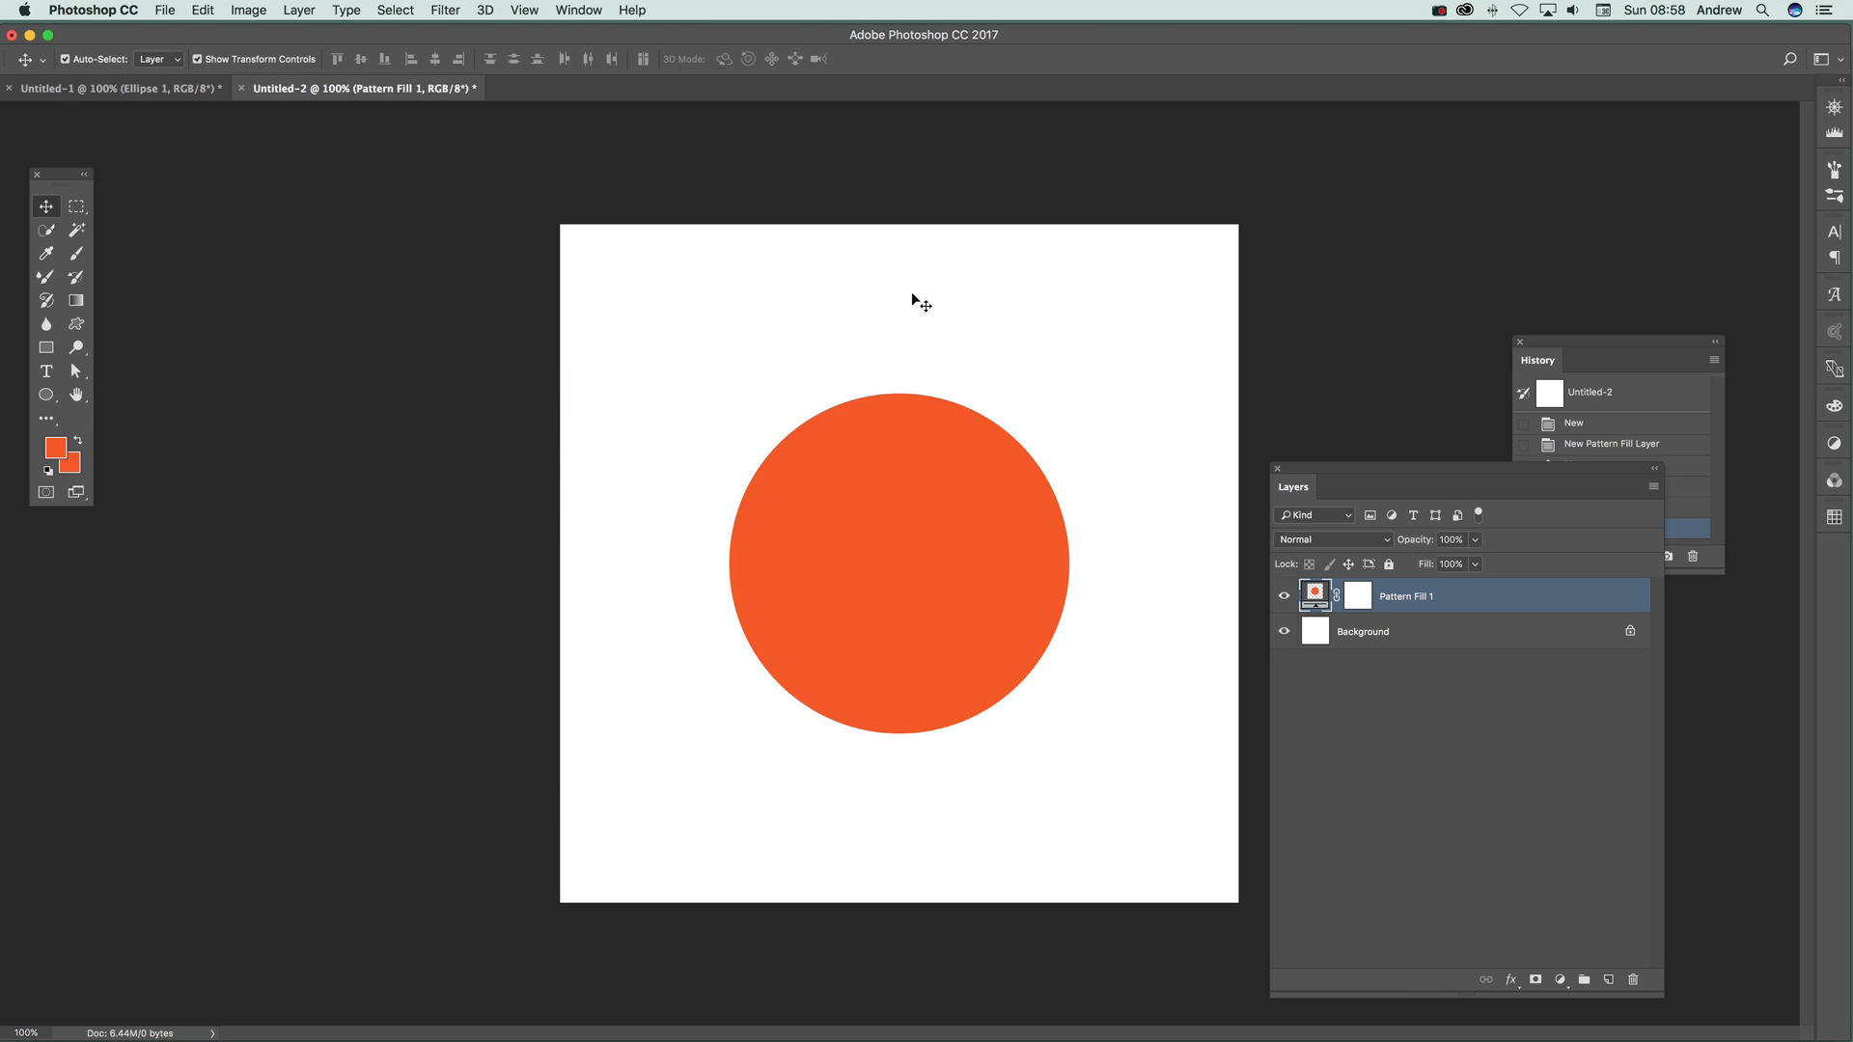
pyautogui.moveTo(691, 637)
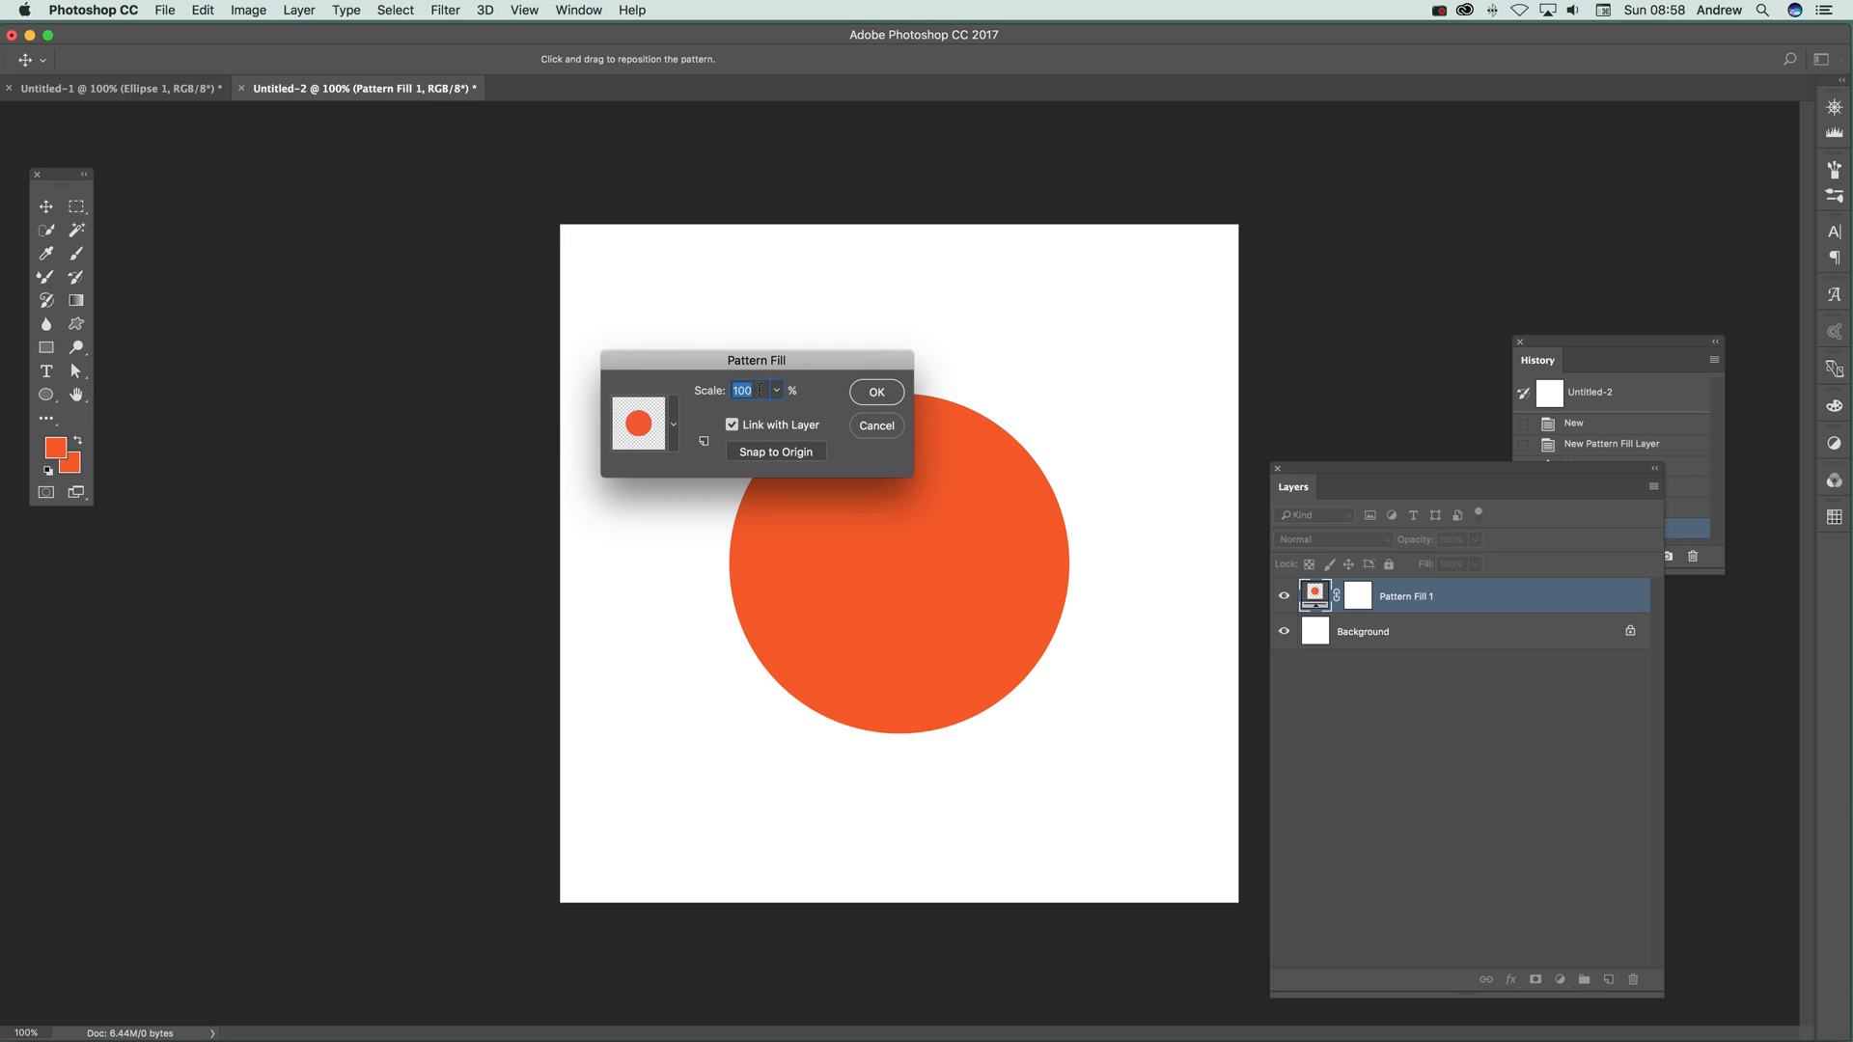
# Reduce the pattern fill scale to 25% then 10%, tiling the canvas with small orange dots
pyautogui.write('25')
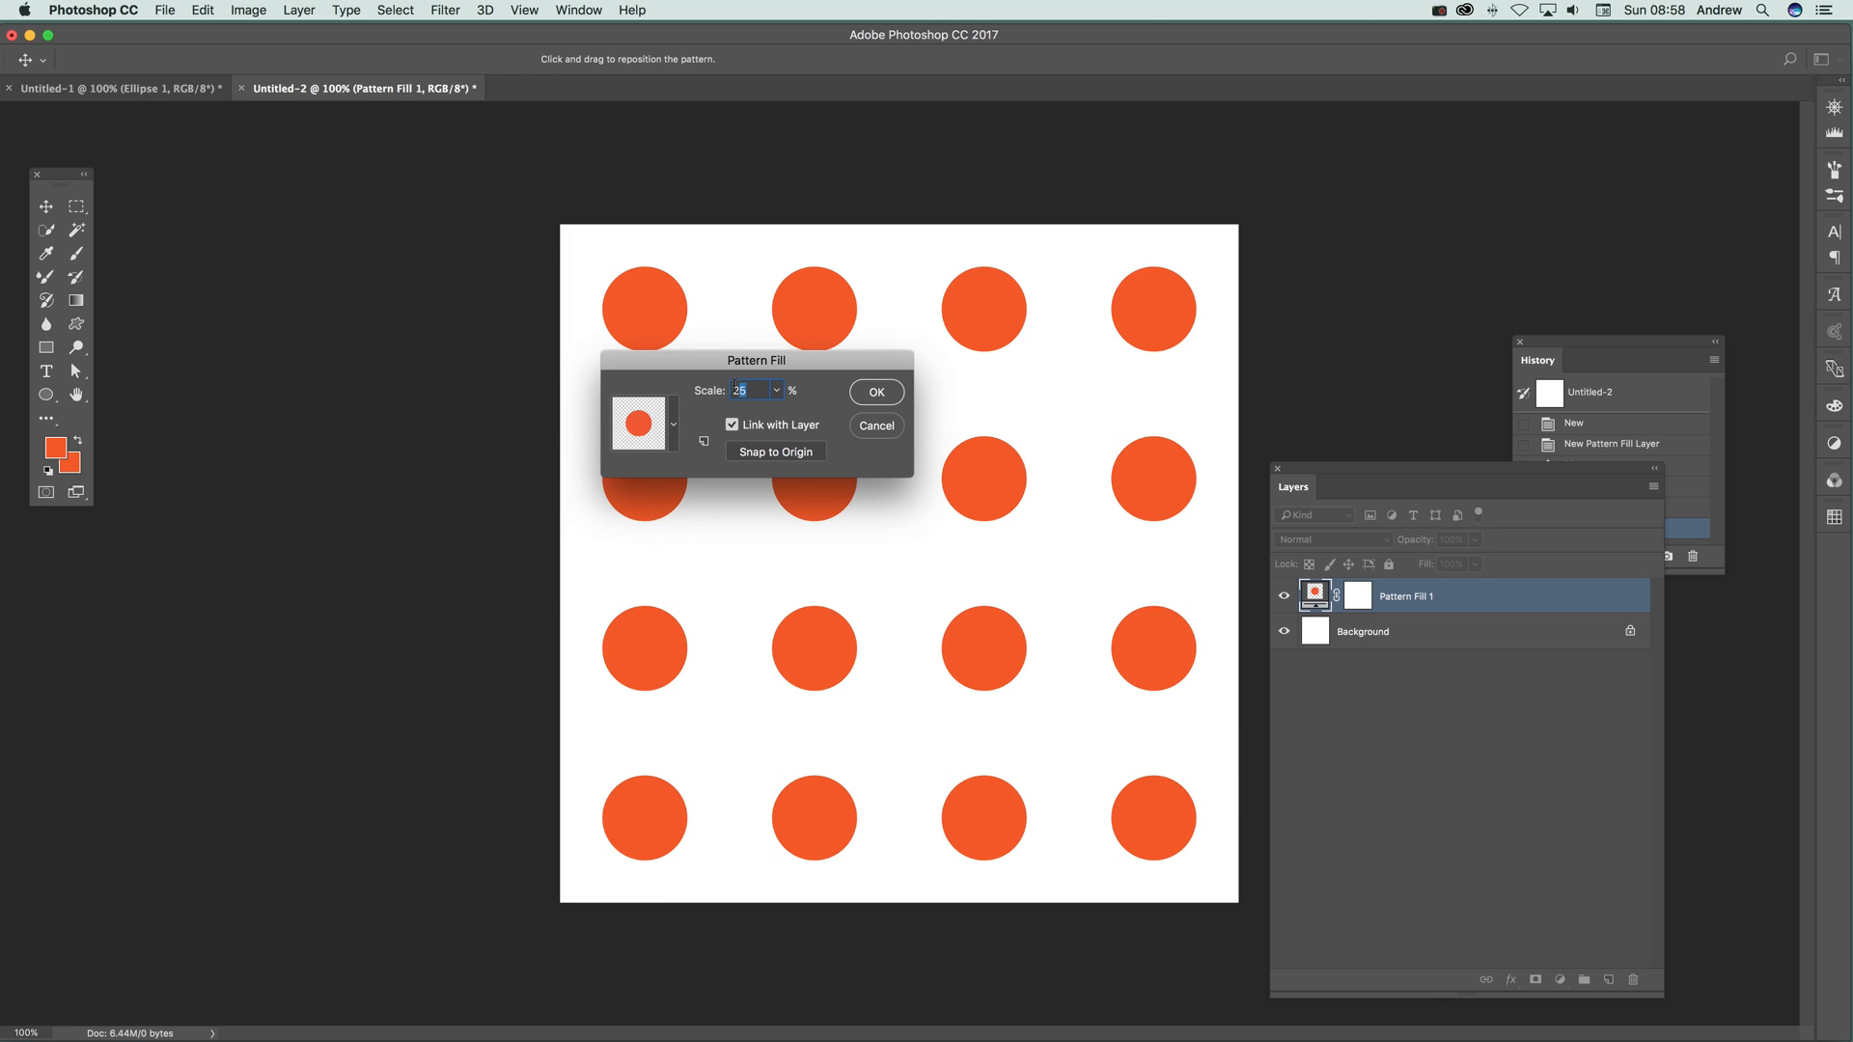
pyautogui.write('10')
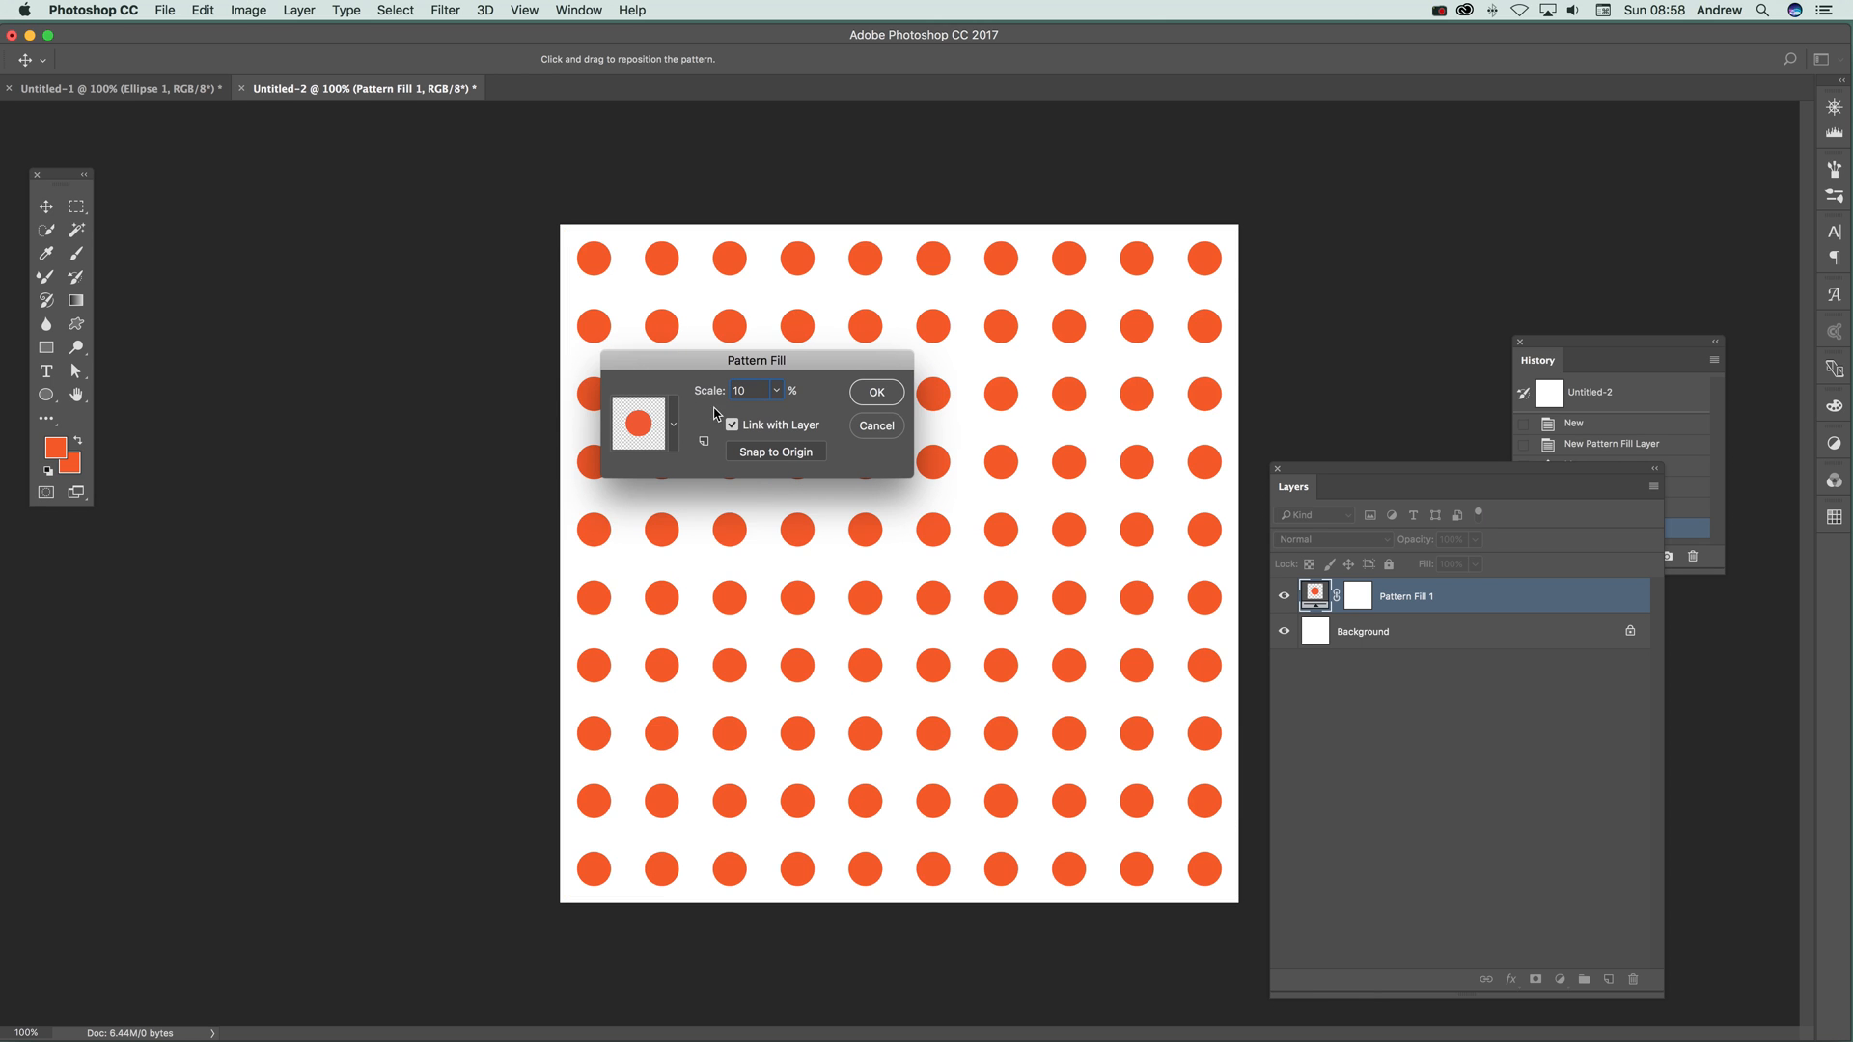
pyautogui.click(877, 391)
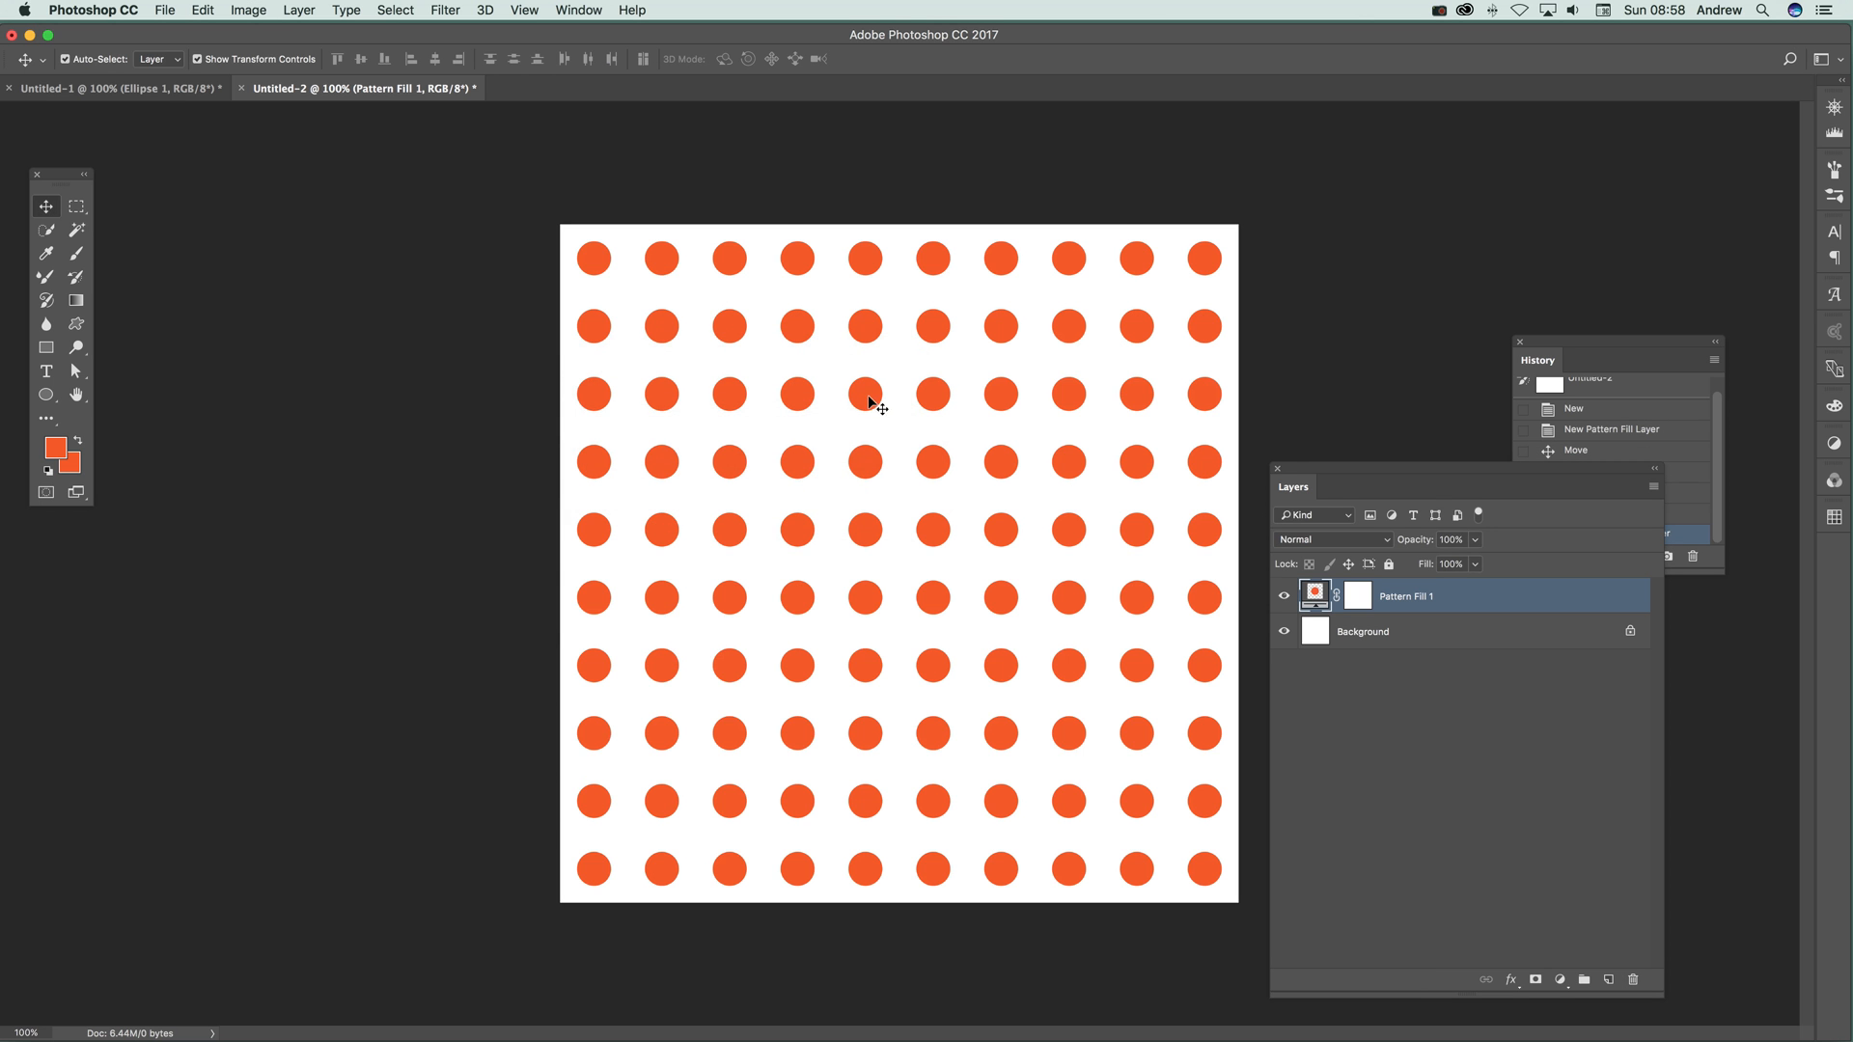
# Alt-drag to duplicate Pattern Fill 1 diagonally so offset dots fill the gaps
pyautogui.moveTo(869, 401); pyautogui.dragTo(832, 436)
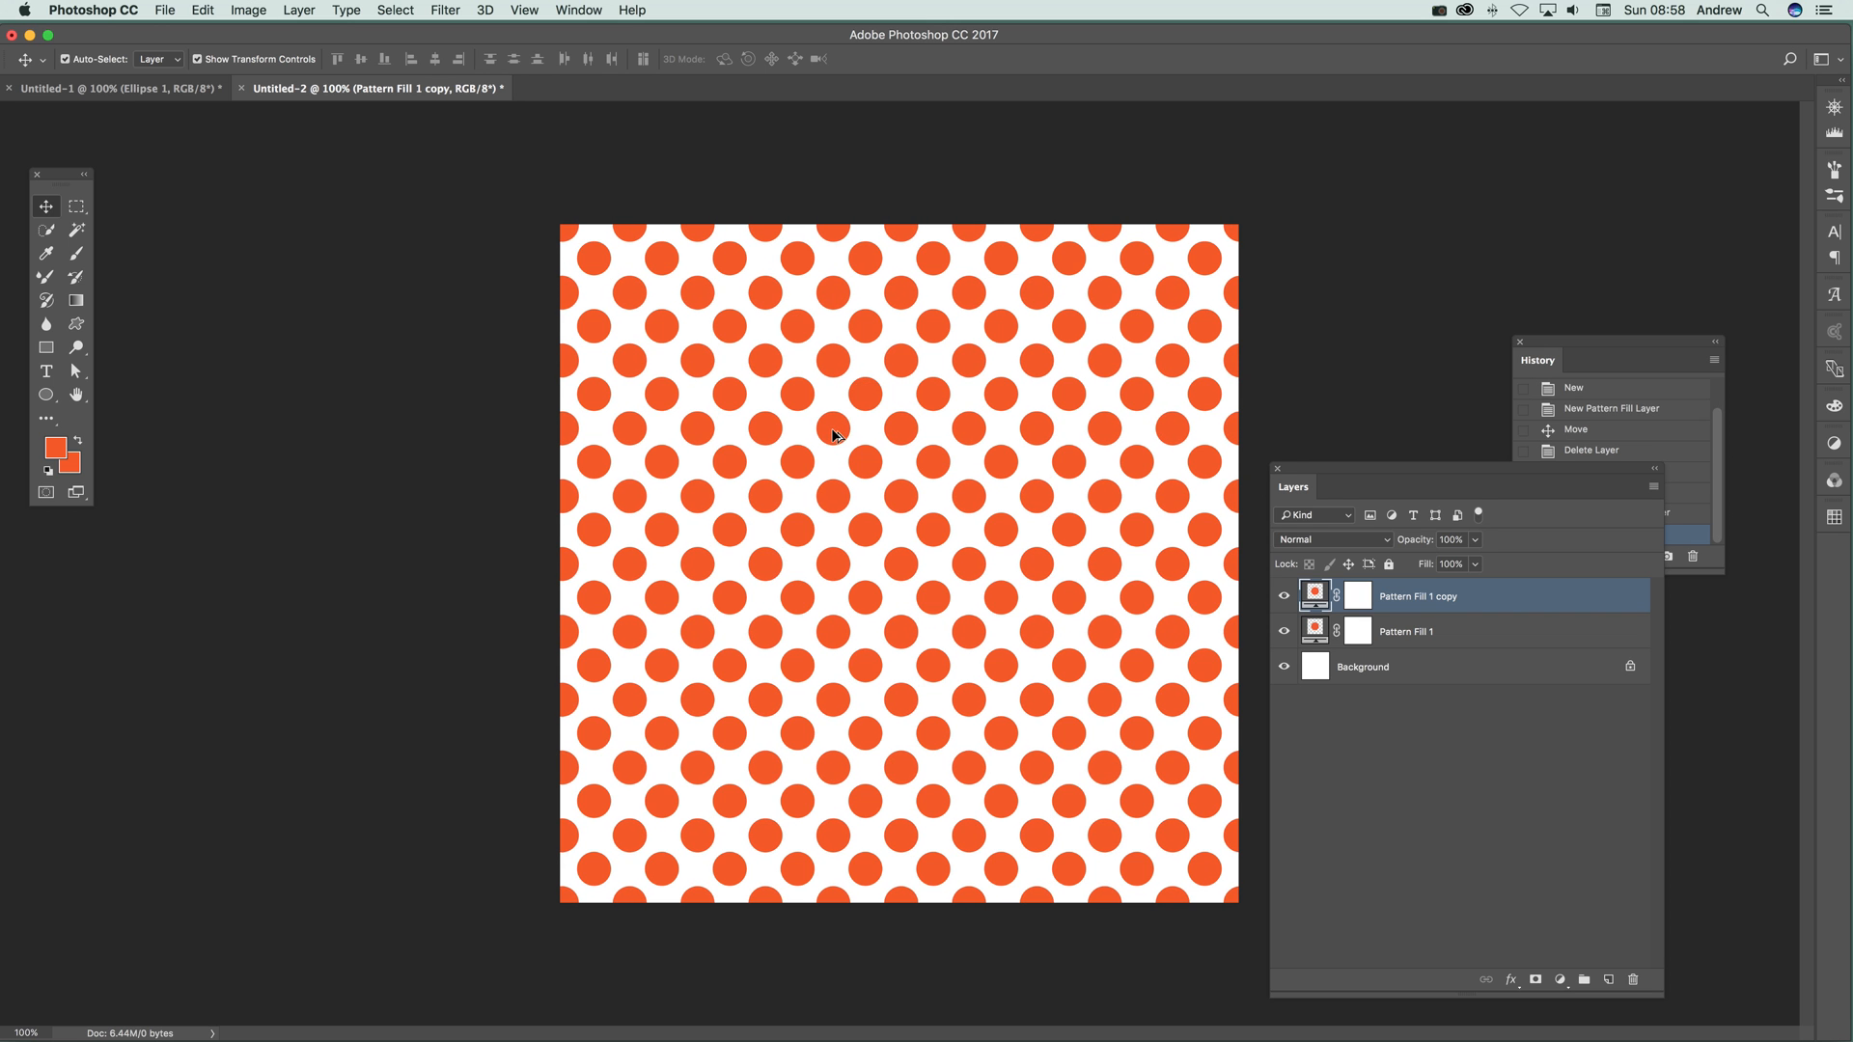
pyautogui.moveTo(648, 423)
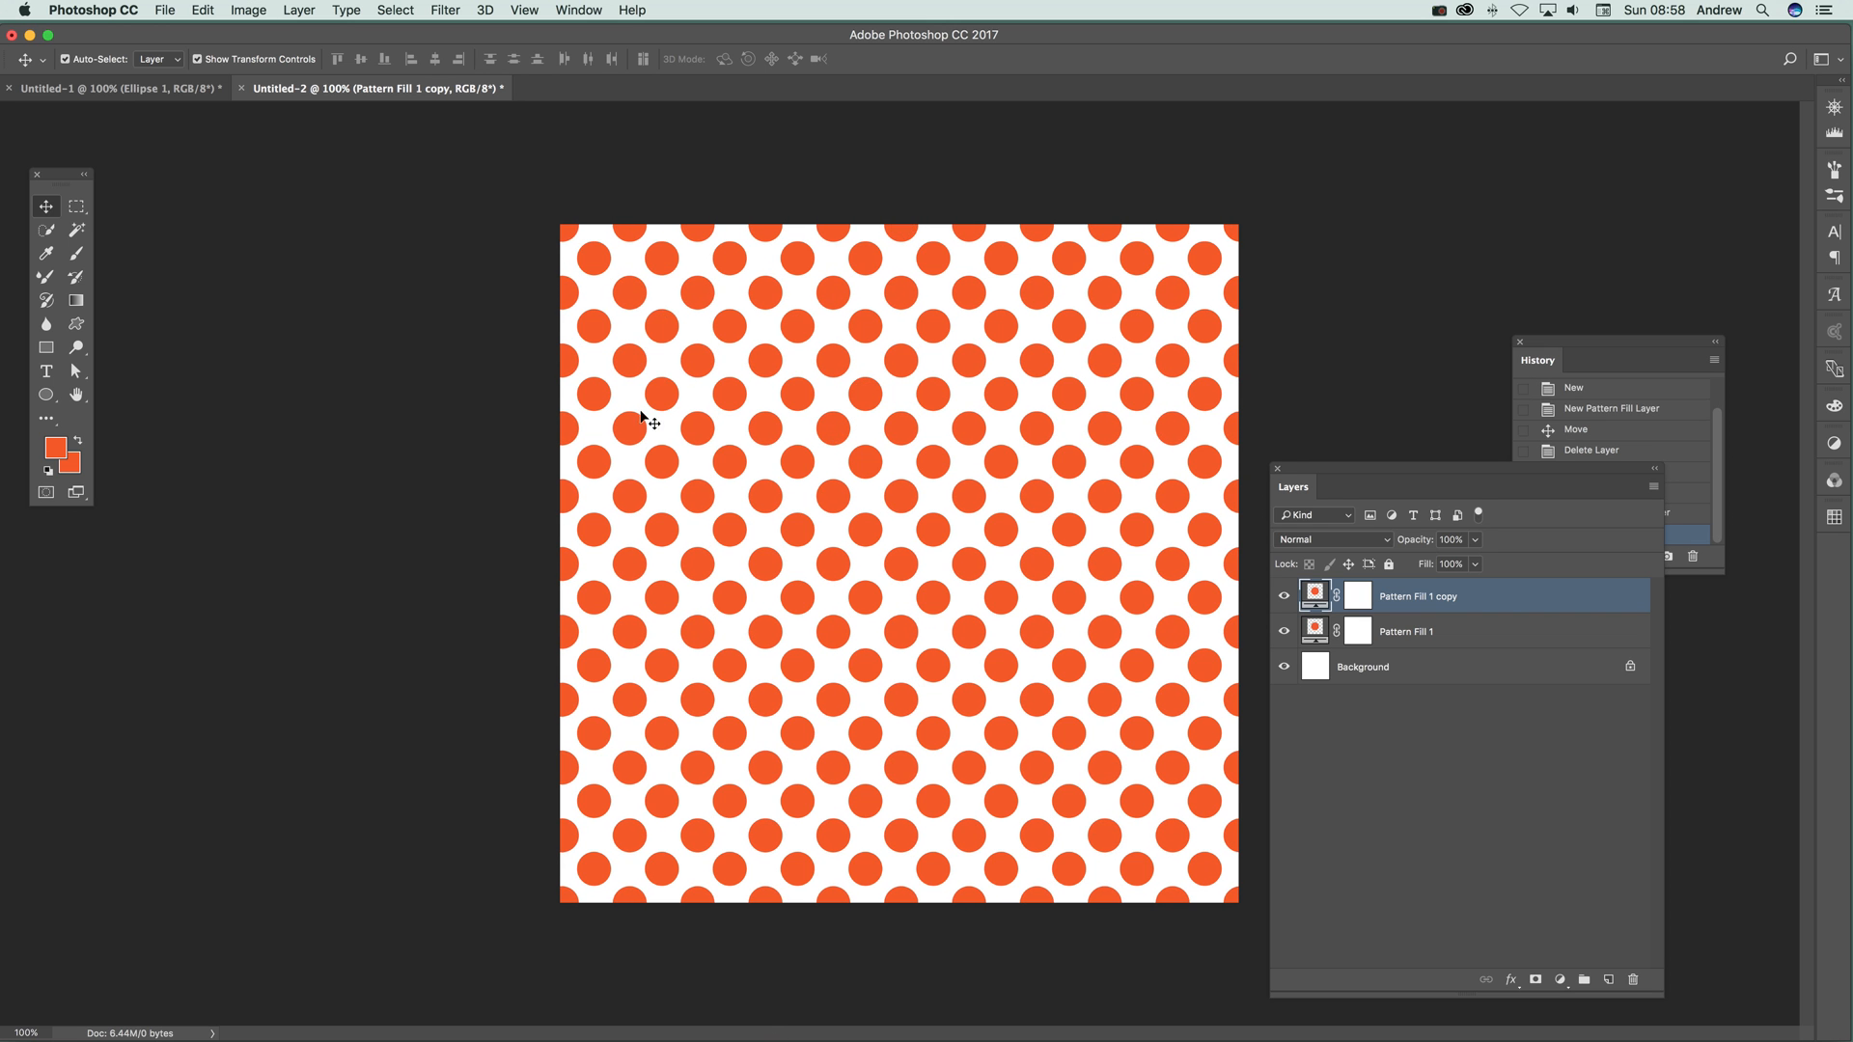
pyautogui.moveTo(572, 411)
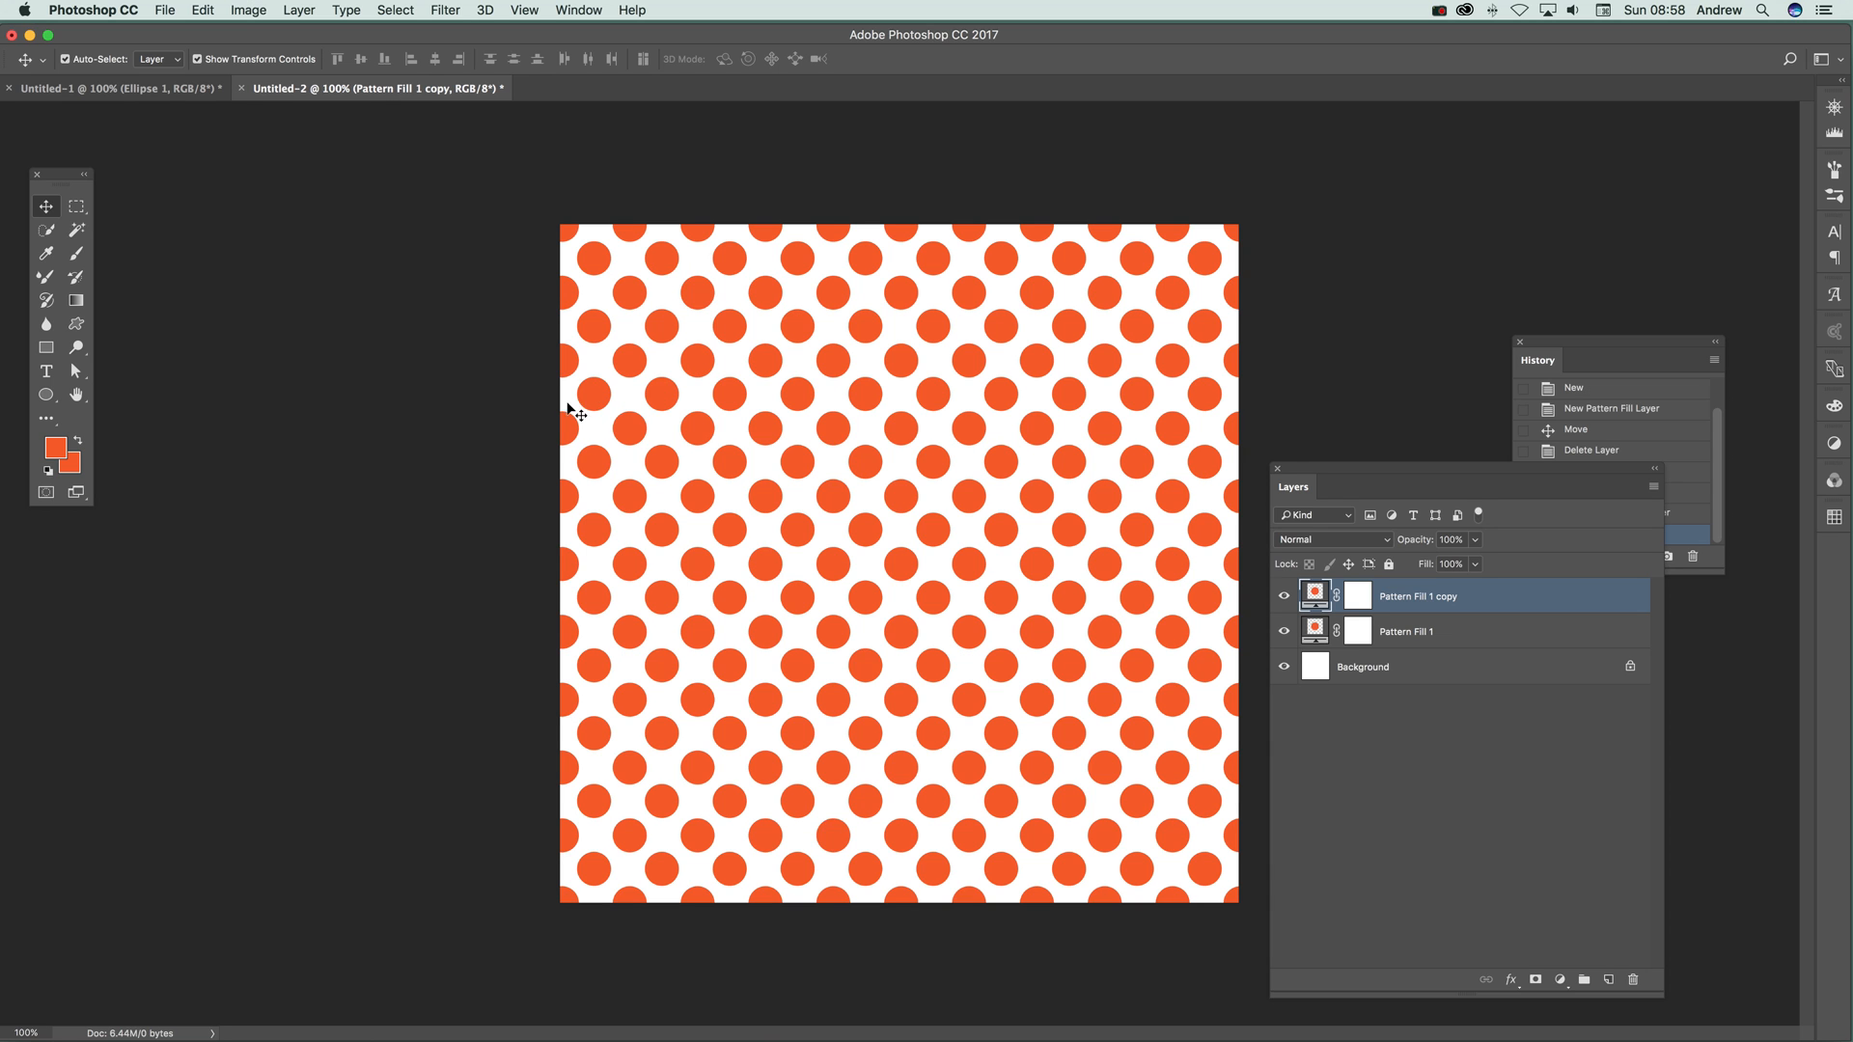
pyautogui.moveTo(521, 447)
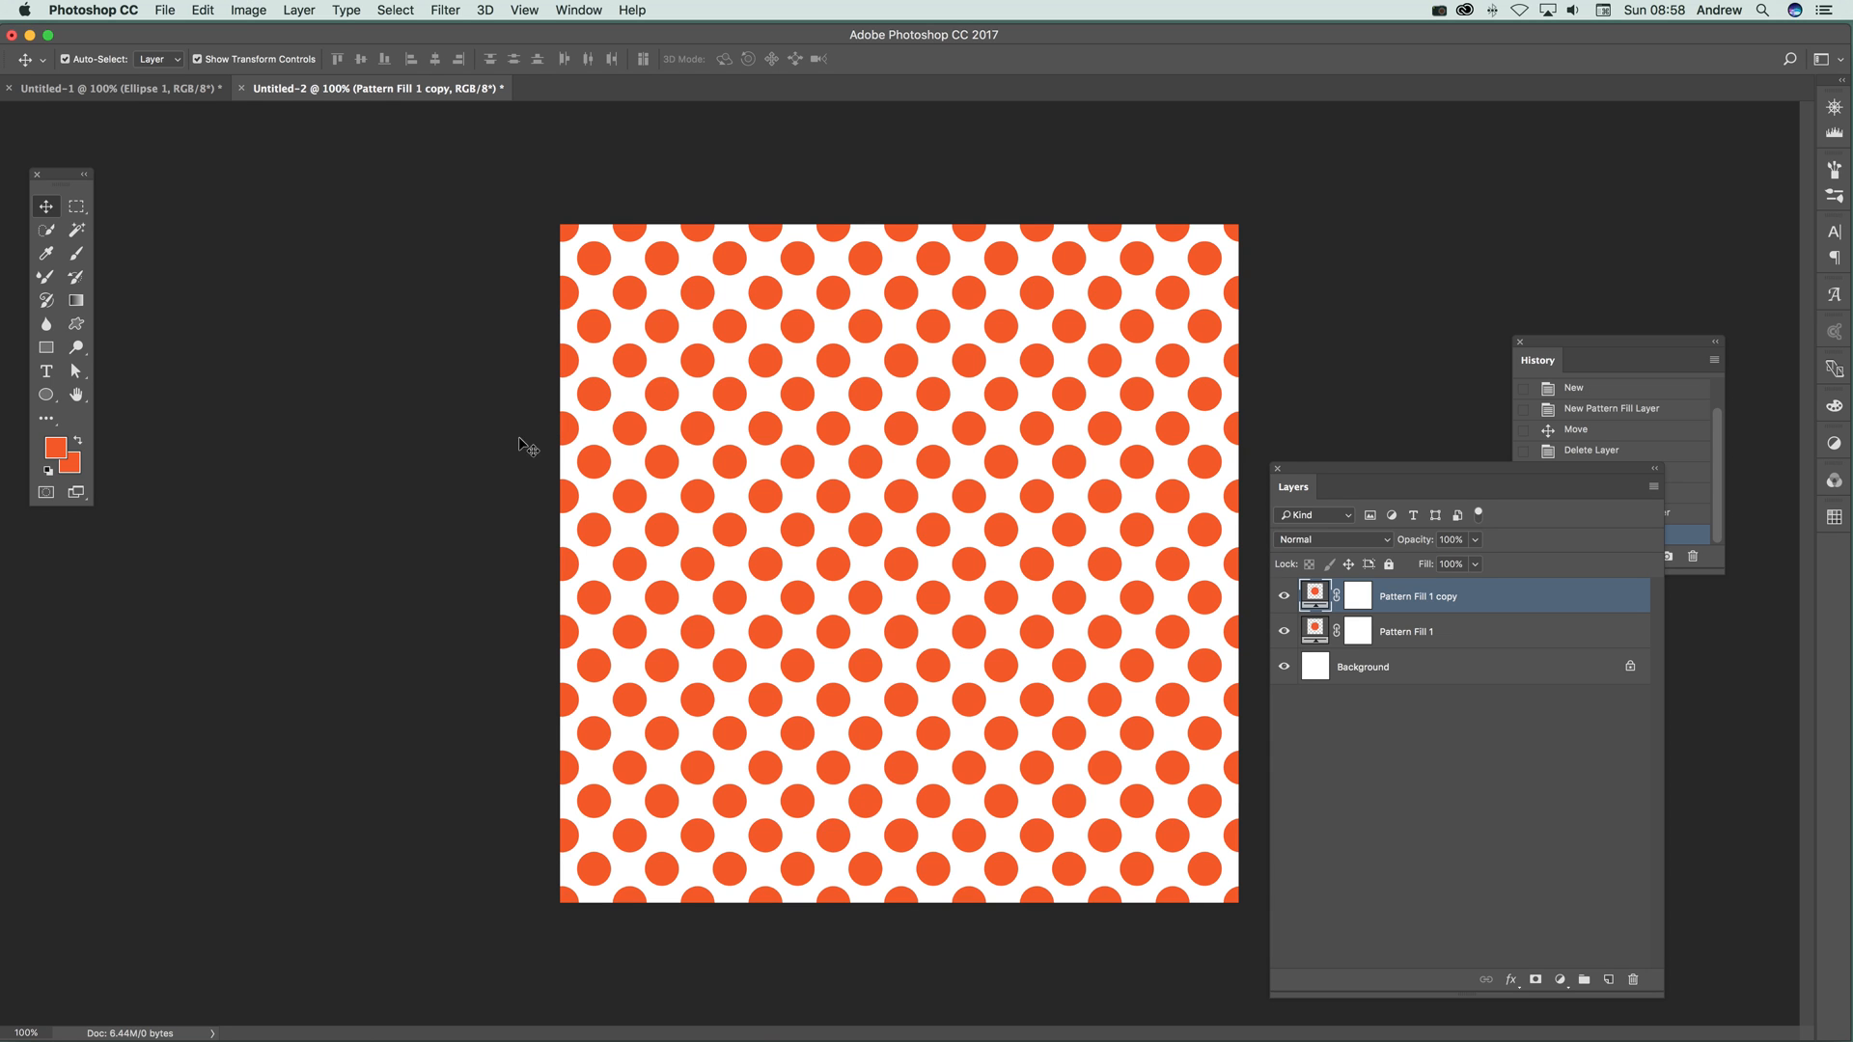
pyautogui.moveTo(1569, 8)
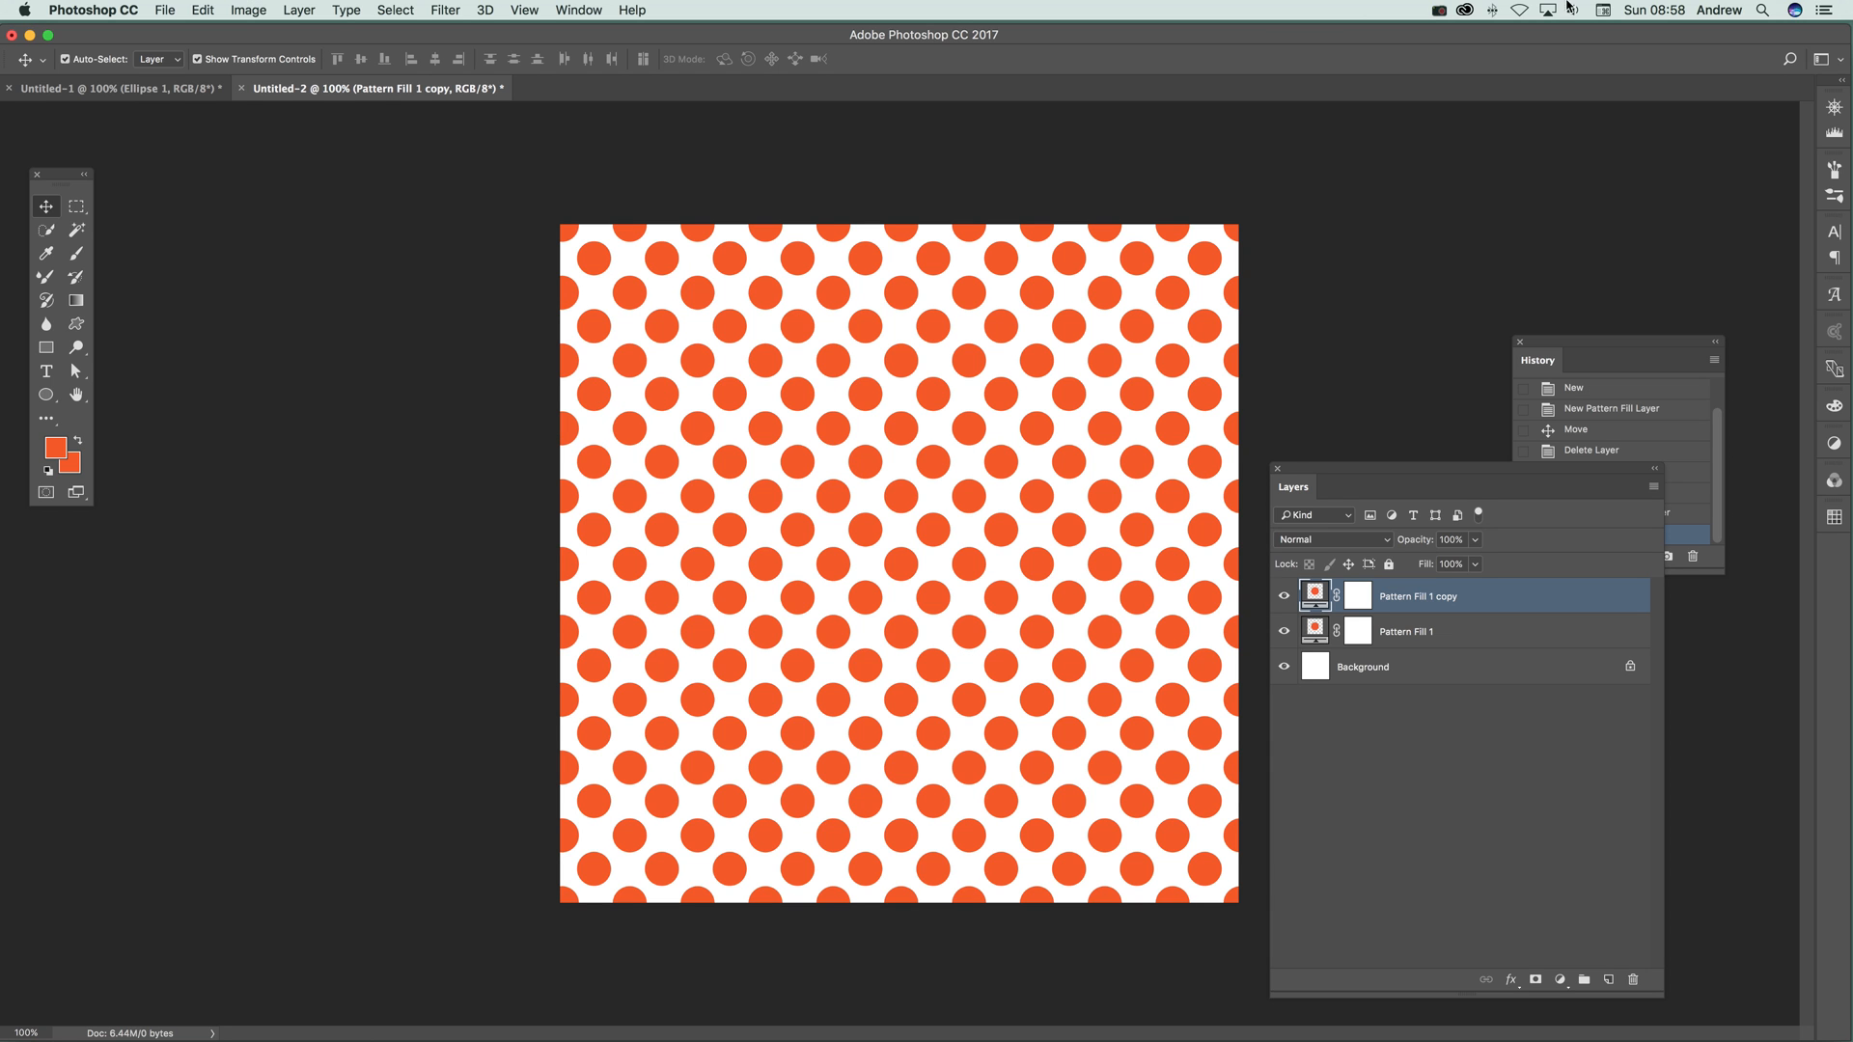